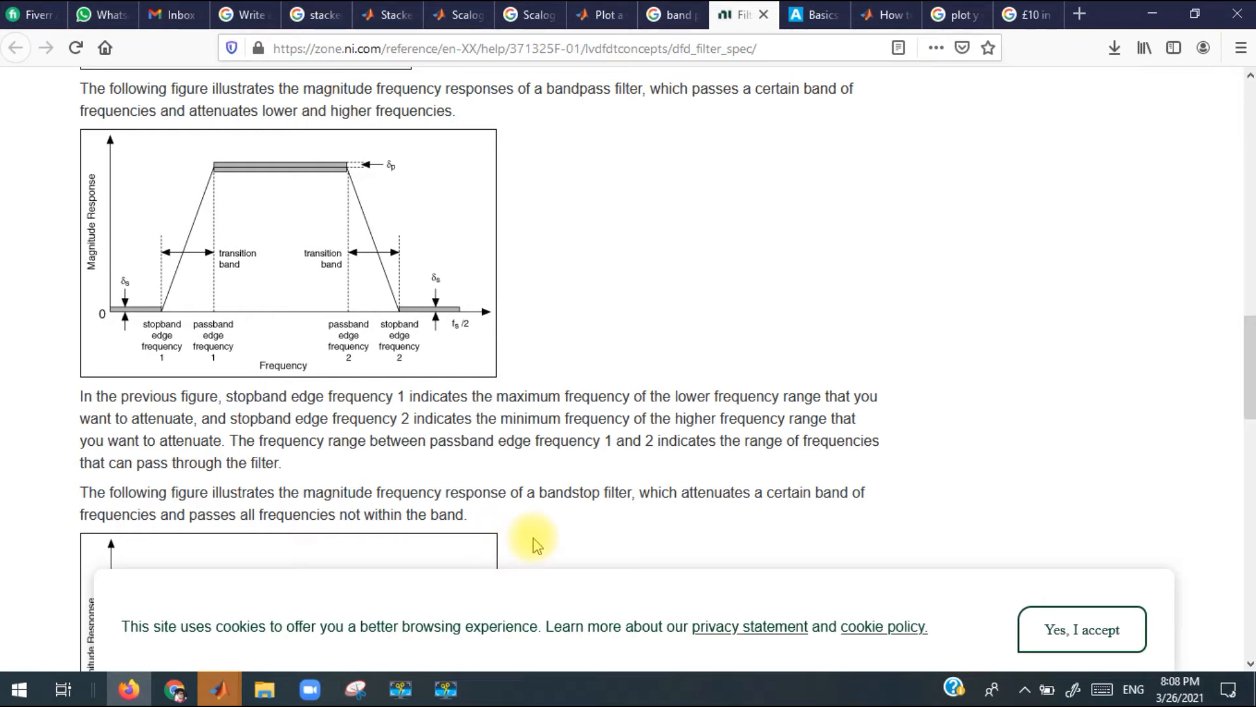
pyautogui.moveTo(128, 373)
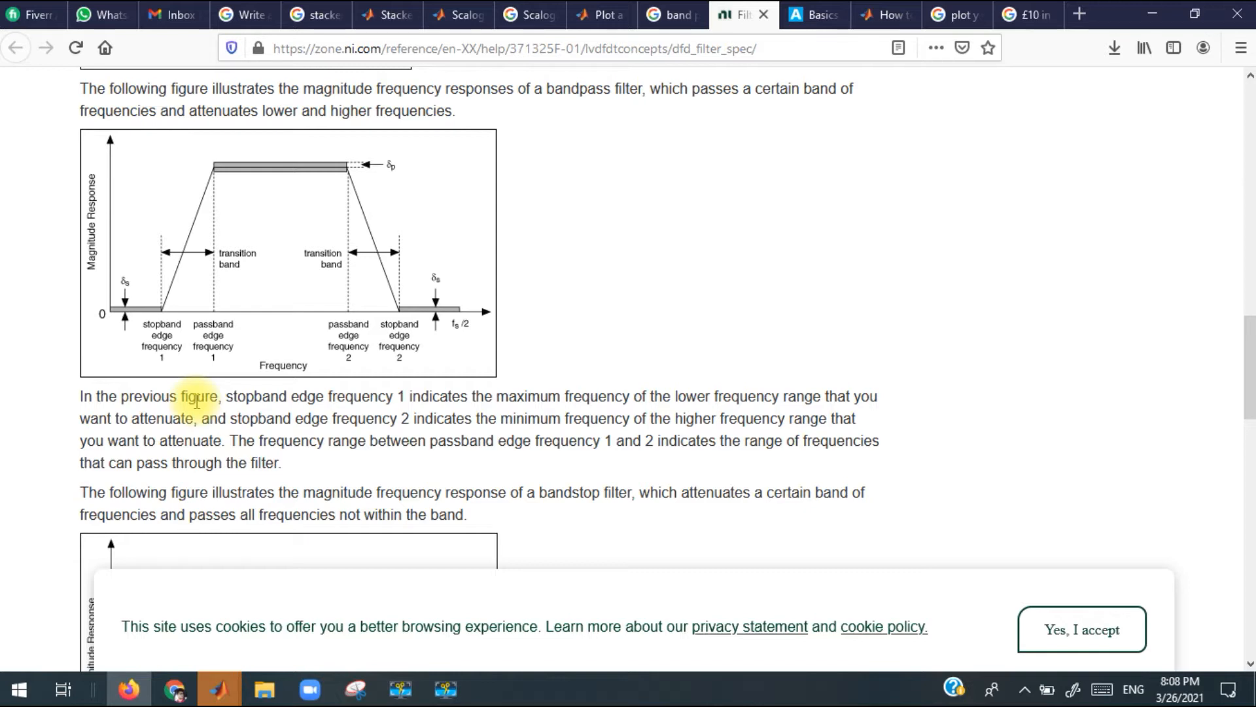
pyautogui.moveTo(173, 311)
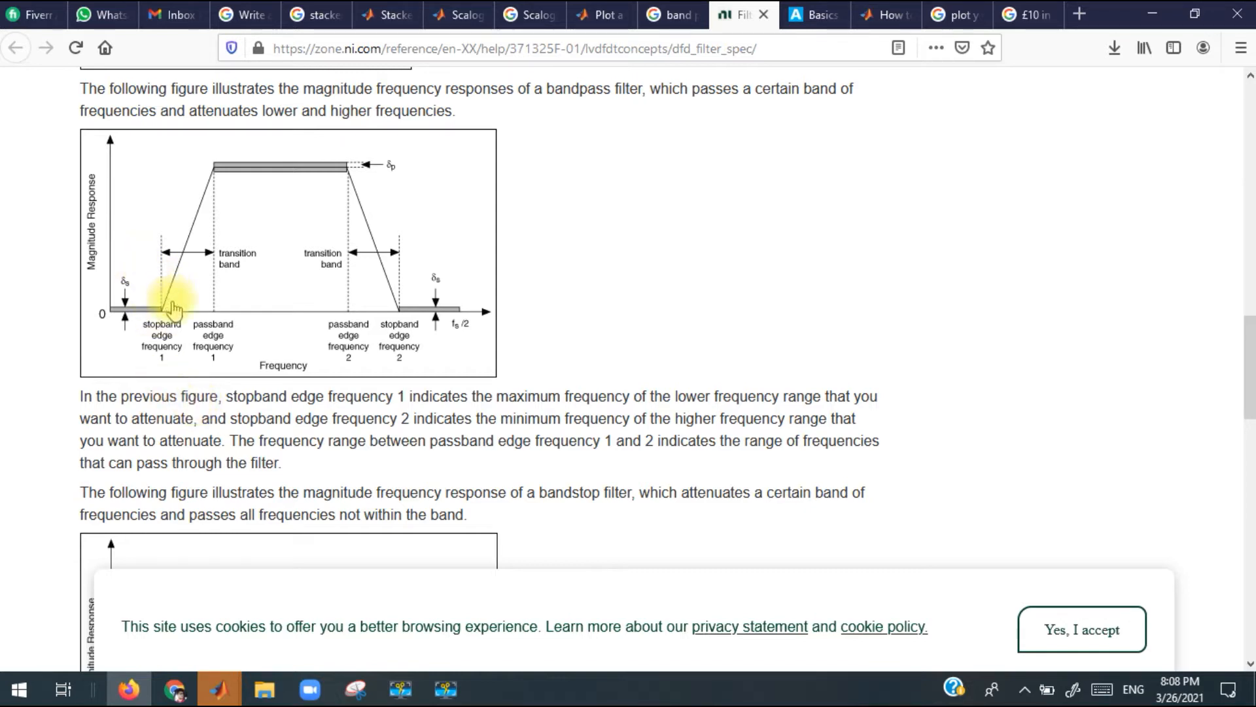
pyautogui.moveTo(129, 316)
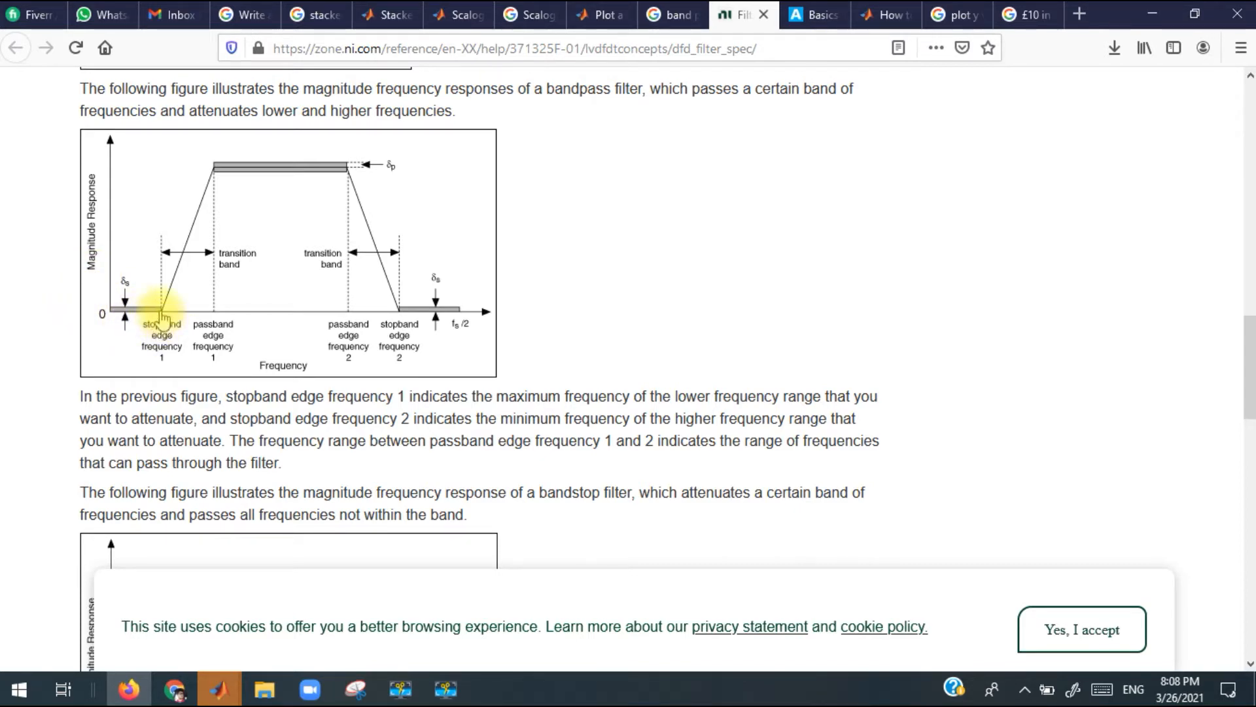
pyautogui.moveTo(212, 332)
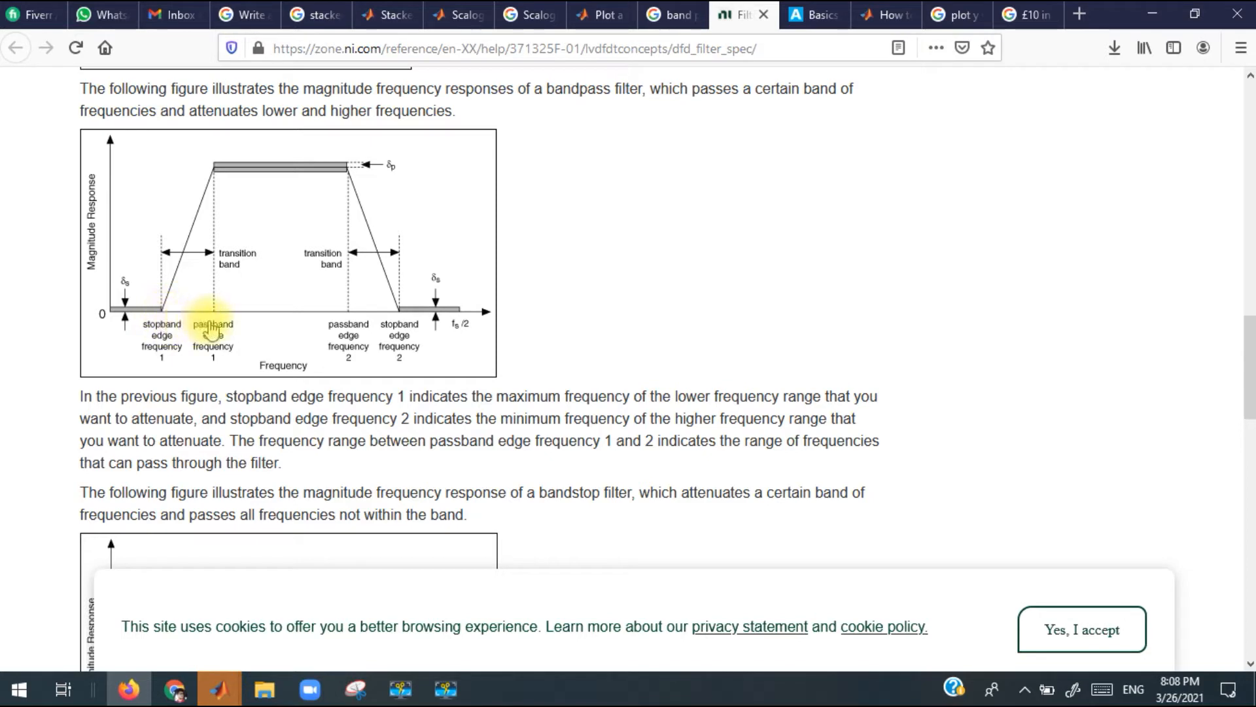
pyautogui.moveTo(398, 331)
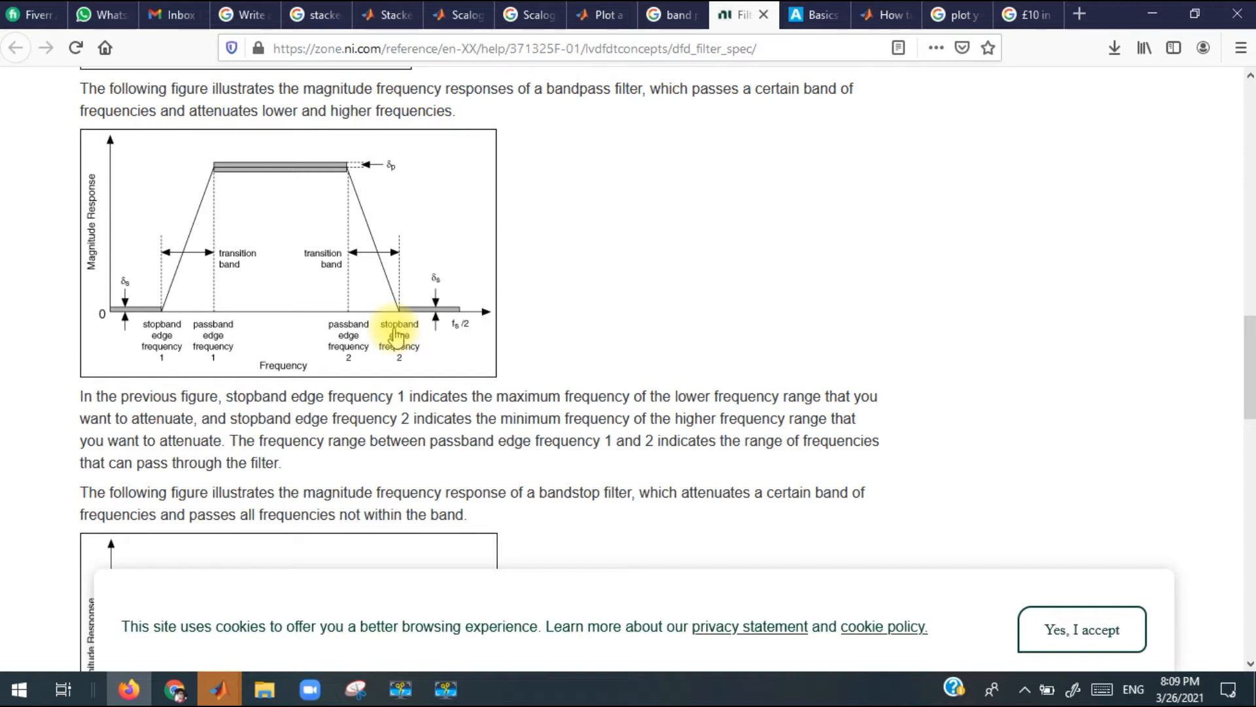
pyautogui.moveTo(248, 343)
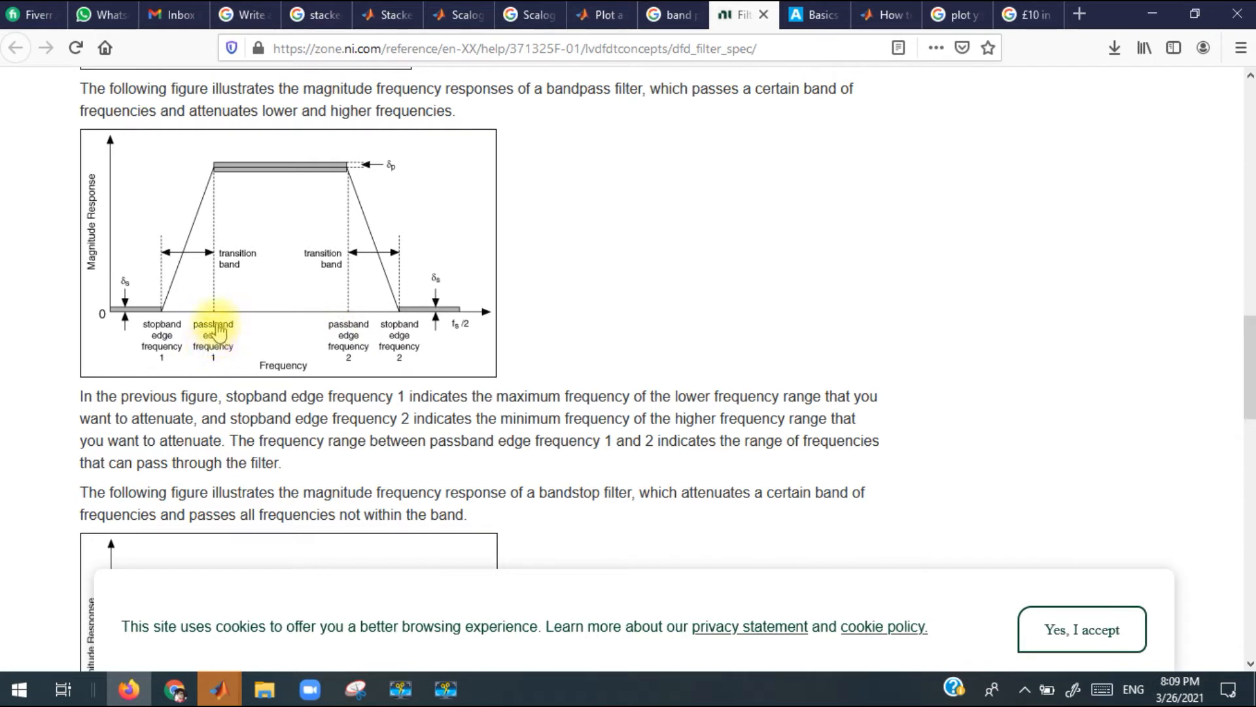
pyautogui.moveTo(348, 340)
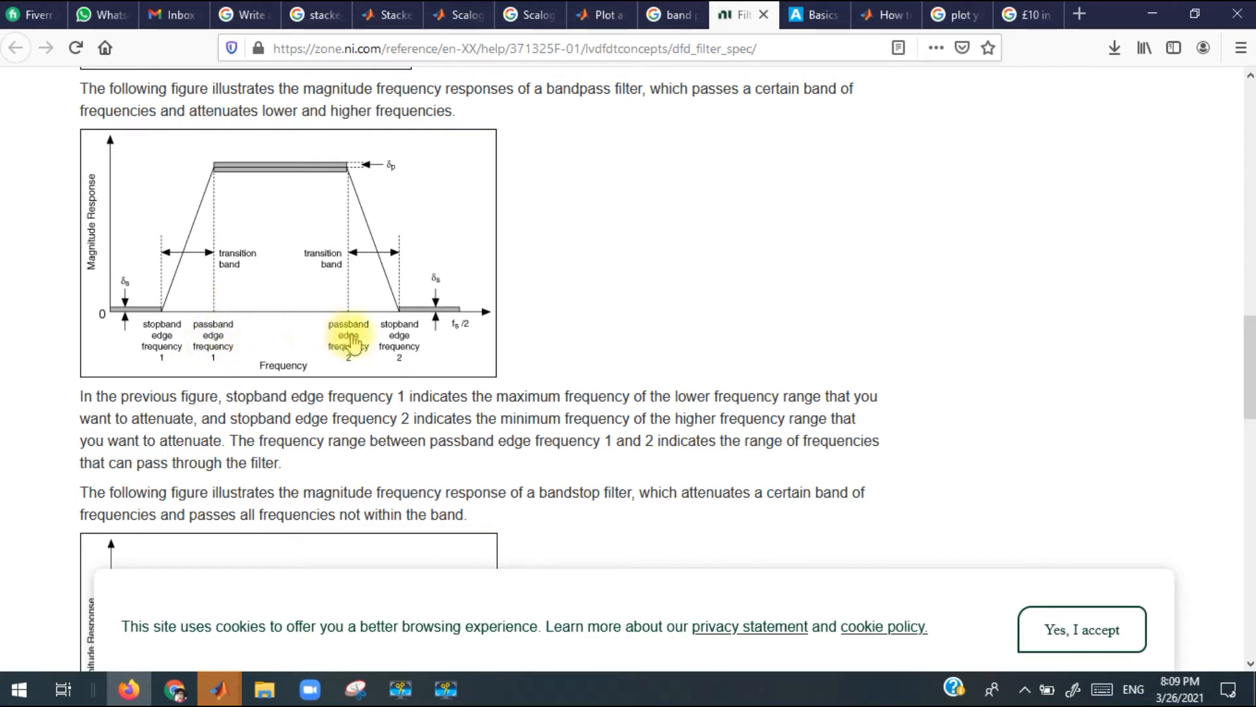
pyautogui.moveTo(287, 333)
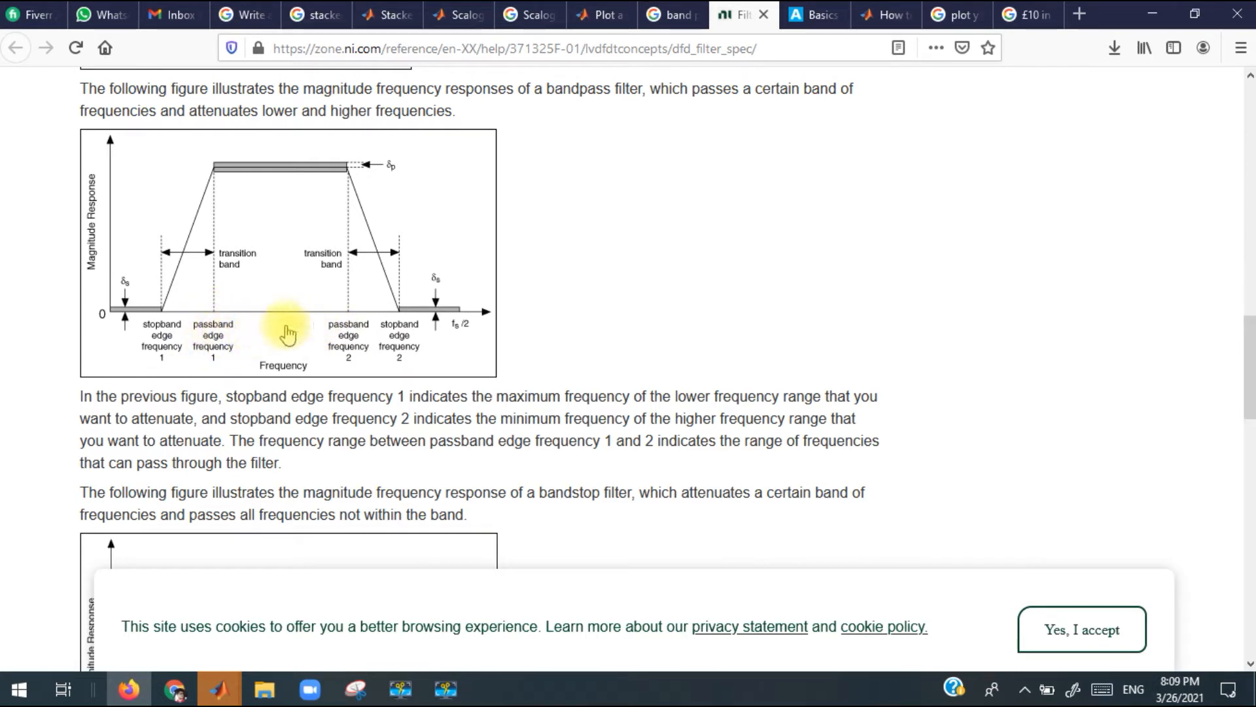
pyautogui.moveTo(215, 328)
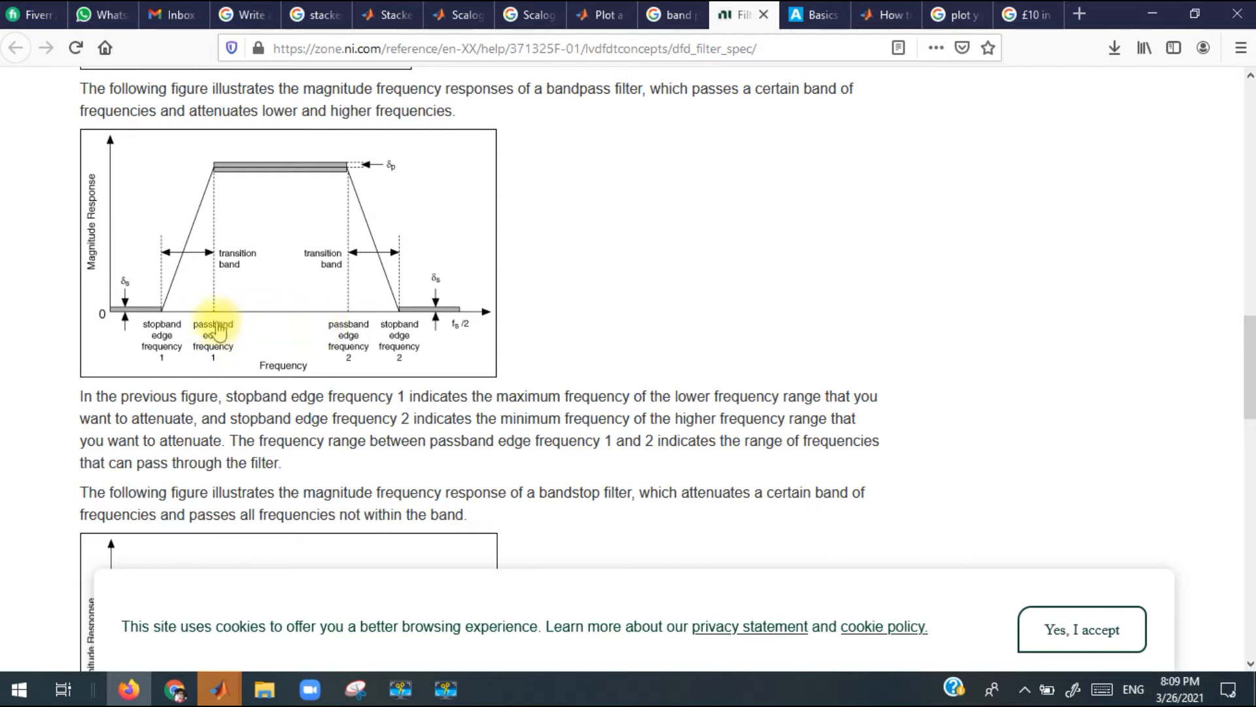
pyautogui.moveTo(340, 333)
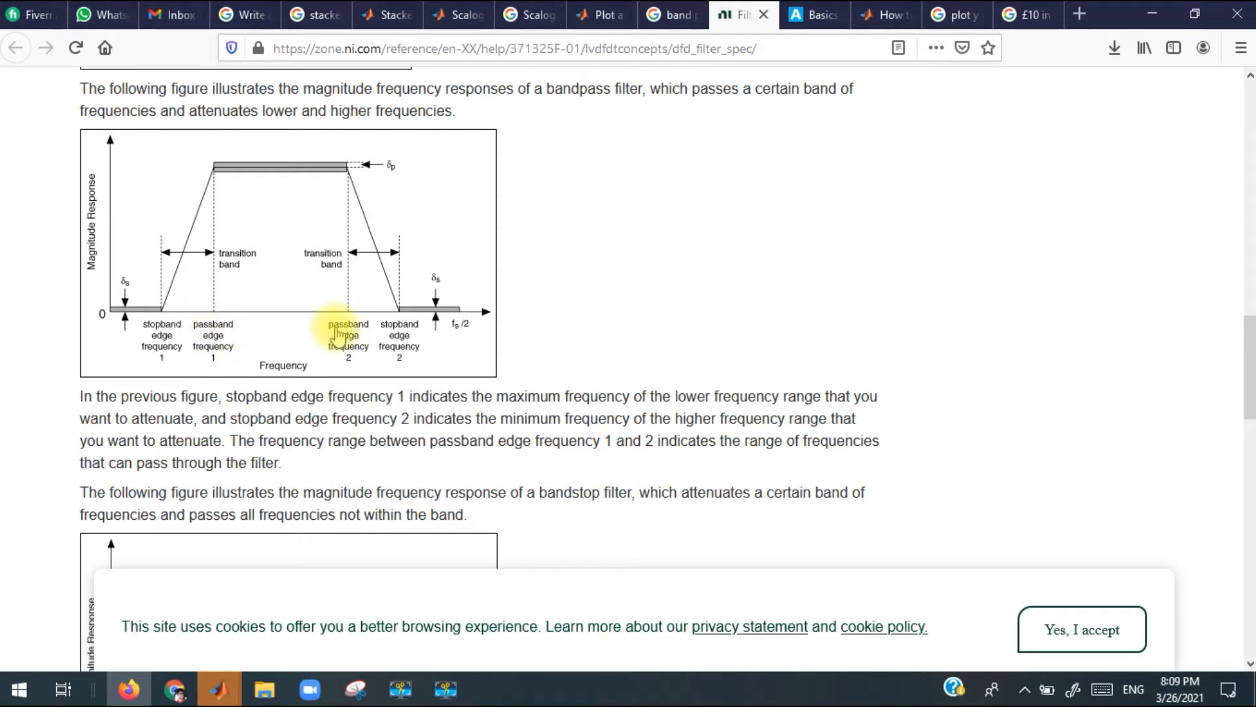
pyautogui.moveTo(212, 333)
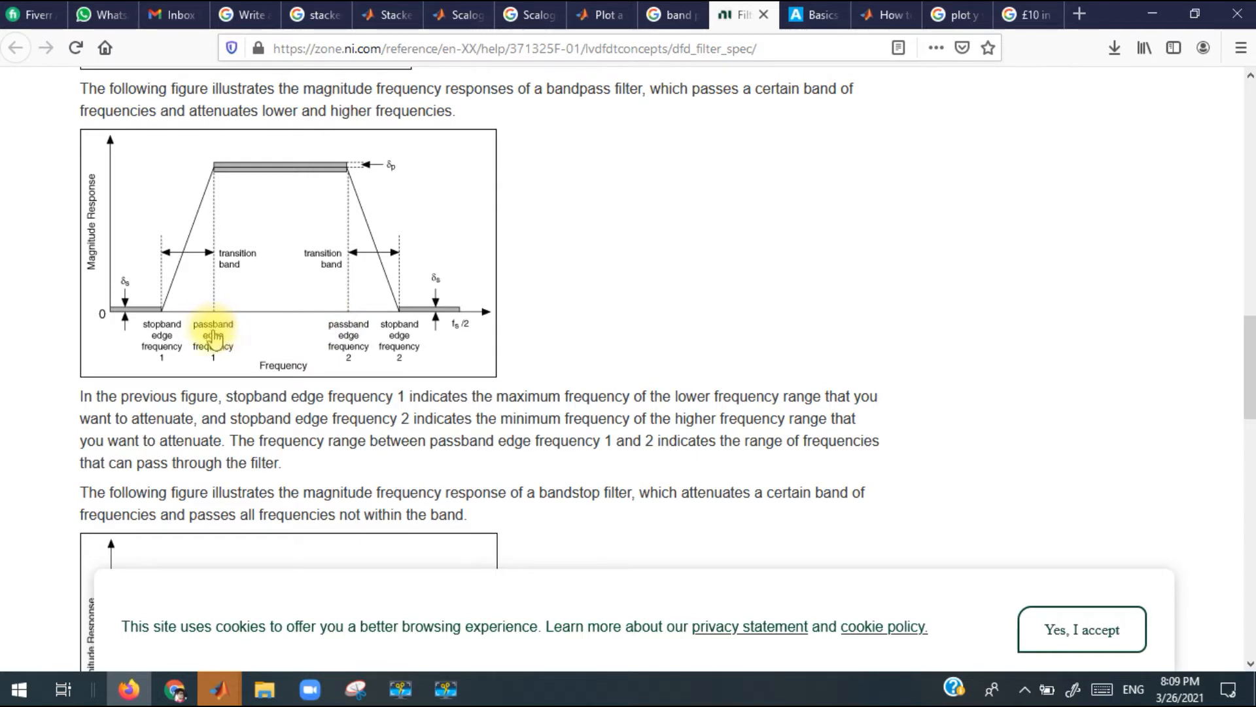
pyautogui.moveTo(213, 365)
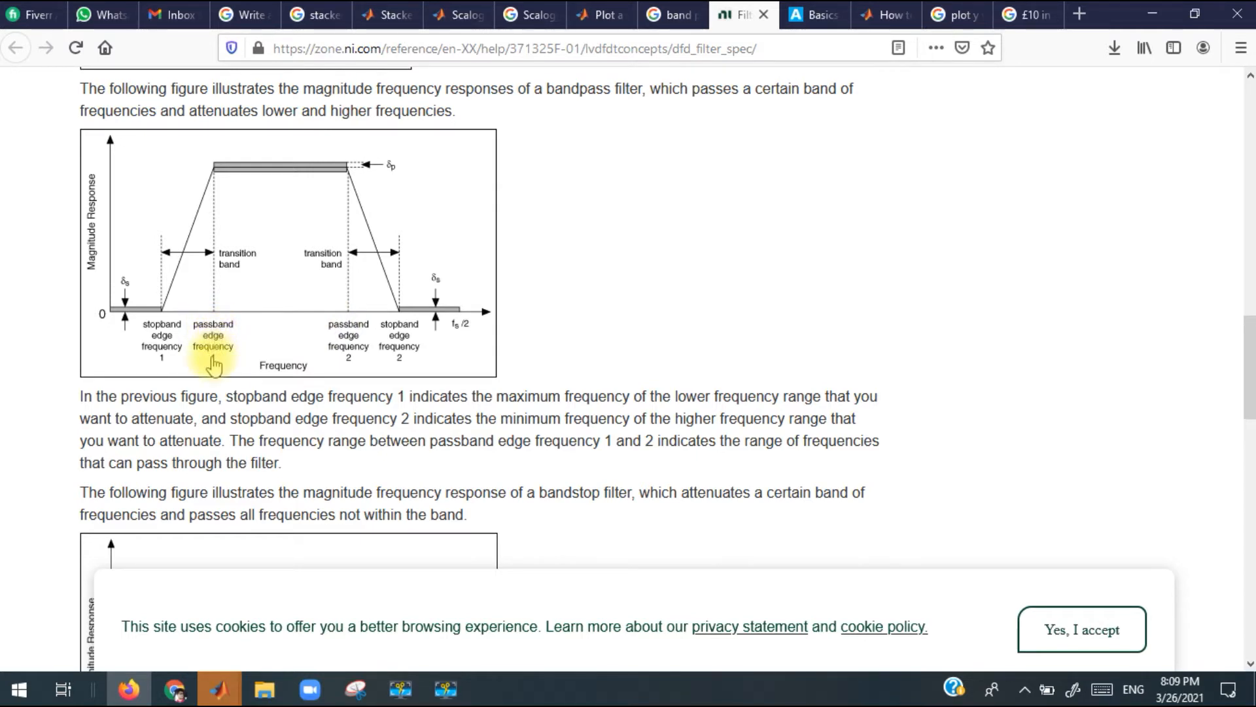
pyautogui.moveTo(347, 367)
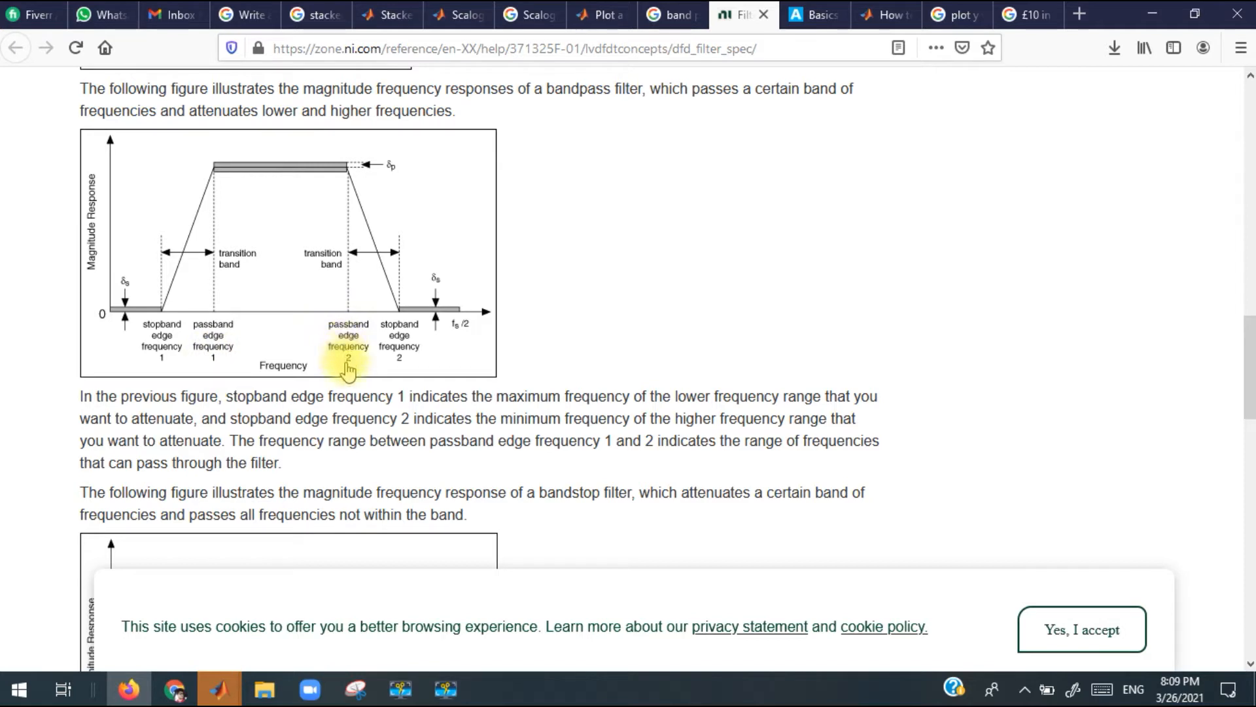
pyautogui.moveTo(217, 356)
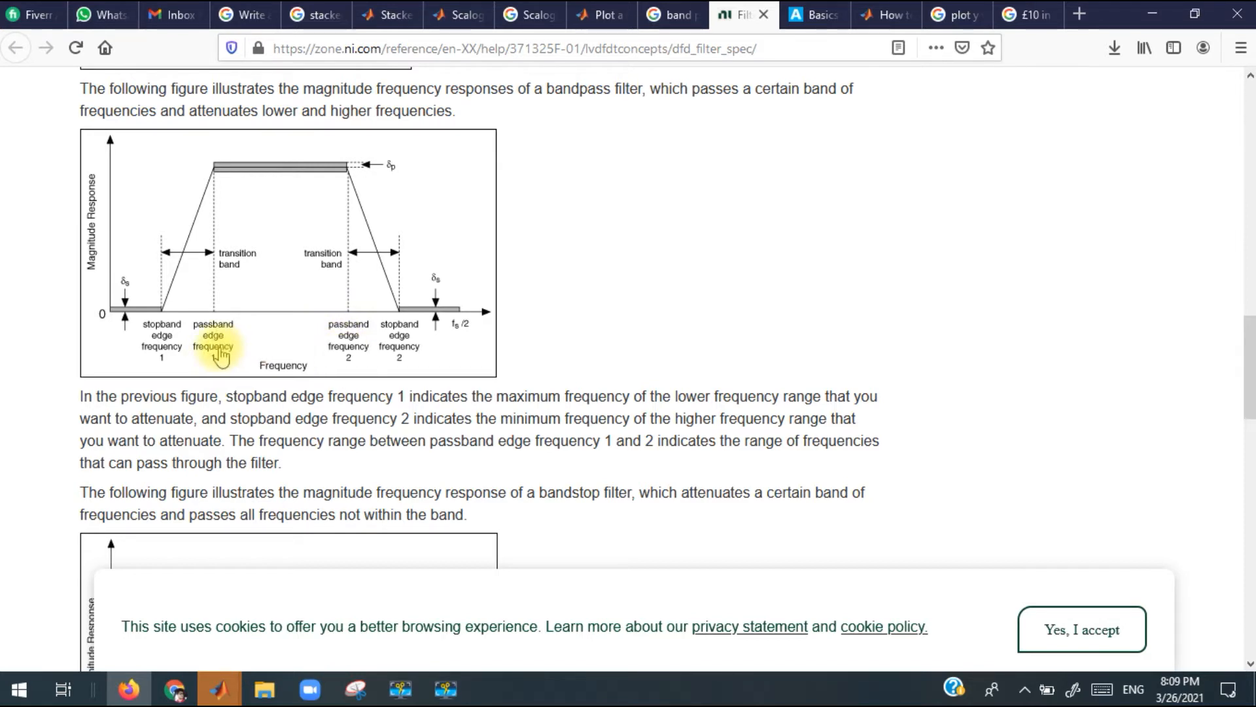
pyautogui.moveTo(215, 341)
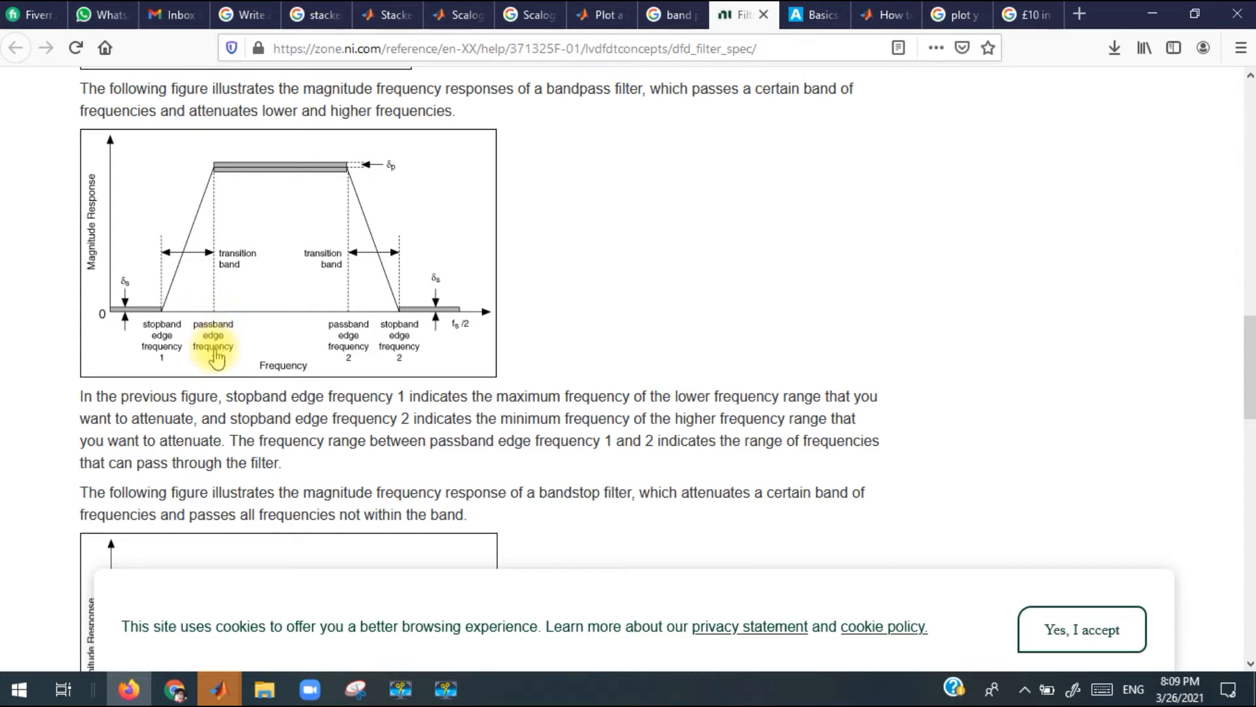
pyautogui.moveTo(348, 348)
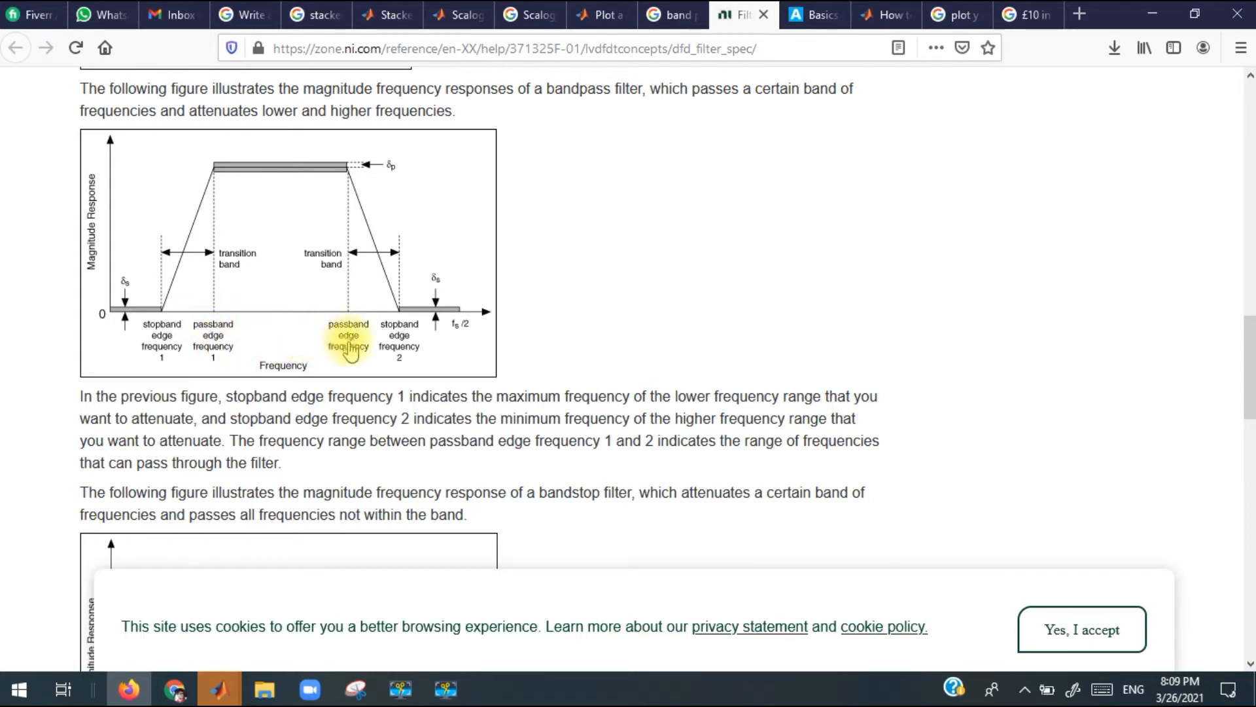
pyautogui.moveTo(350, 359)
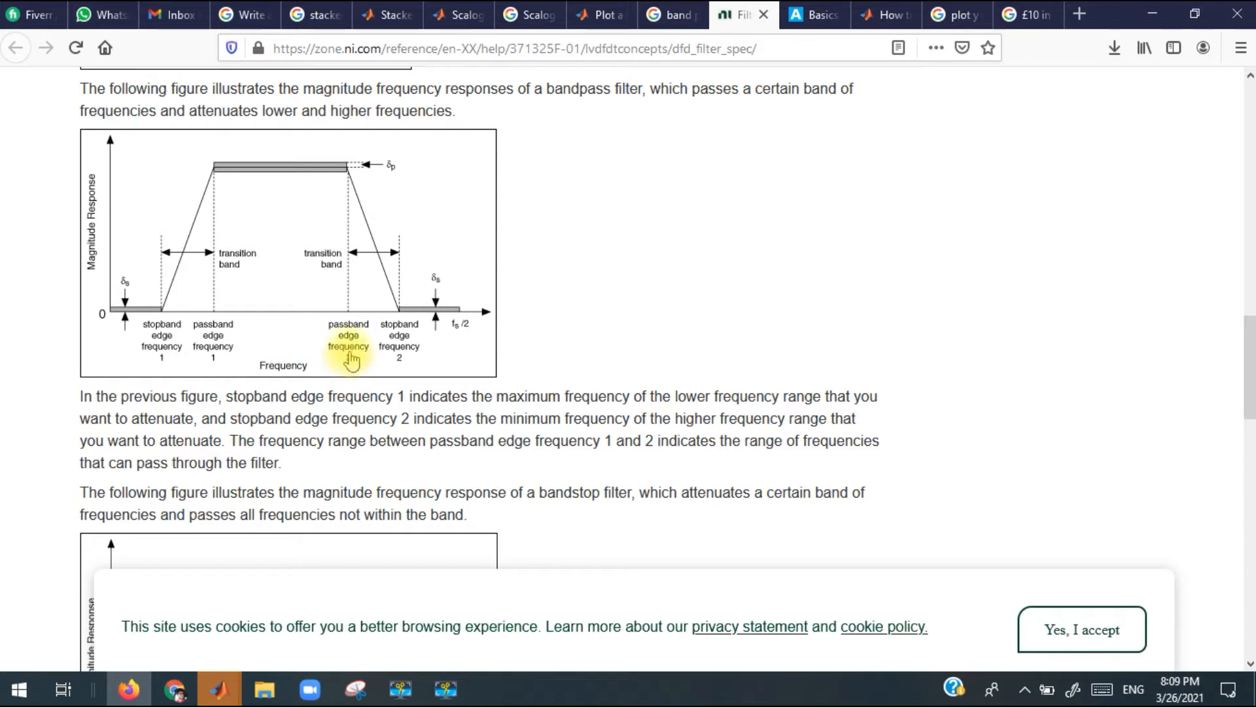
pyautogui.moveTo(196, 329)
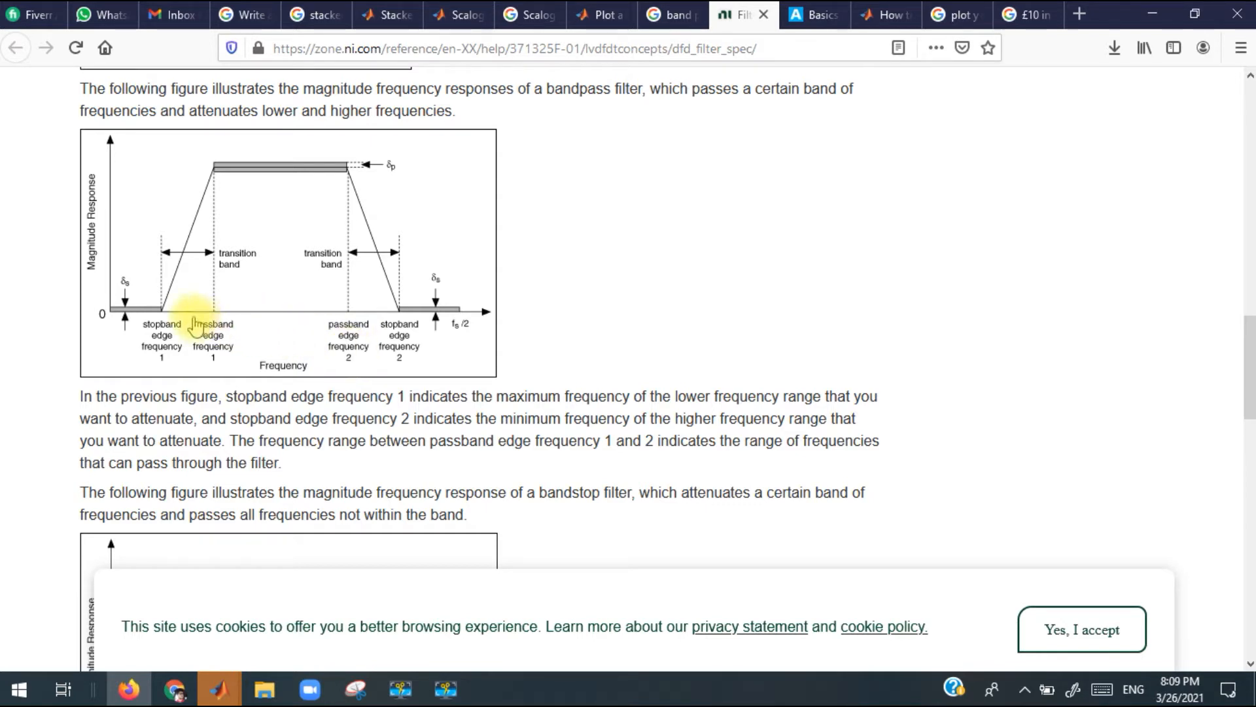
pyautogui.moveTo(308, 309)
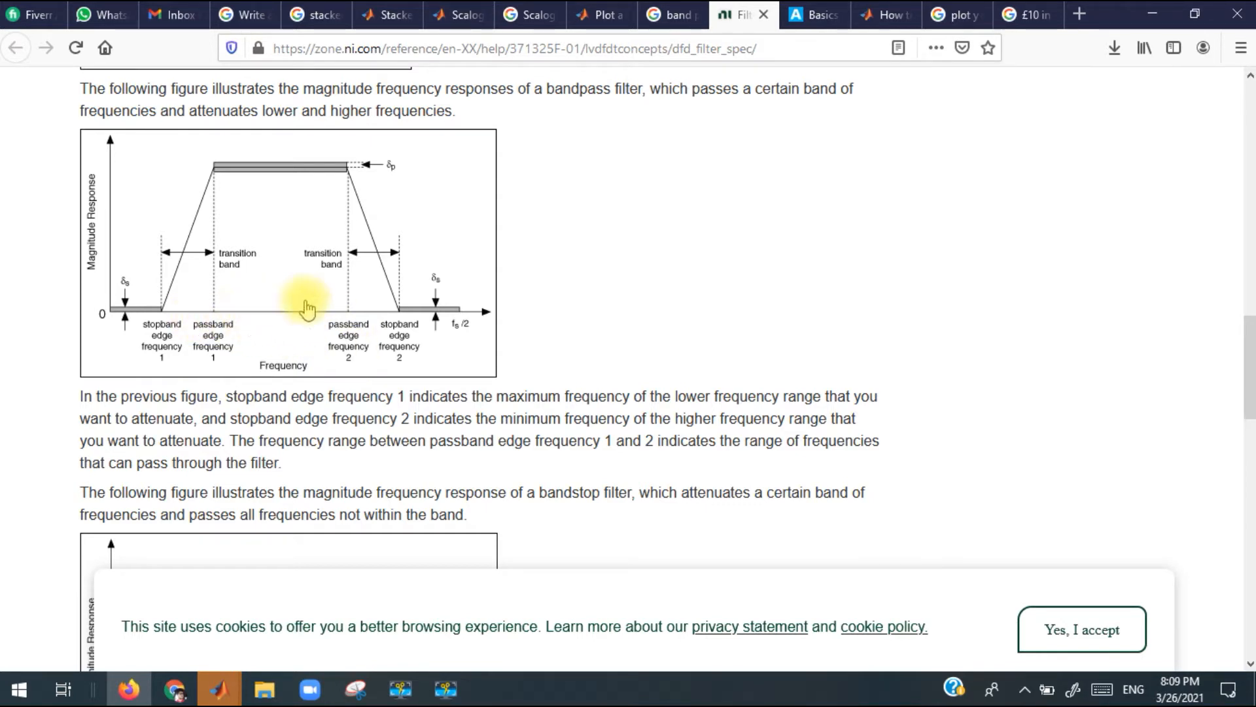
pyautogui.moveTo(484, 313)
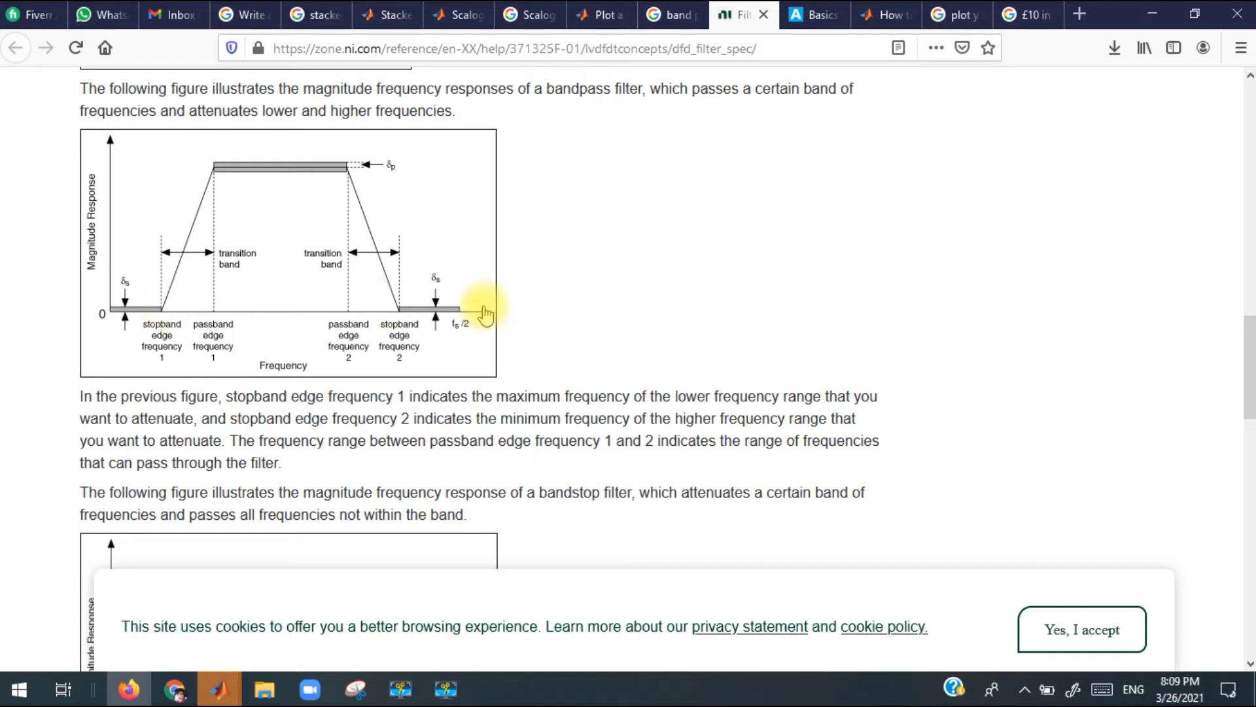
pyautogui.moveTo(479, 311)
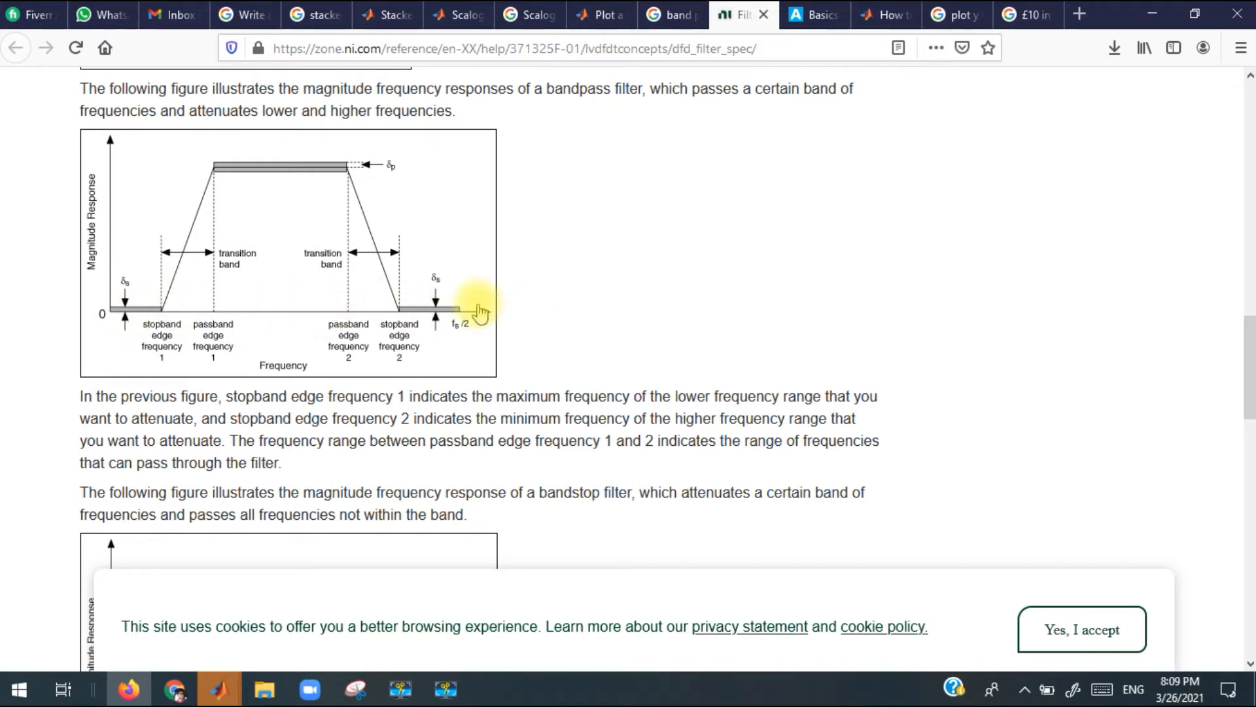
pyautogui.moveTo(120, 321)
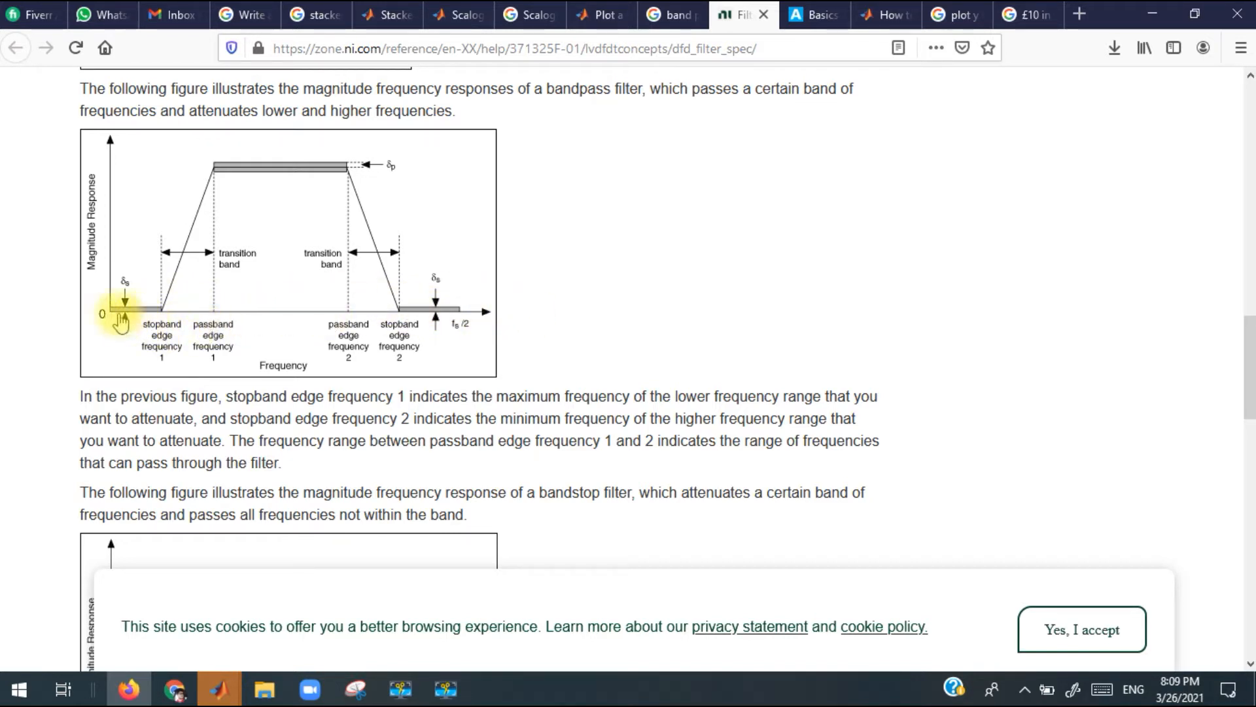
pyautogui.moveTo(120, 311)
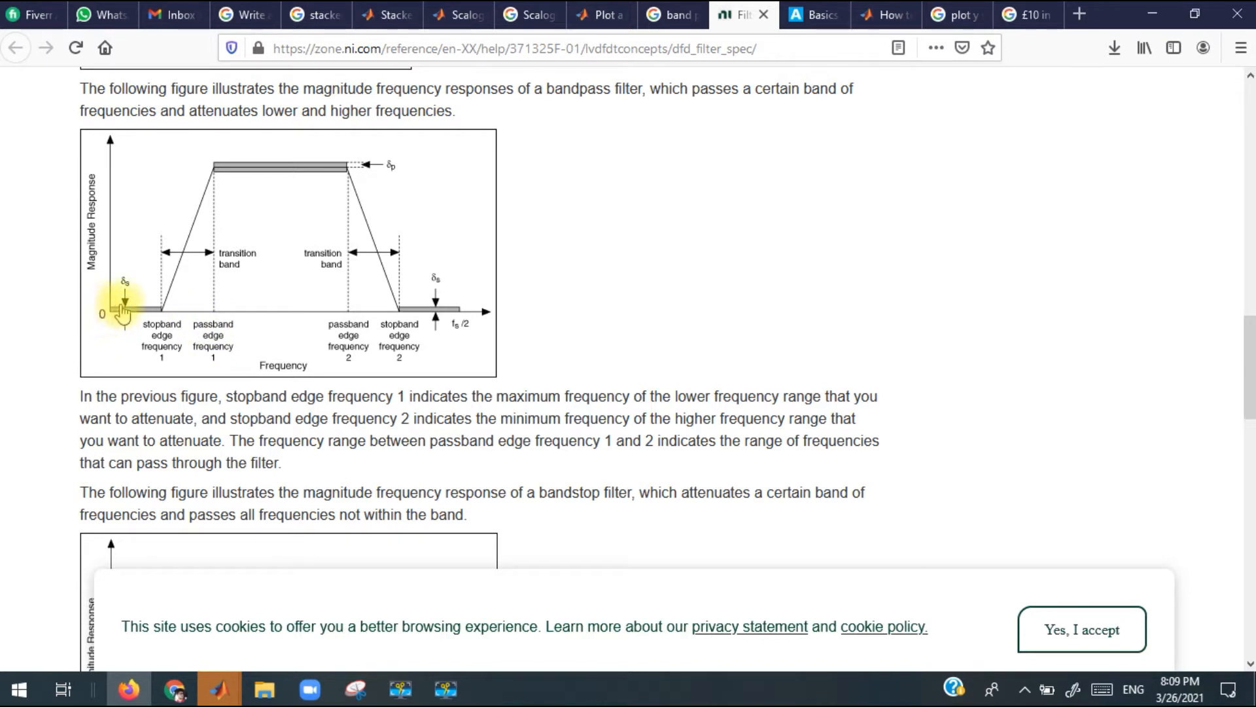
pyautogui.moveTo(165, 324)
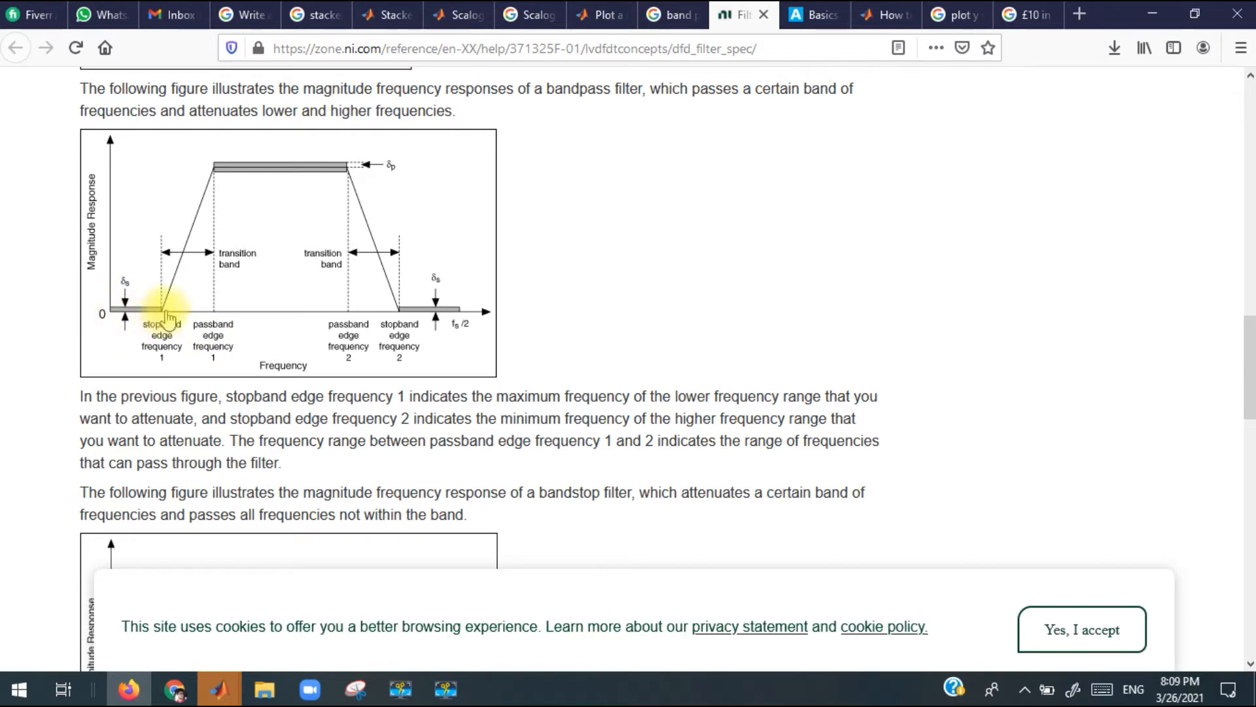
pyautogui.moveTo(165, 321)
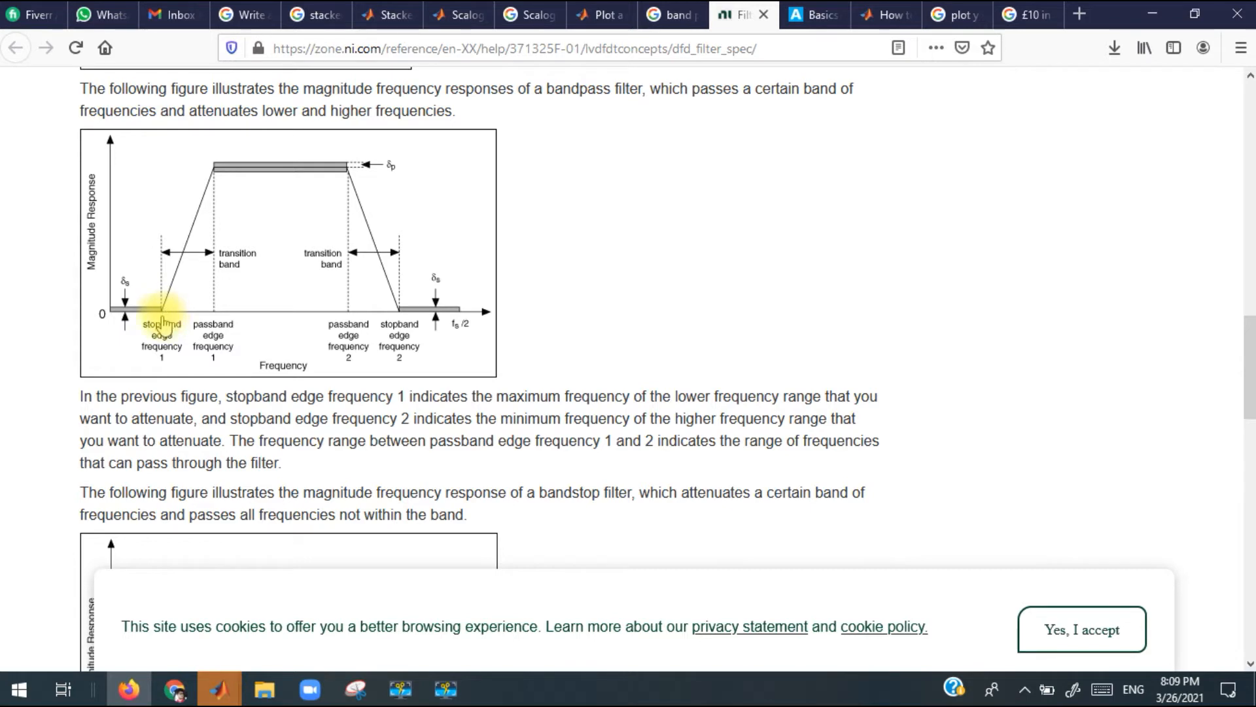
pyautogui.moveTo(162, 348)
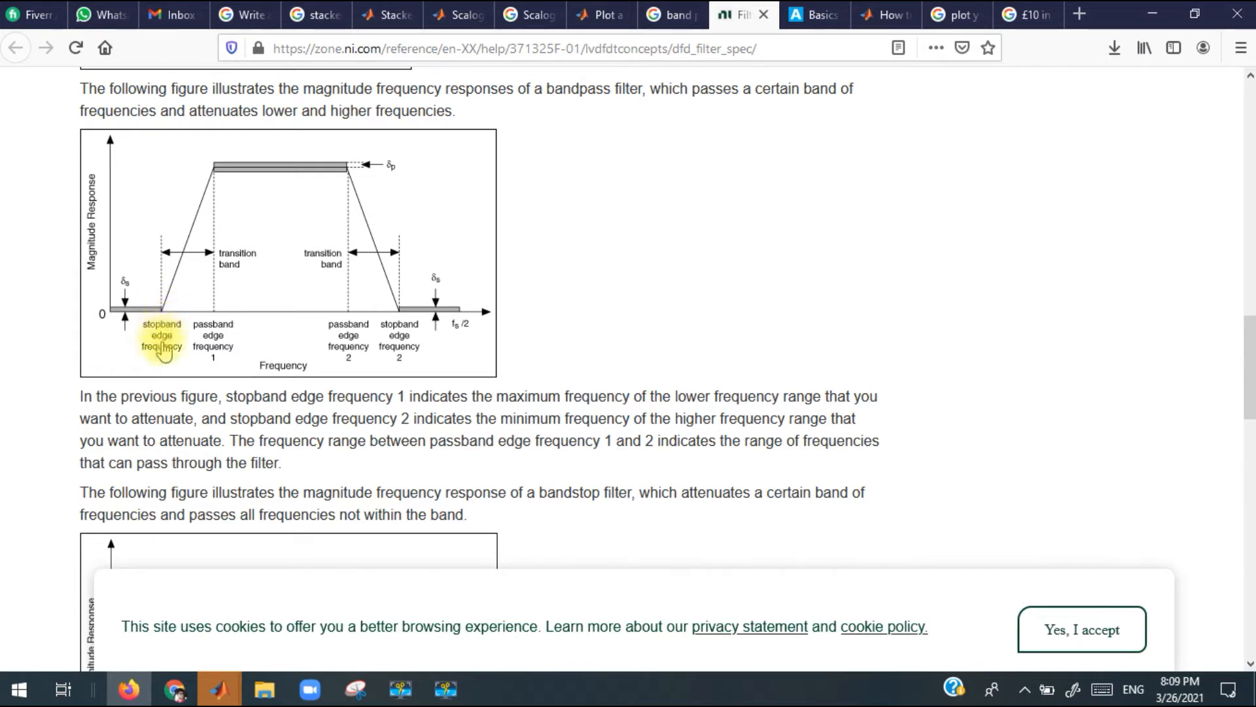
pyautogui.moveTo(366, 197)
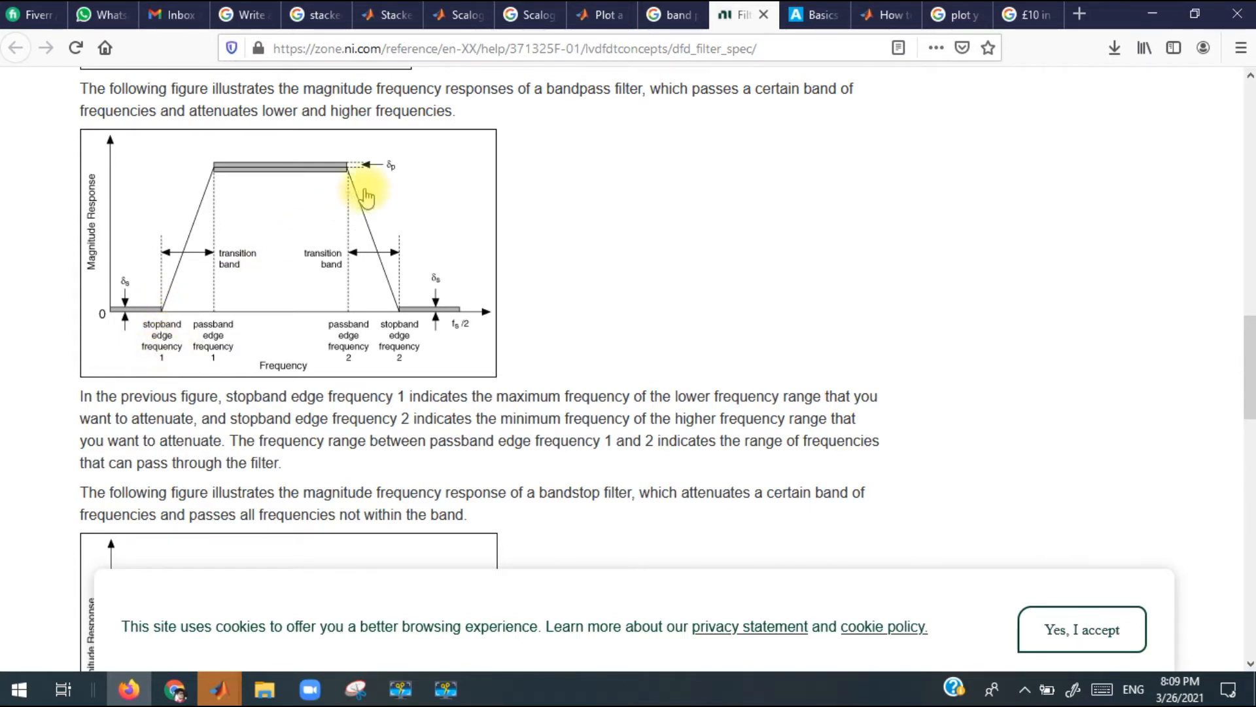
pyautogui.moveTo(403, 313)
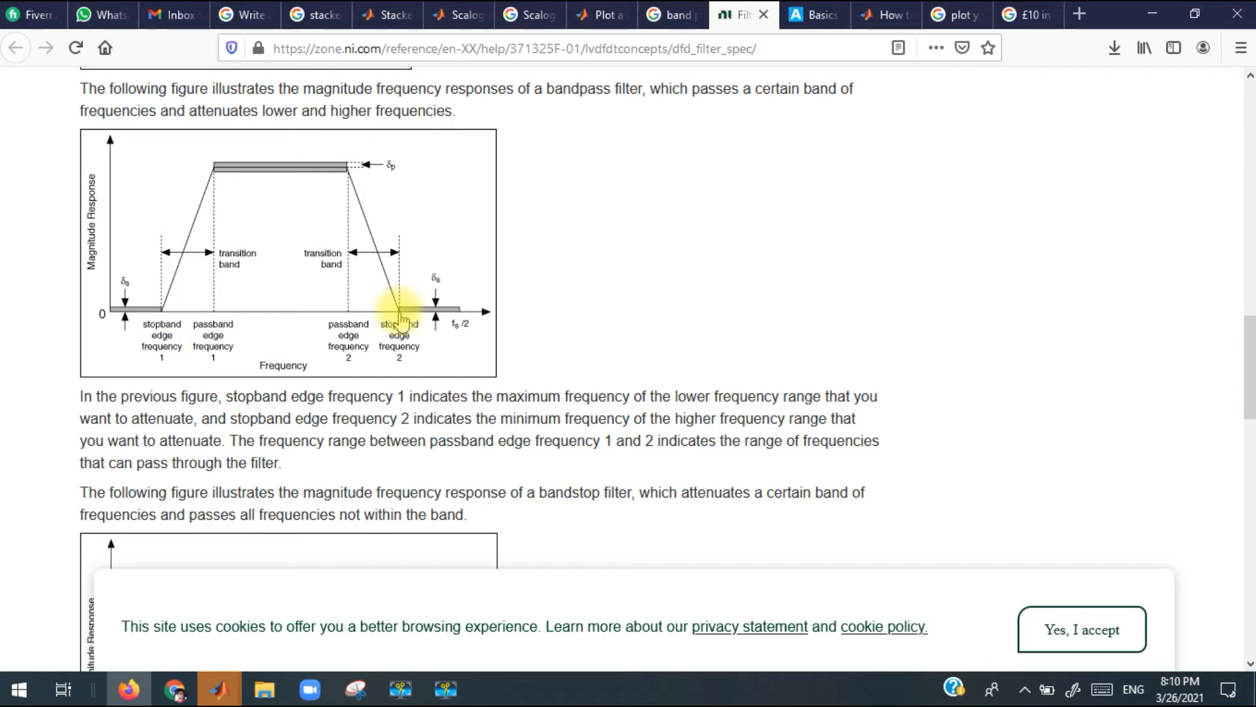
pyautogui.moveTo(484, 315)
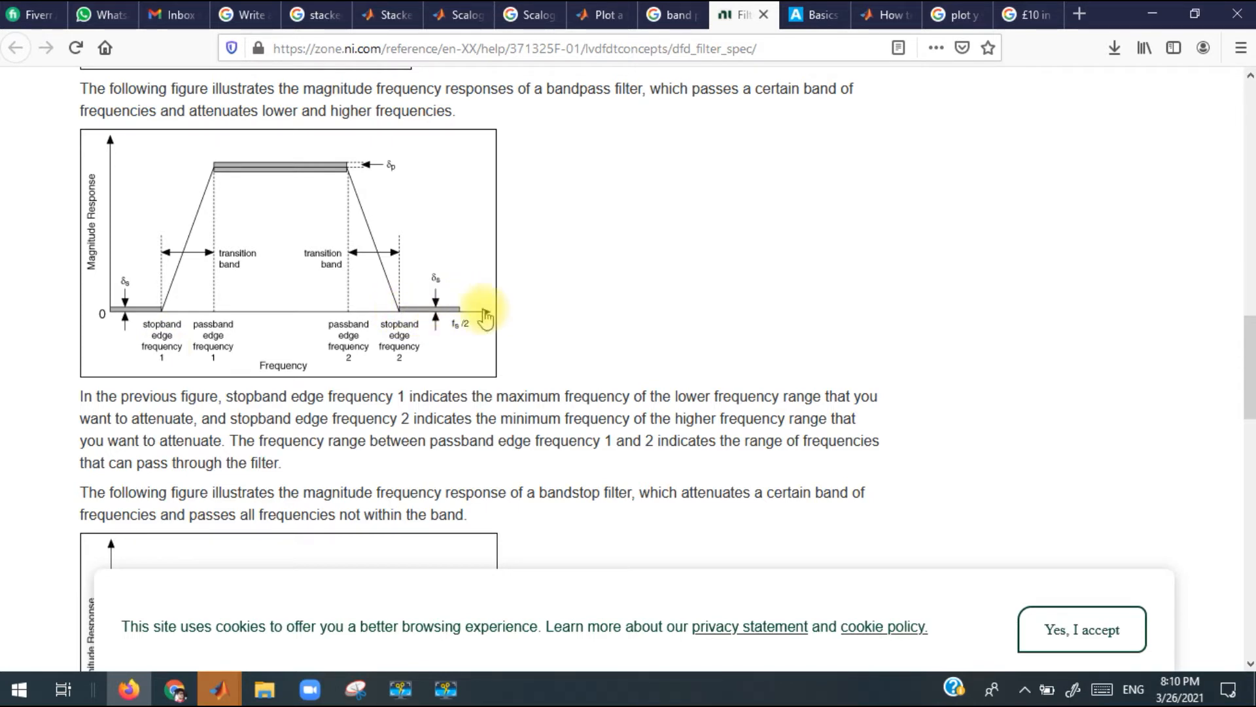
pyautogui.moveTo(400, 345)
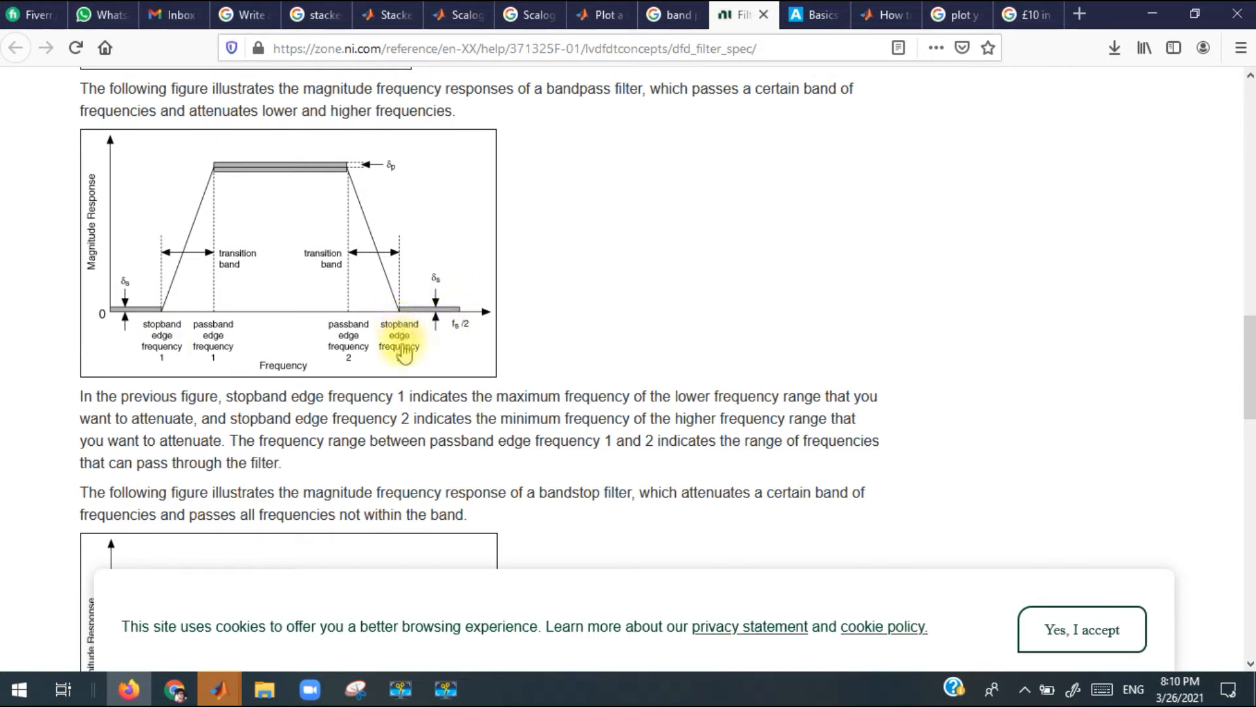
pyautogui.moveTo(190, 327)
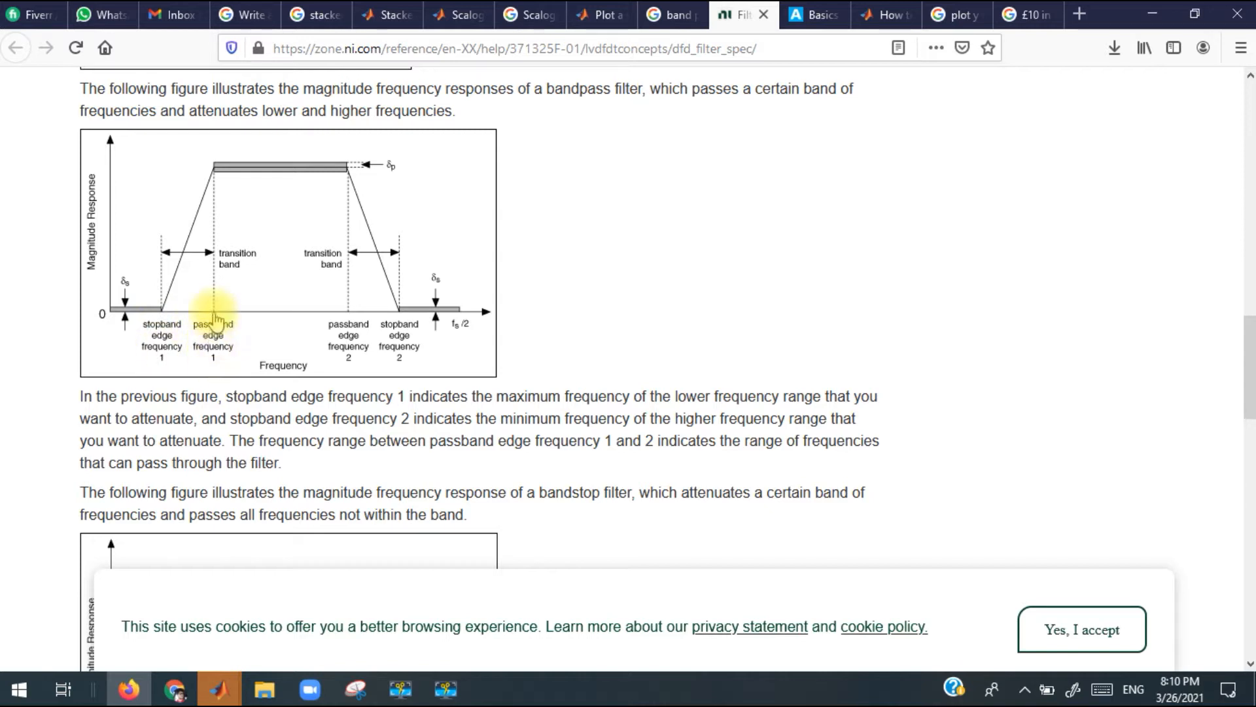
pyautogui.moveTo(201, 306)
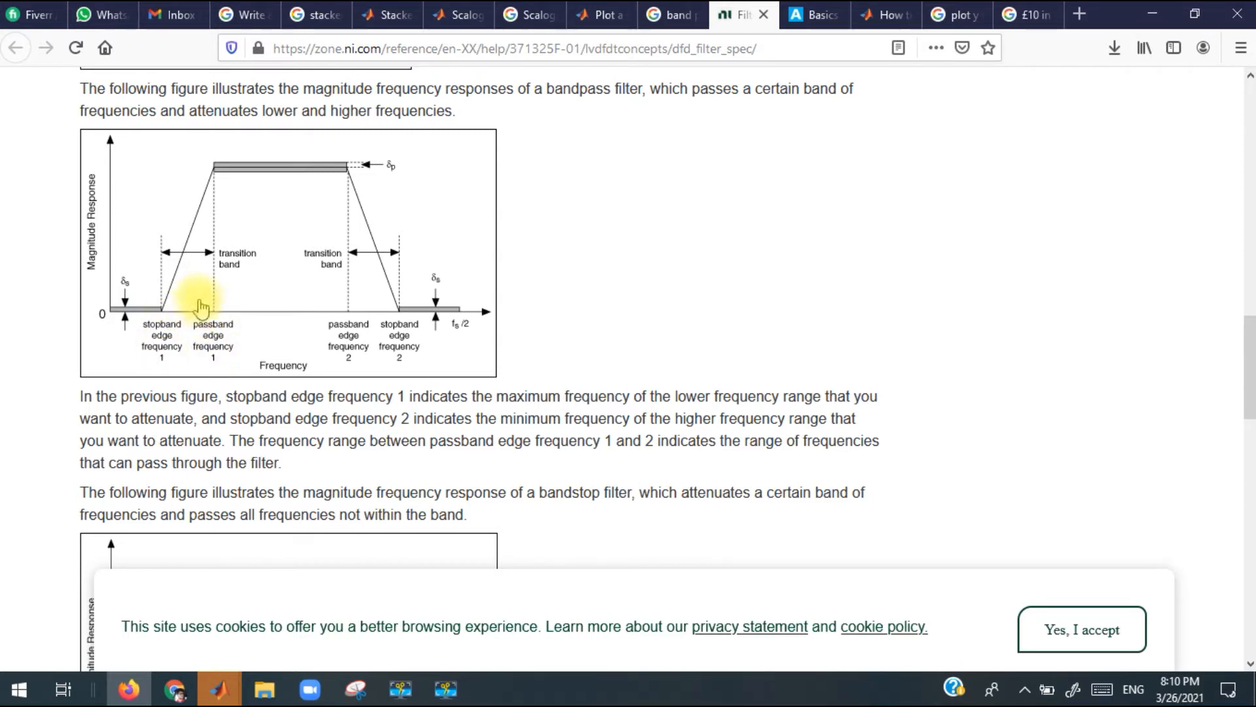
pyautogui.moveTo(264, 284)
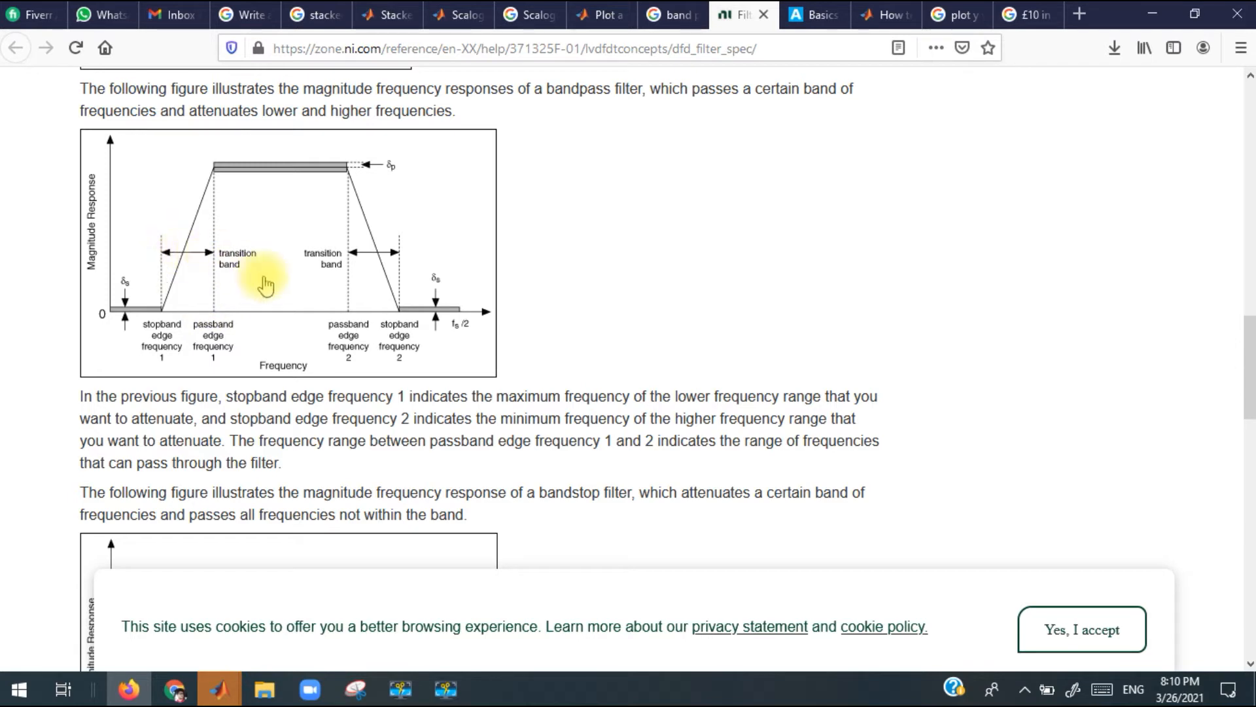
pyautogui.moveTo(365, 260)
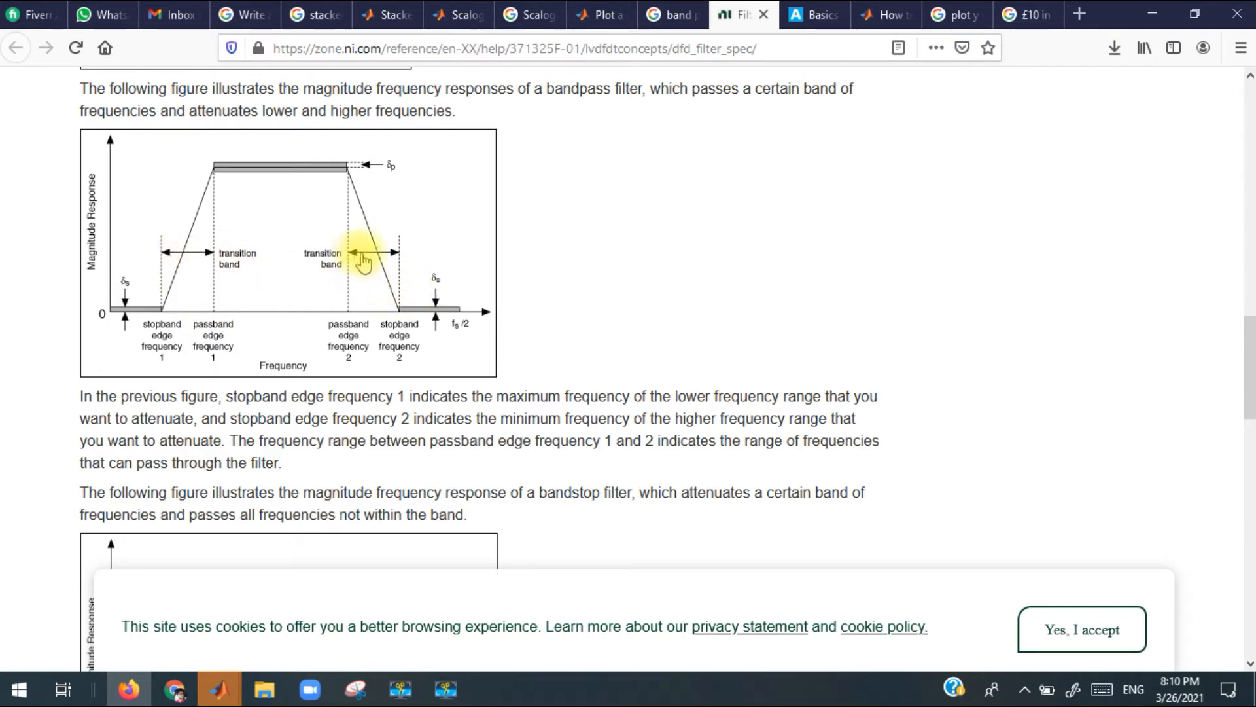
pyautogui.moveTo(377, 260)
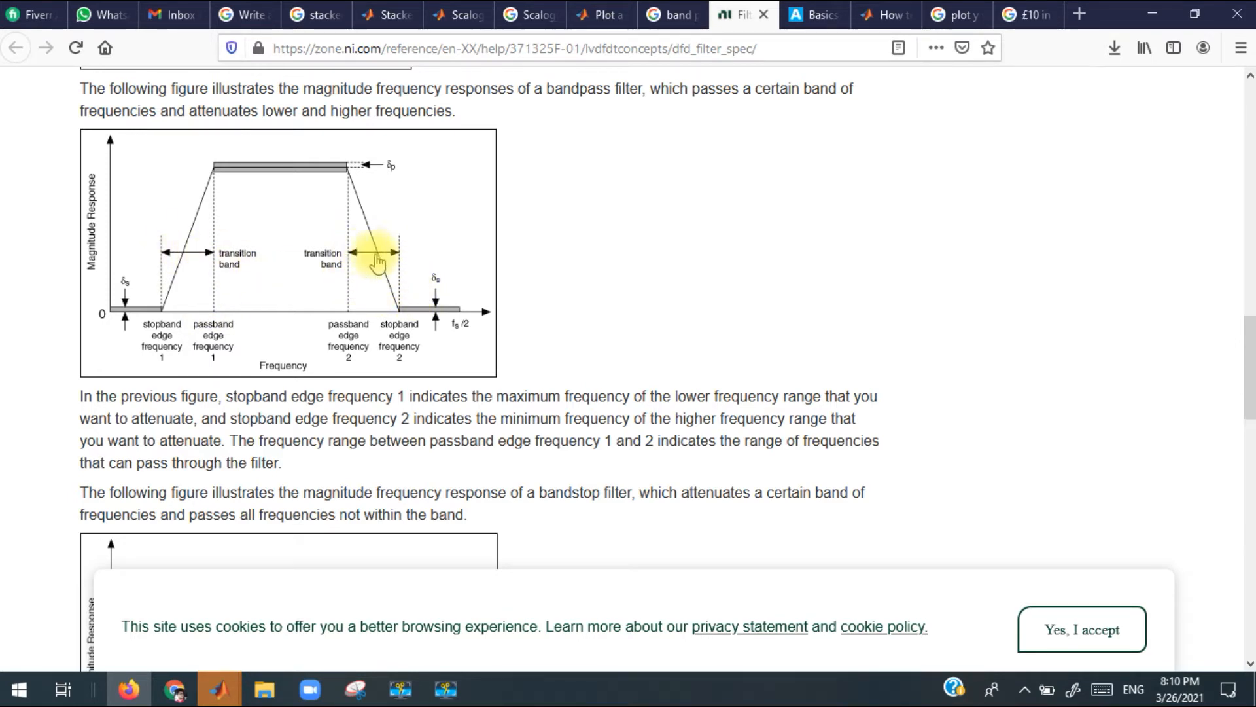
pyautogui.moveTo(192, 286)
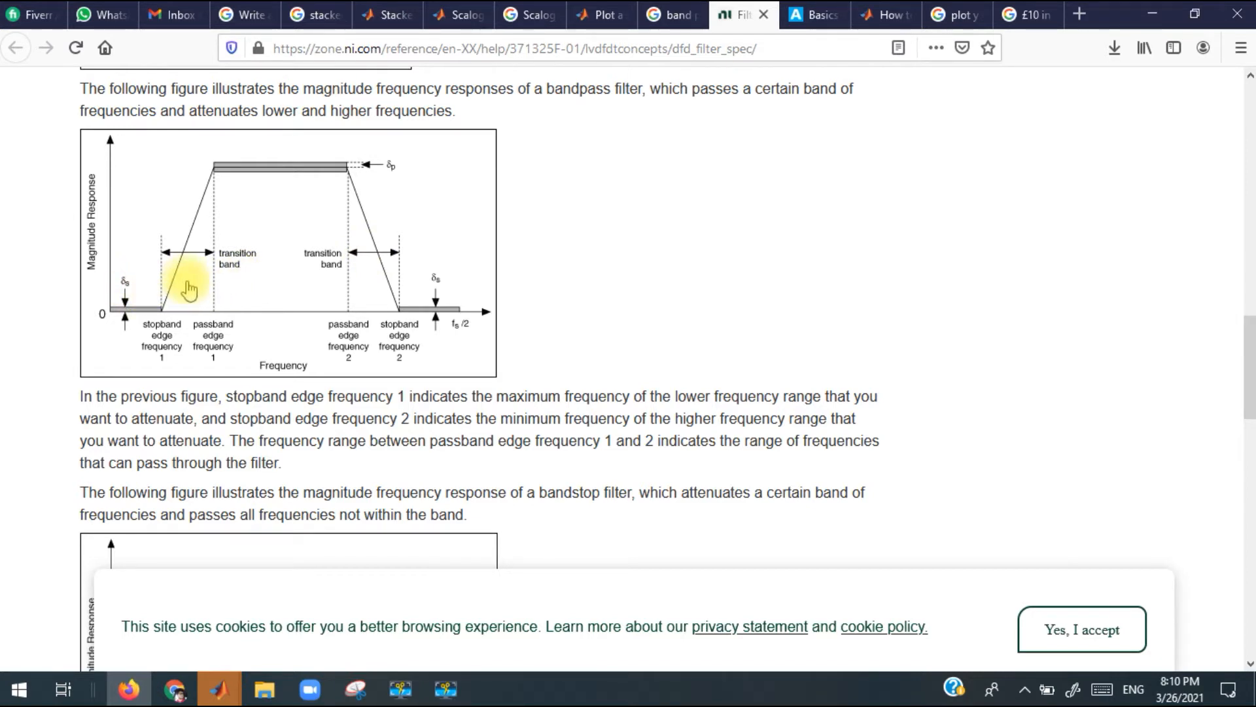
pyautogui.moveTo(174, 305)
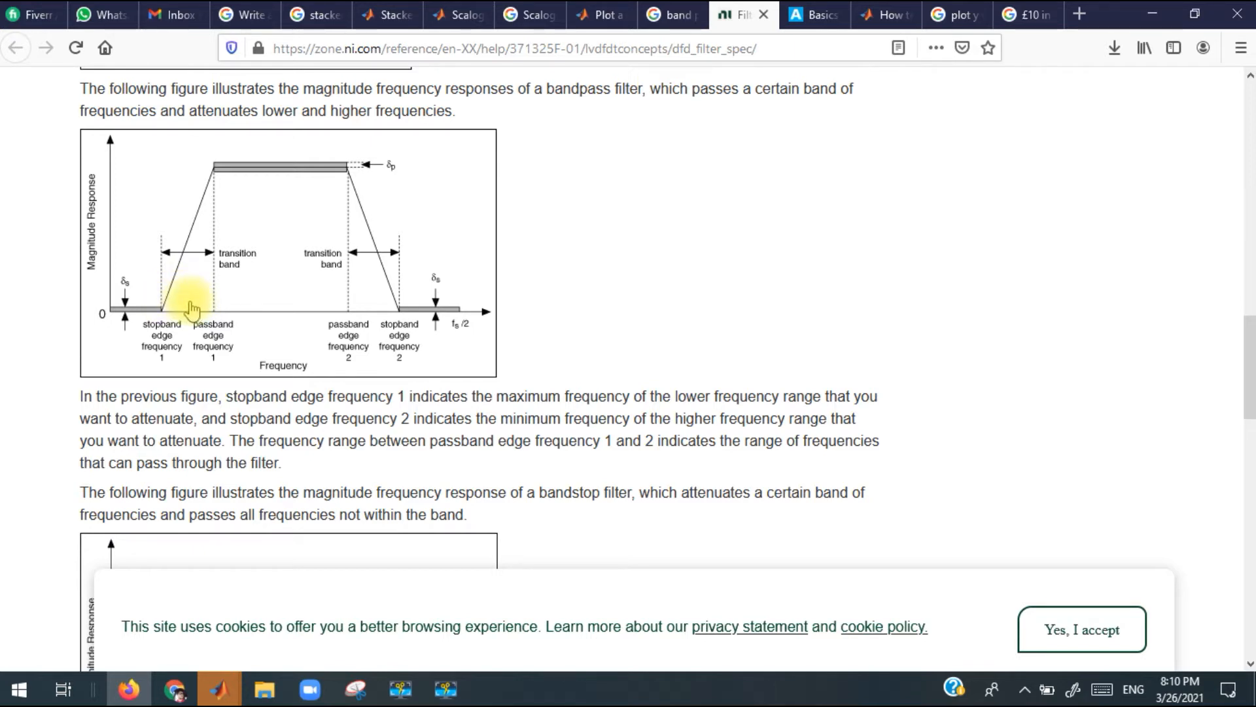
pyautogui.moveTo(174, 309)
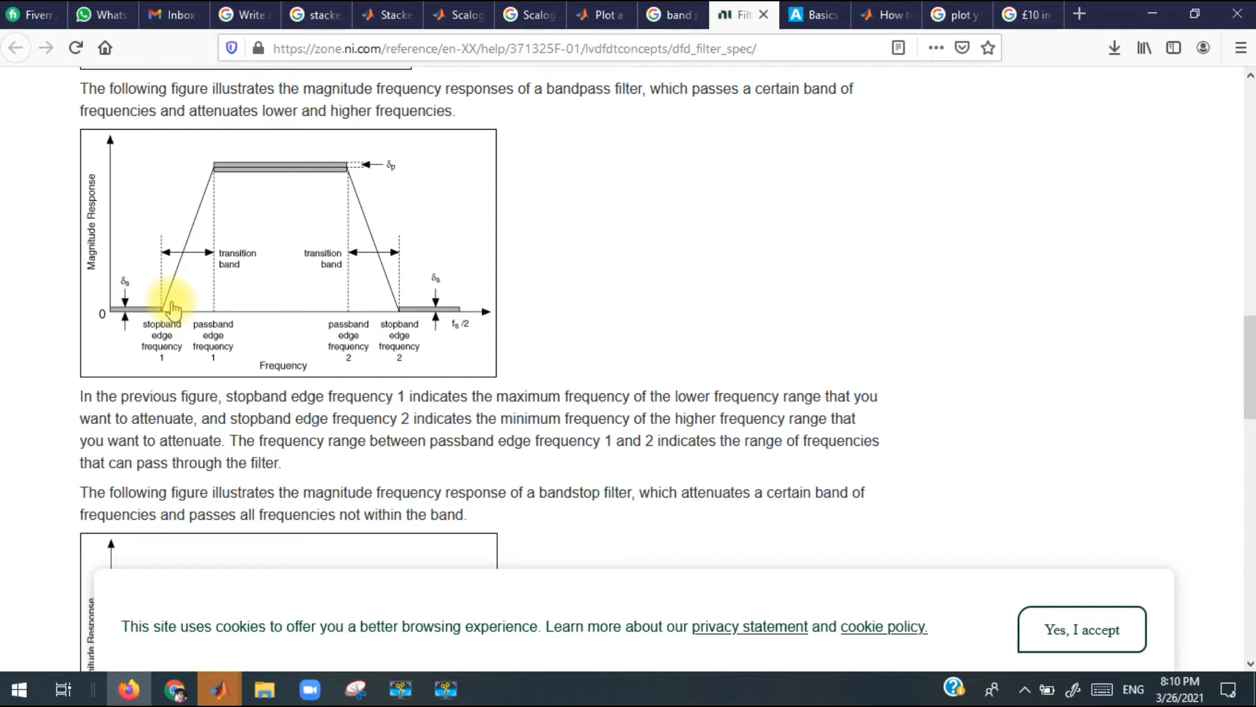
pyautogui.moveTo(177, 315)
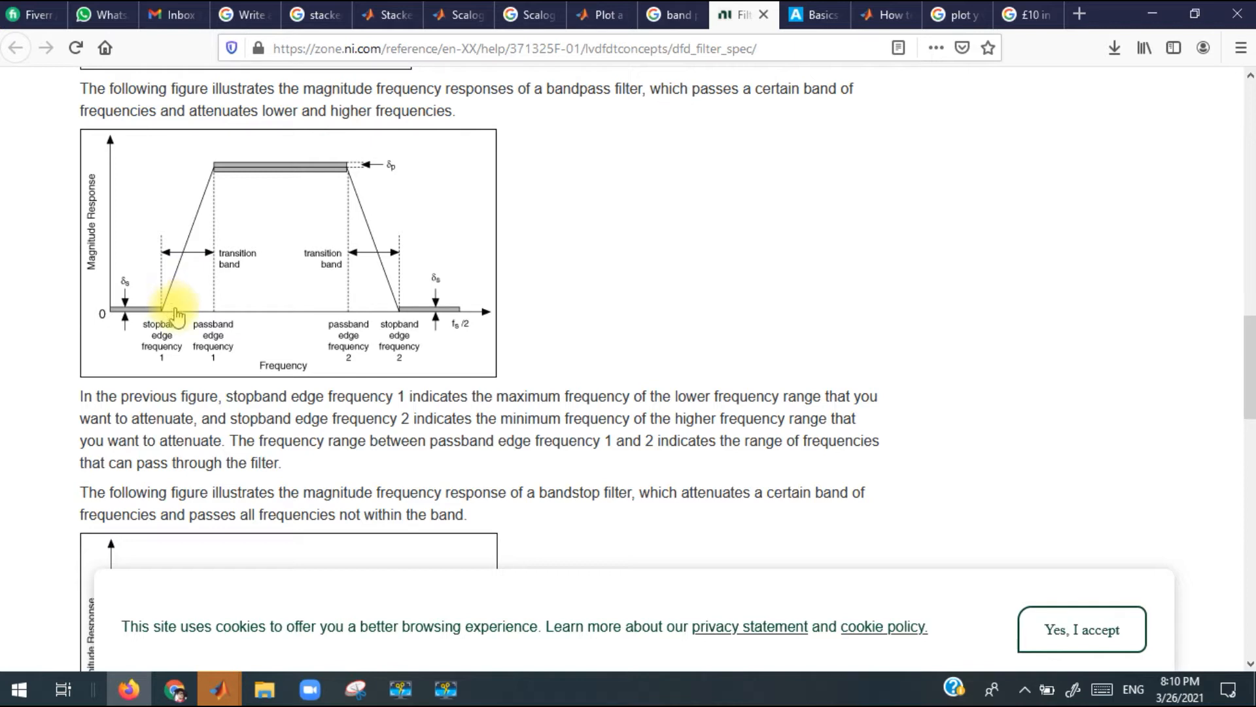
pyautogui.moveTo(185, 316)
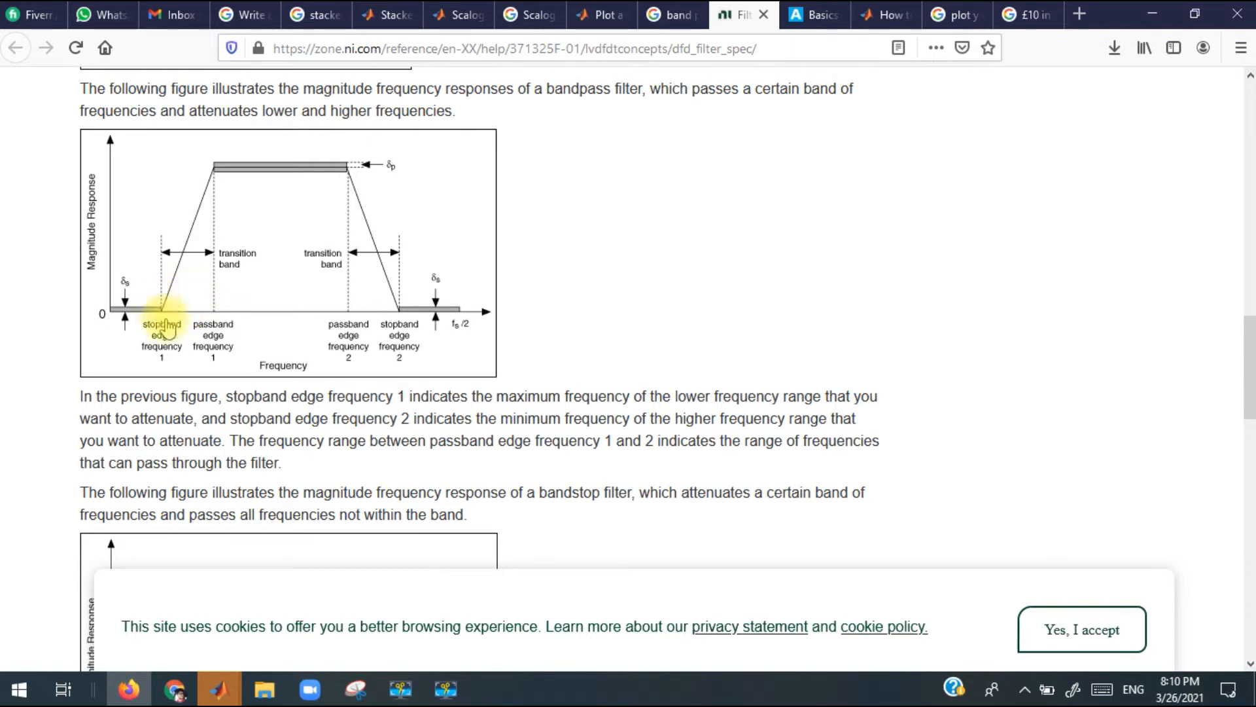
pyautogui.moveTo(171, 319)
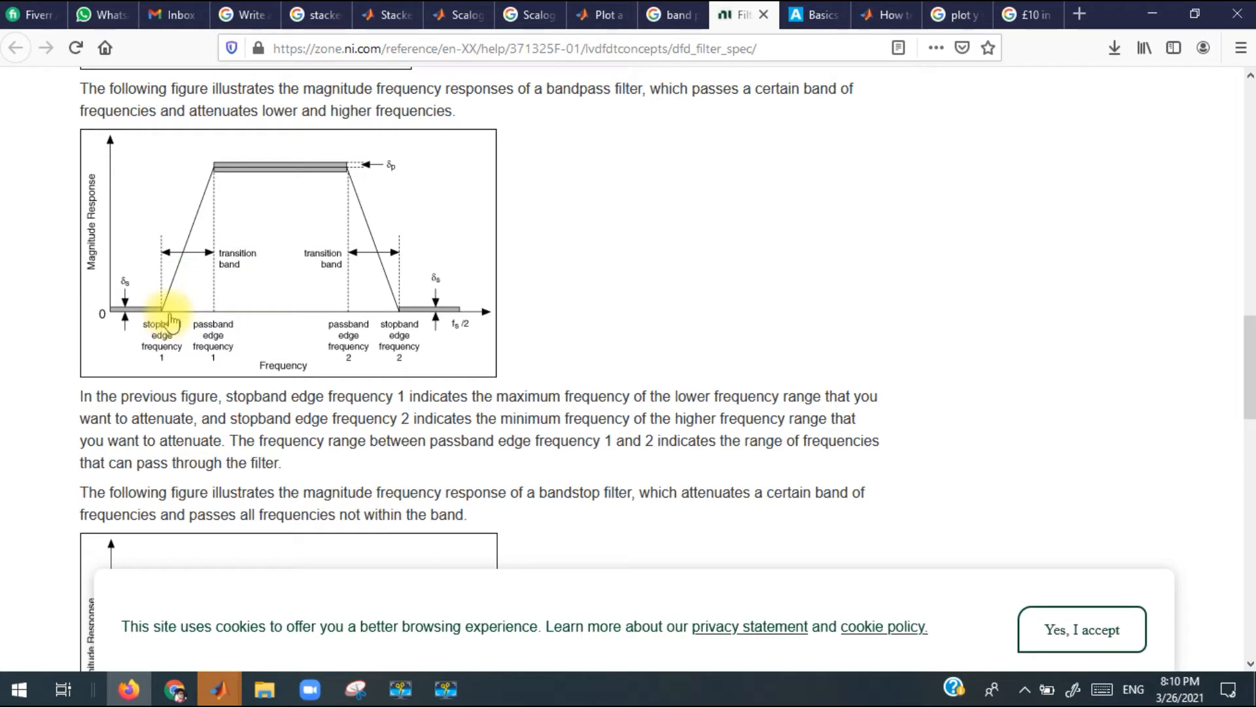
pyautogui.moveTo(173, 315)
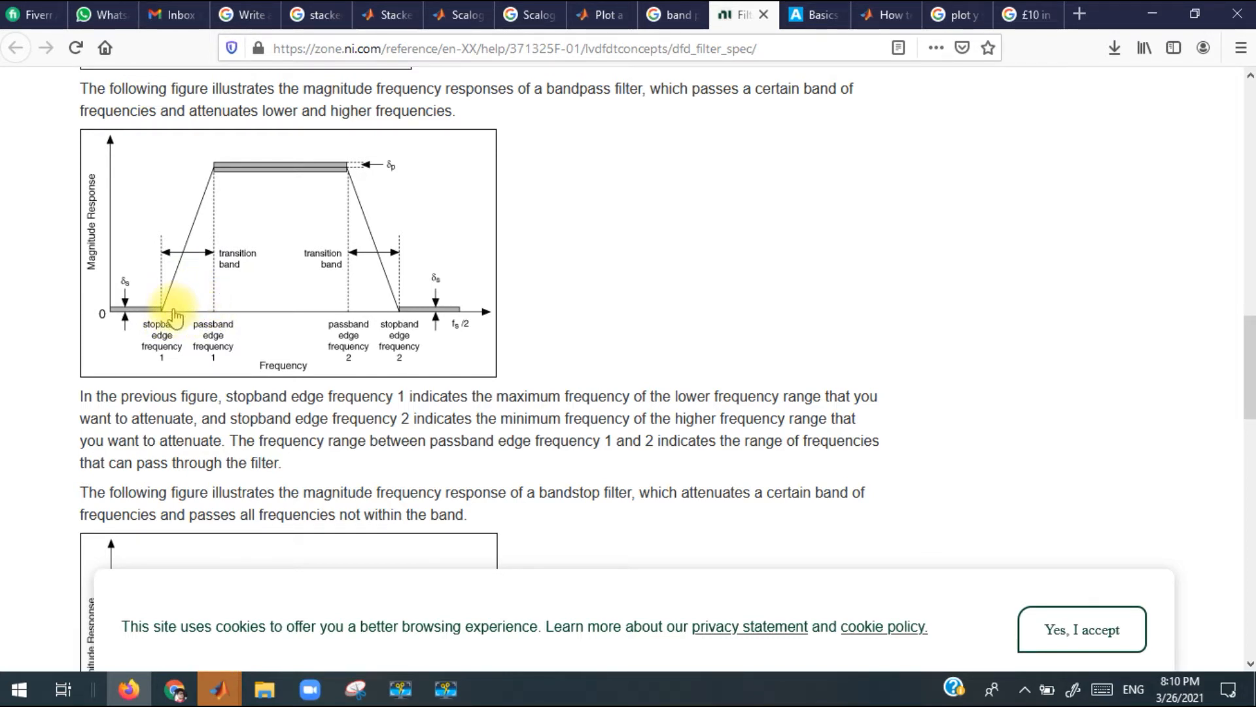
pyautogui.moveTo(205, 312)
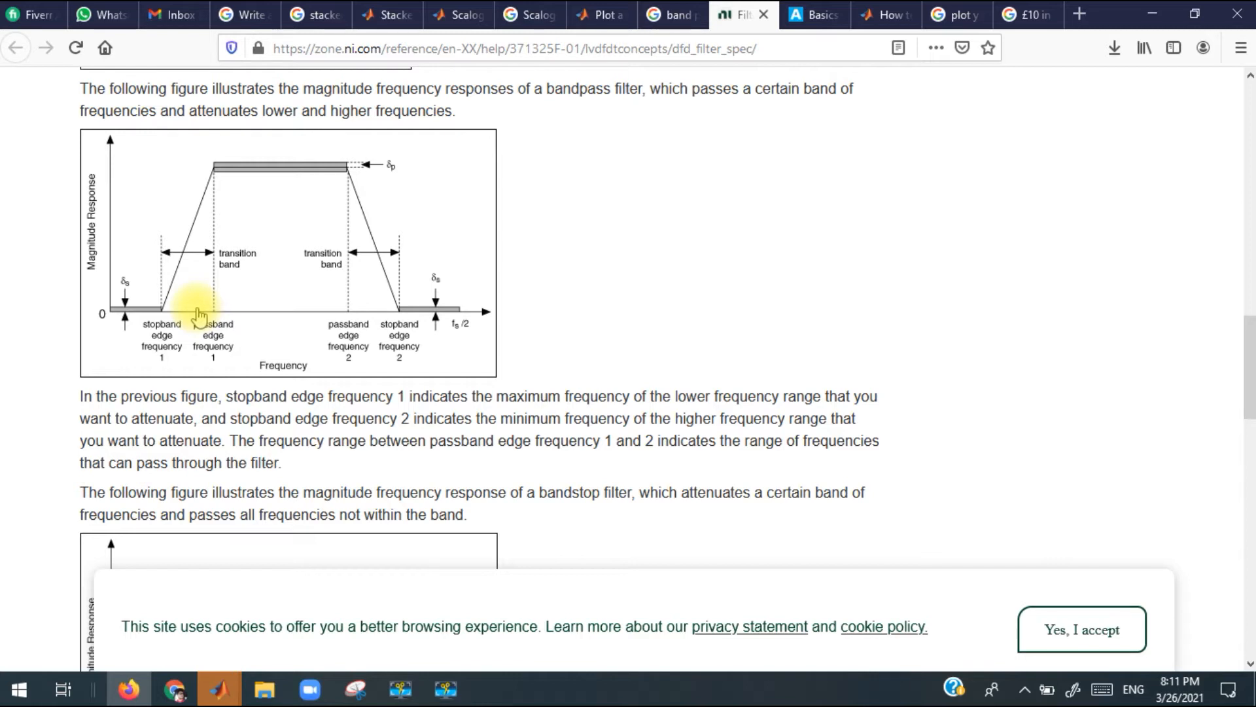
pyautogui.moveTo(202, 309)
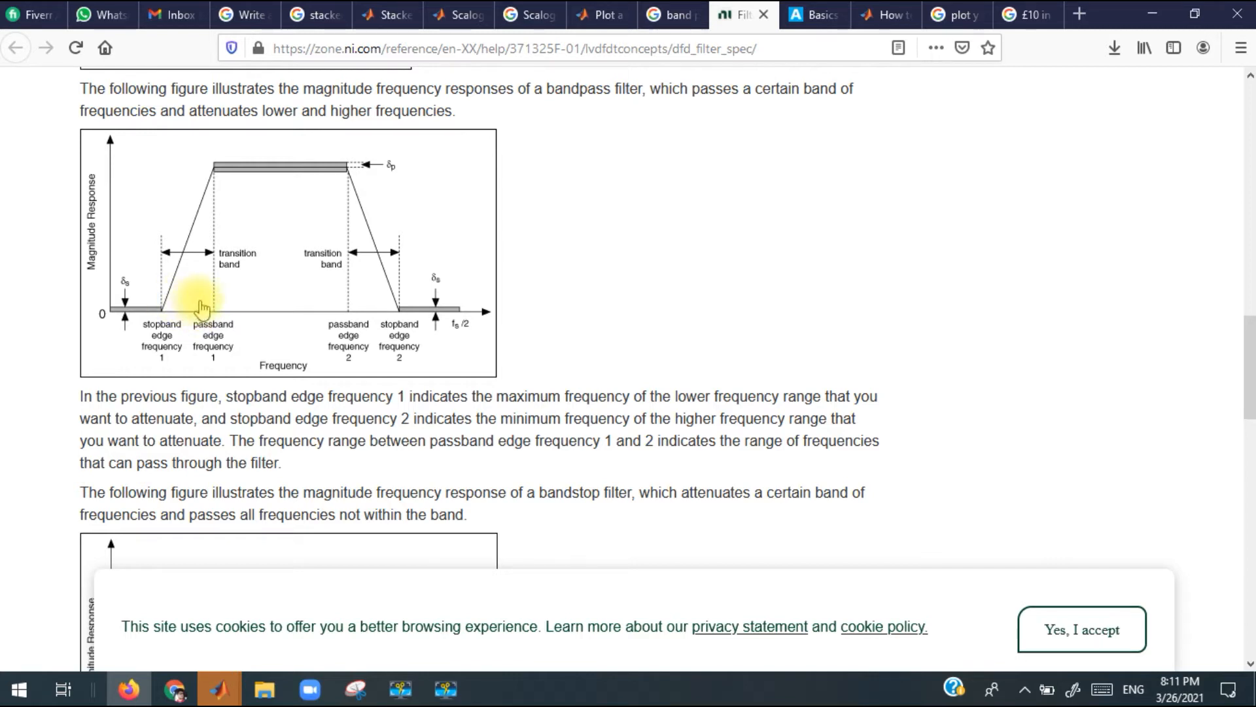
pyautogui.moveTo(263, 687)
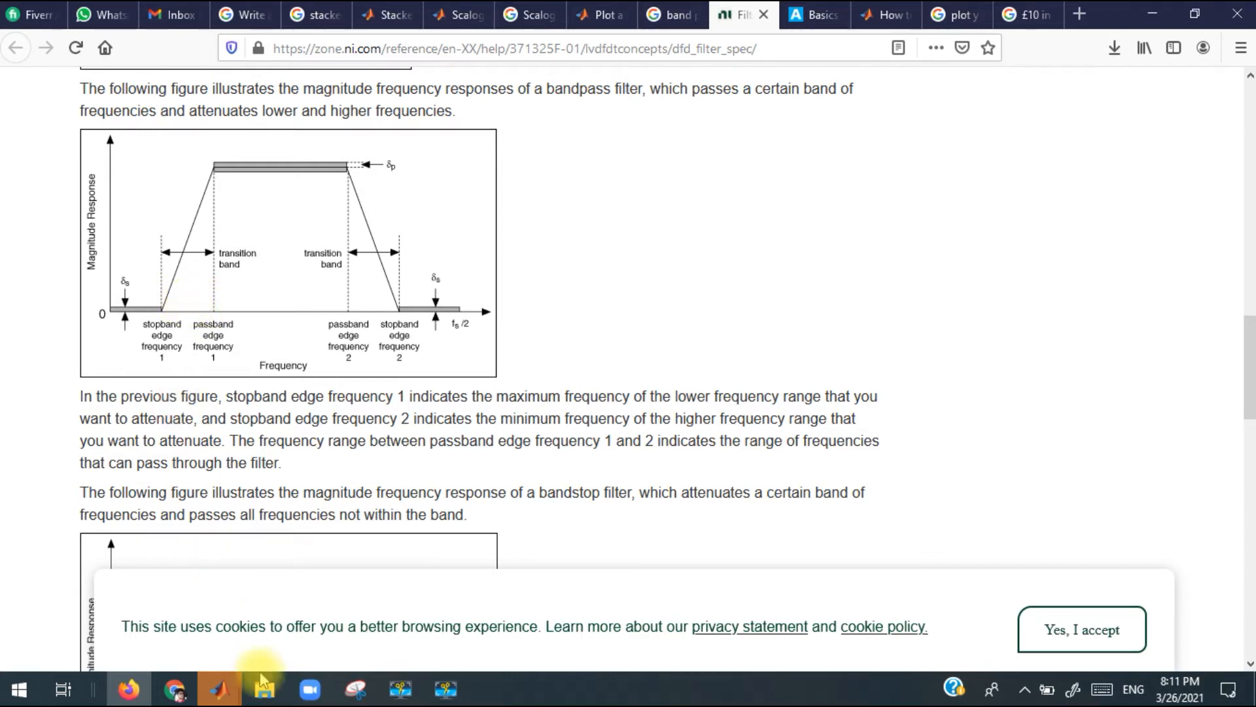
pyautogui.moveTo(173, 303)
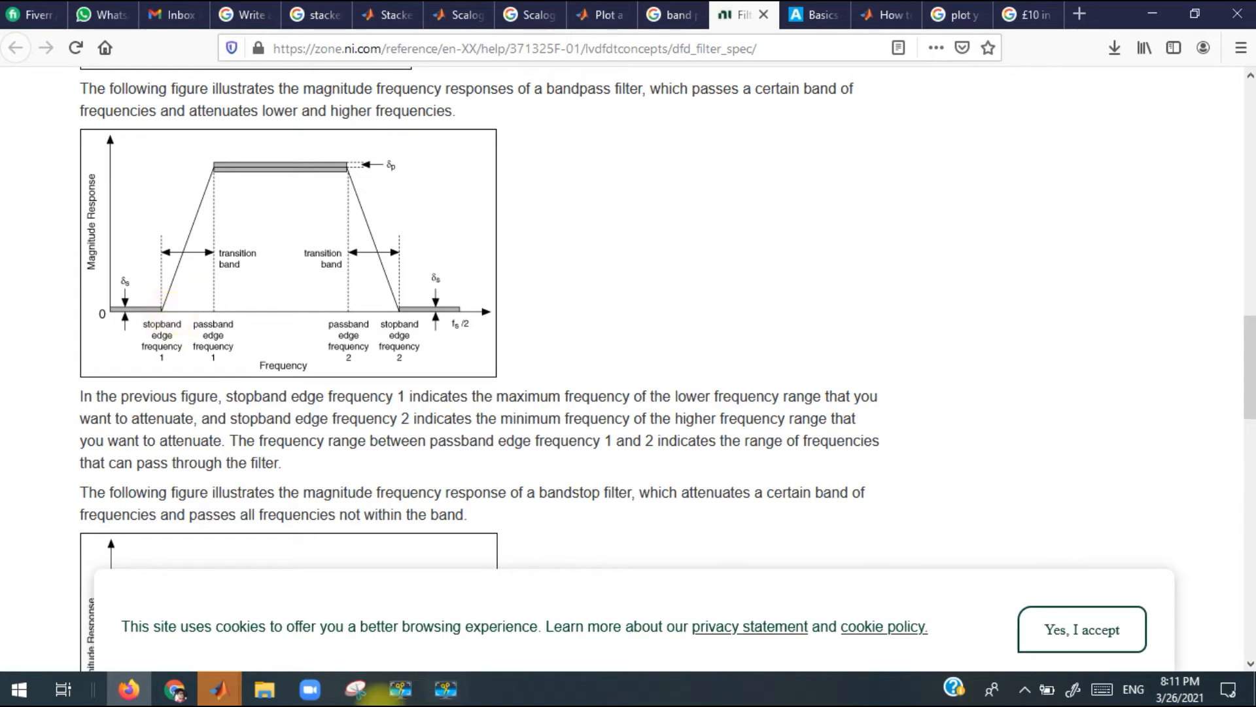
# Switch from filteringECGs.m and Main.m to spectro.m and space the line as fs = 1/10
pyautogui.click(218, 689)
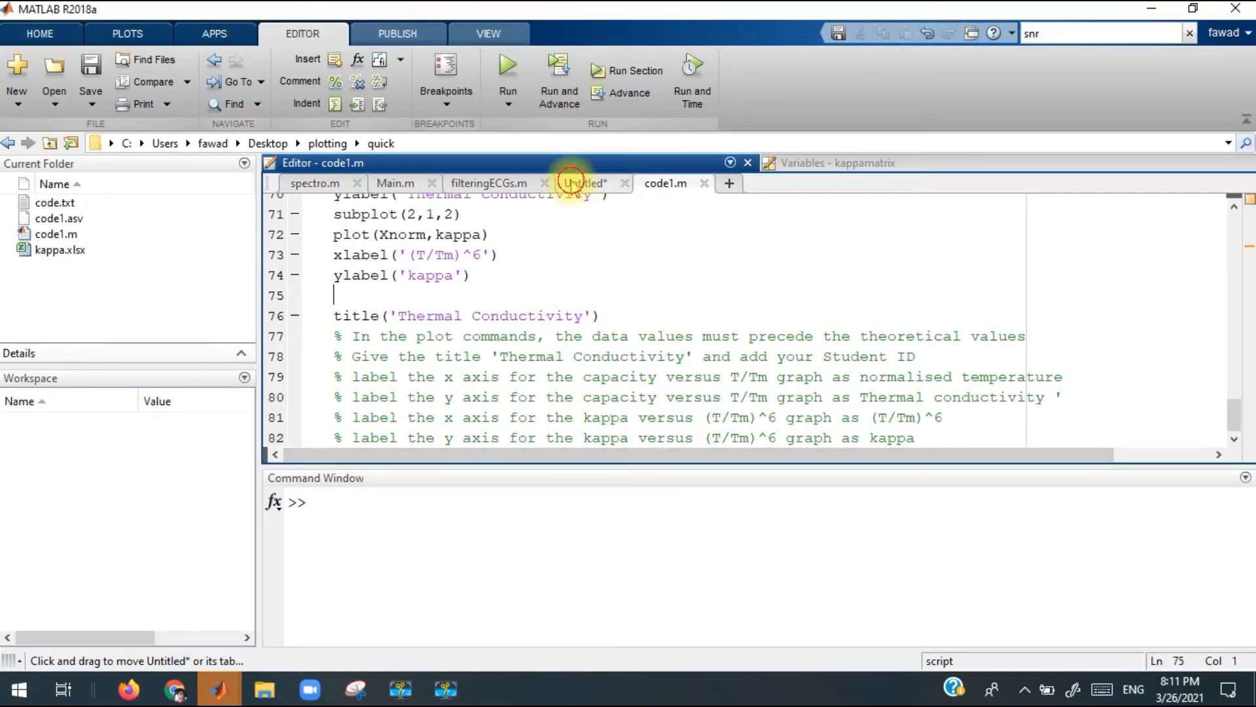
pyautogui.click(488, 183)
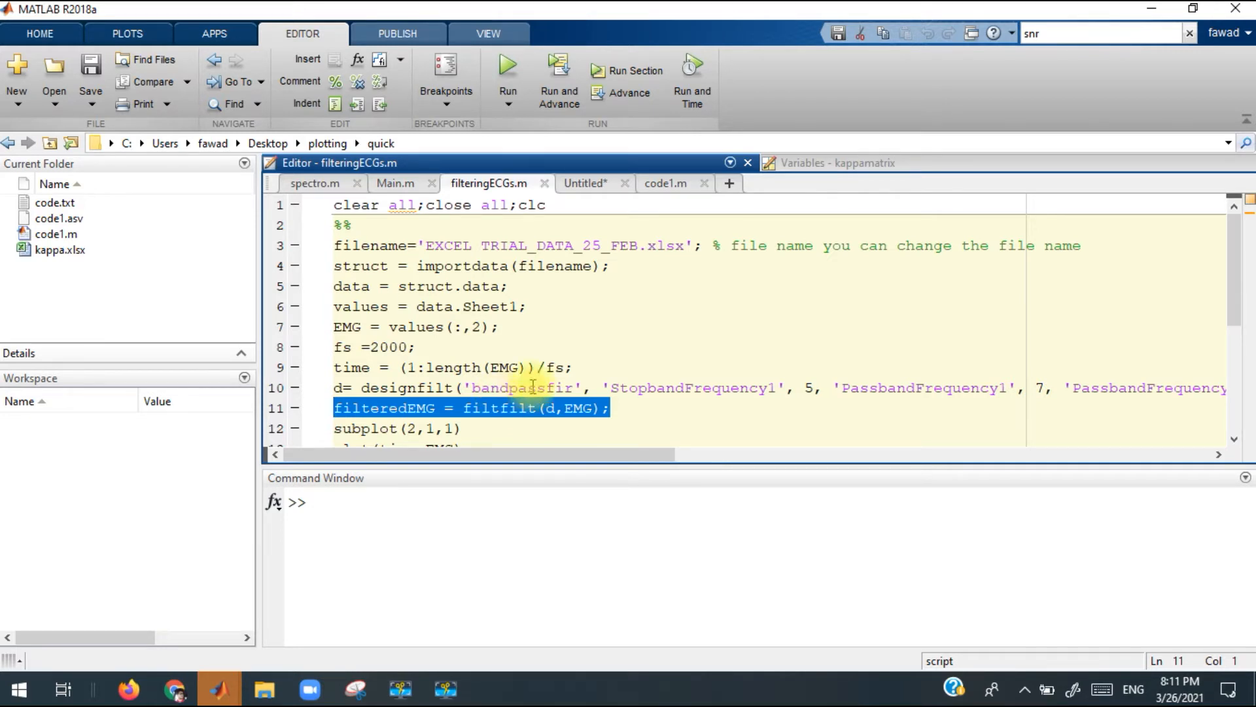
pyautogui.moveTo(563, 191)
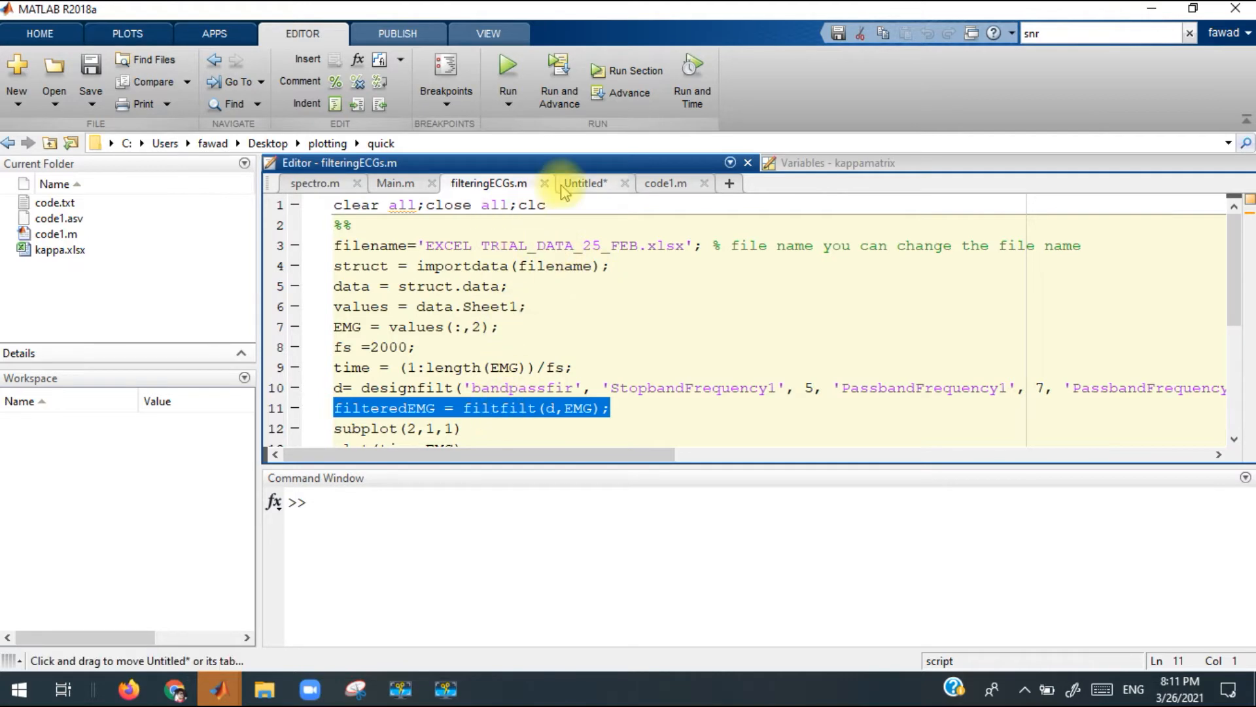
pyautogui.click(394, 183)
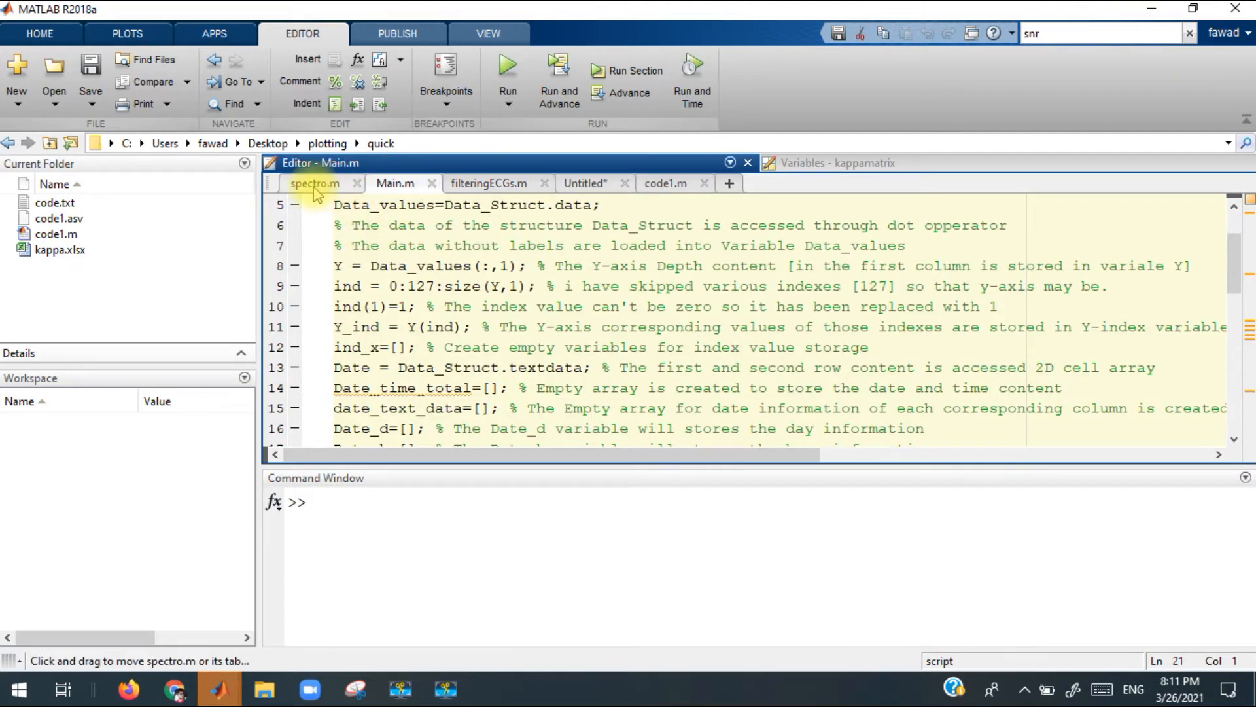
pyautogui.click(314, 184)
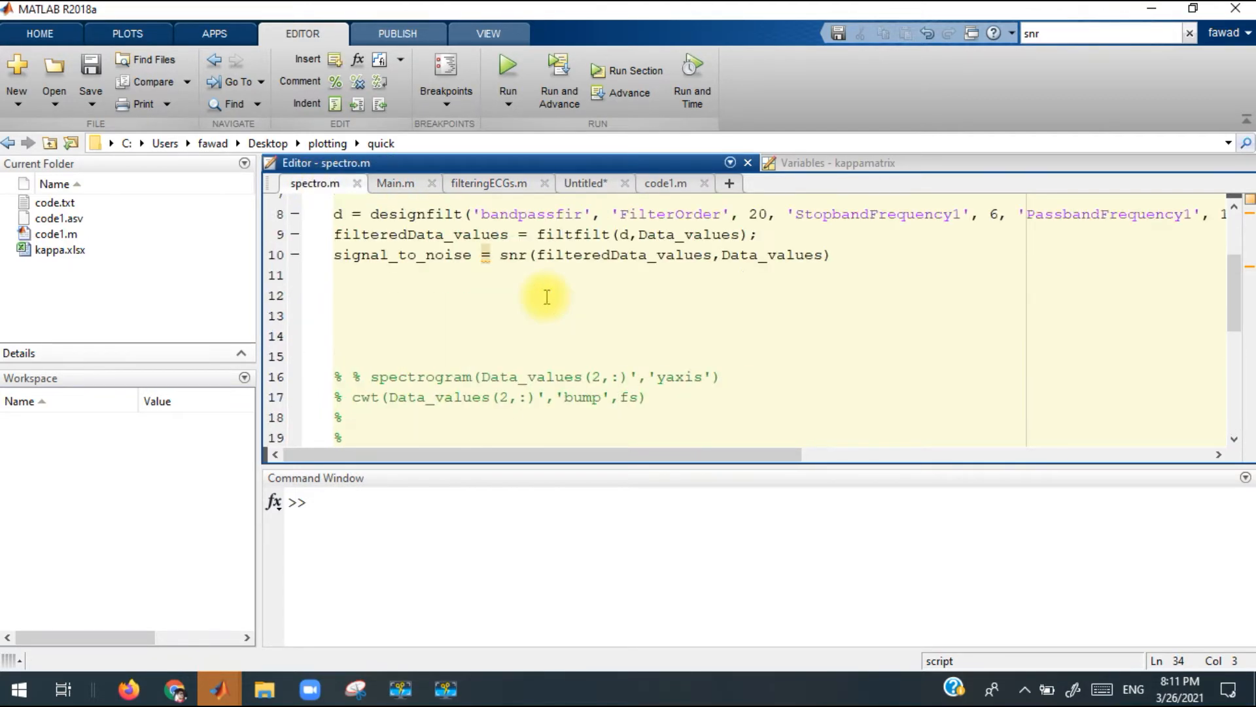
pyautogui.scroll(3)
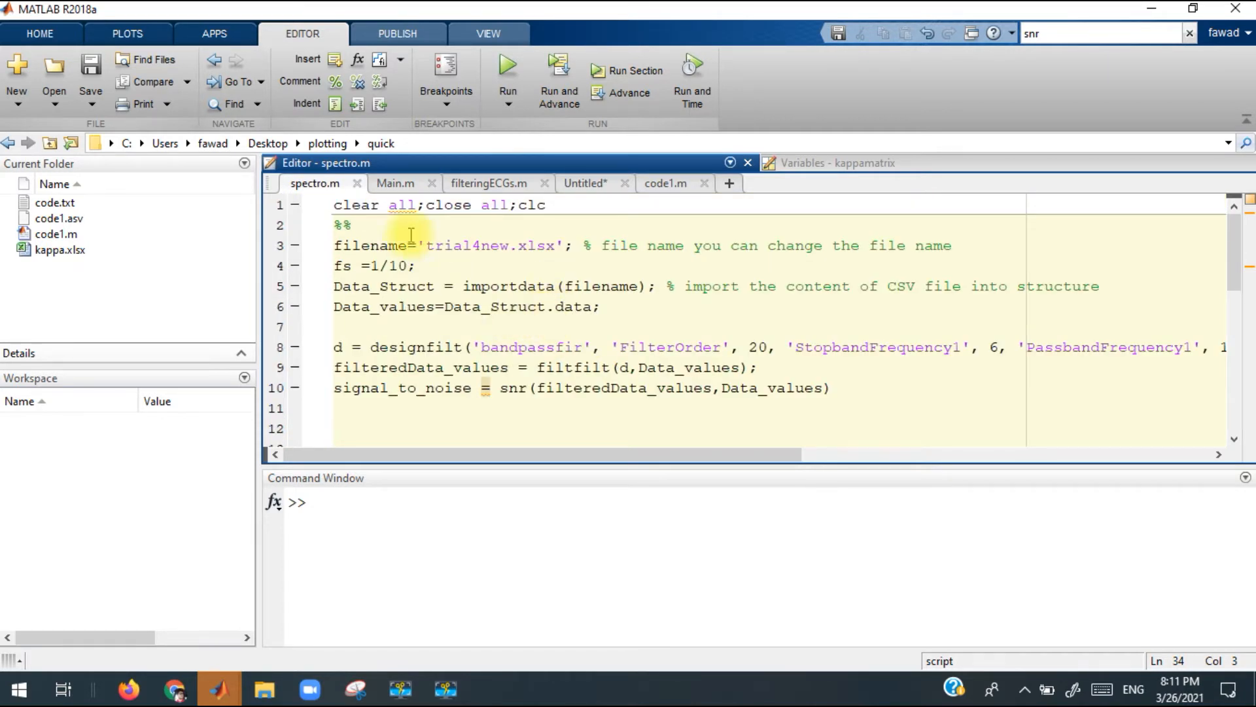
pyautogui.moveTo(385, 265)
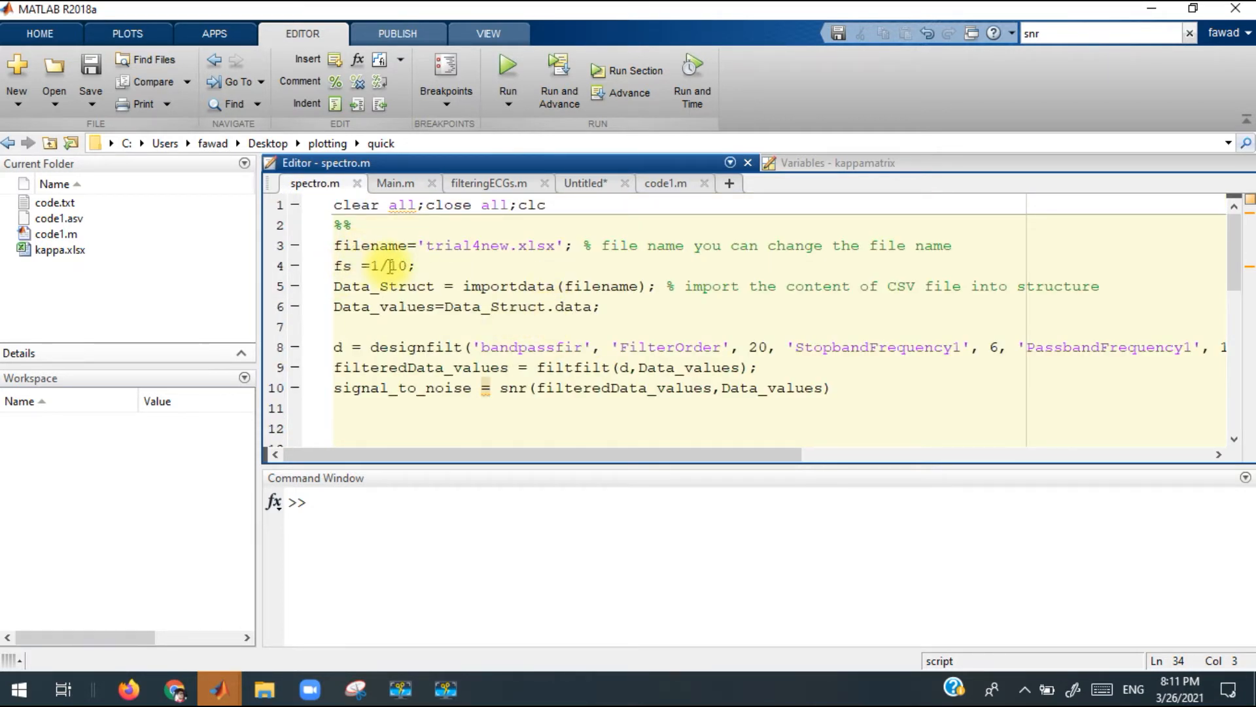
pyautogui.click(448, 325)
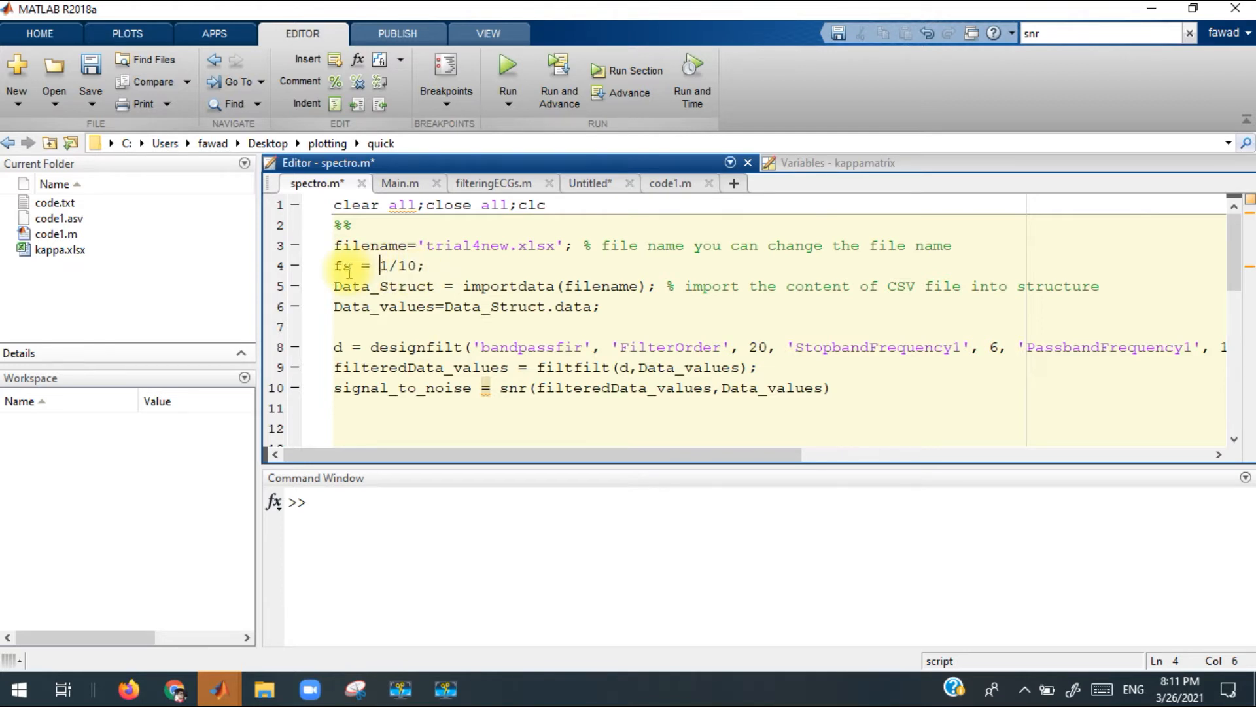
# Replace the SampleRate value 1000 with fs and enter plot(x,y) at the prompt
pyautogui.rightClick(340, 266)
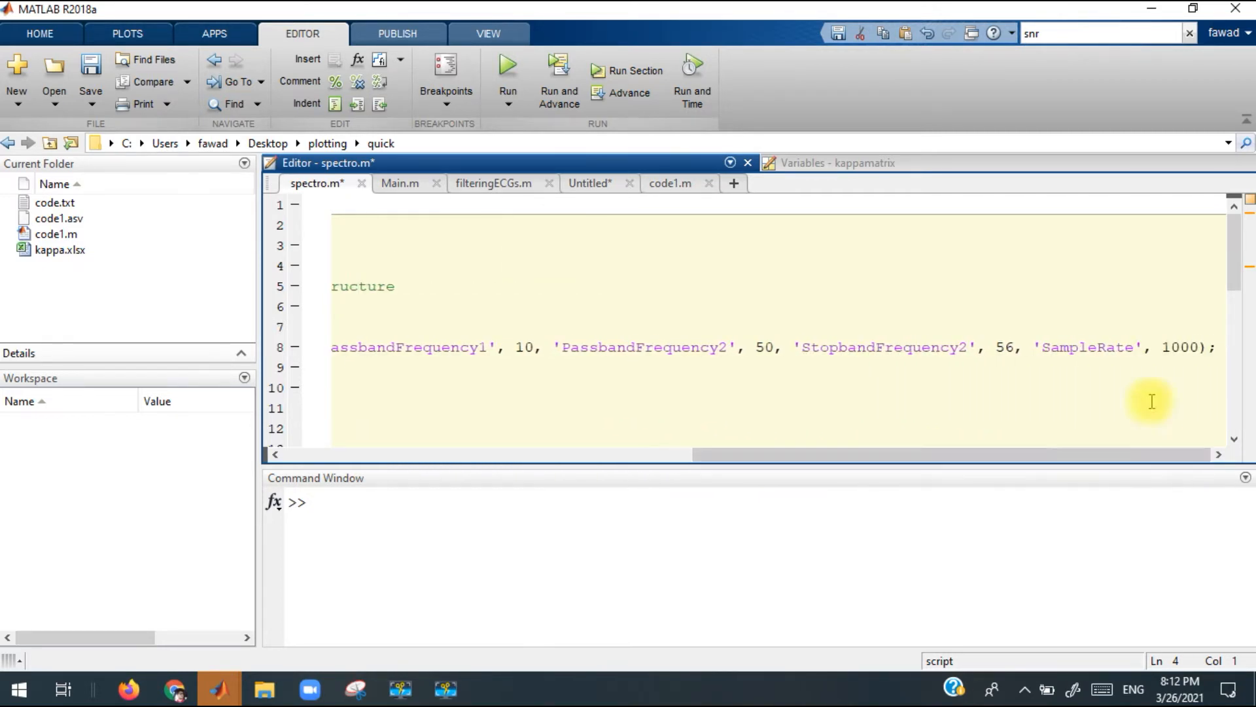
pyautogui.doubleClick(1172, 346)
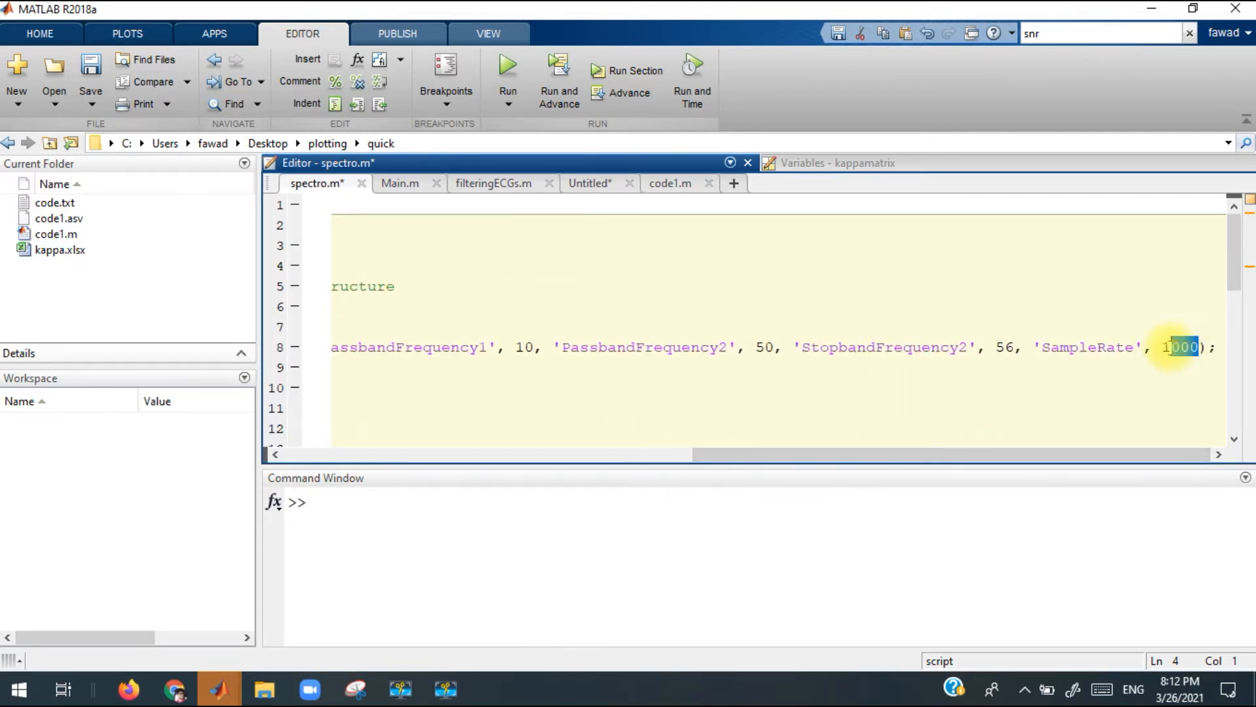
pyautogui.write('fs')
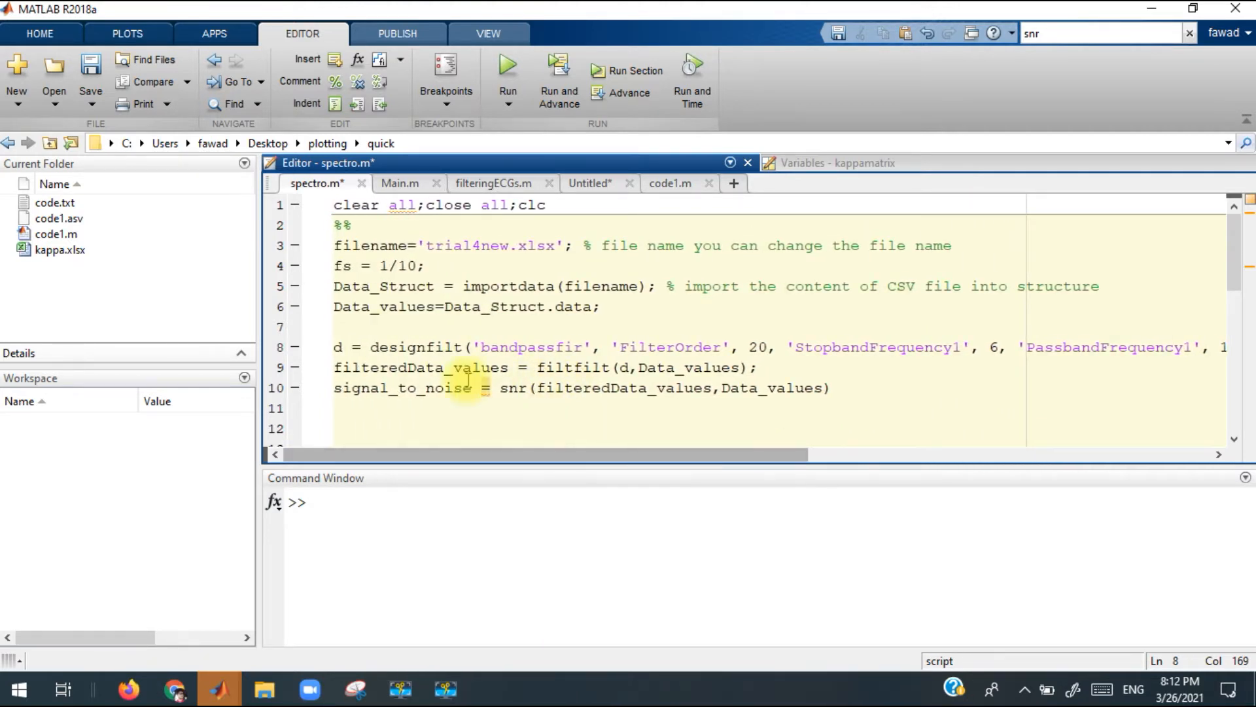
pyautogui.click(480, 501)
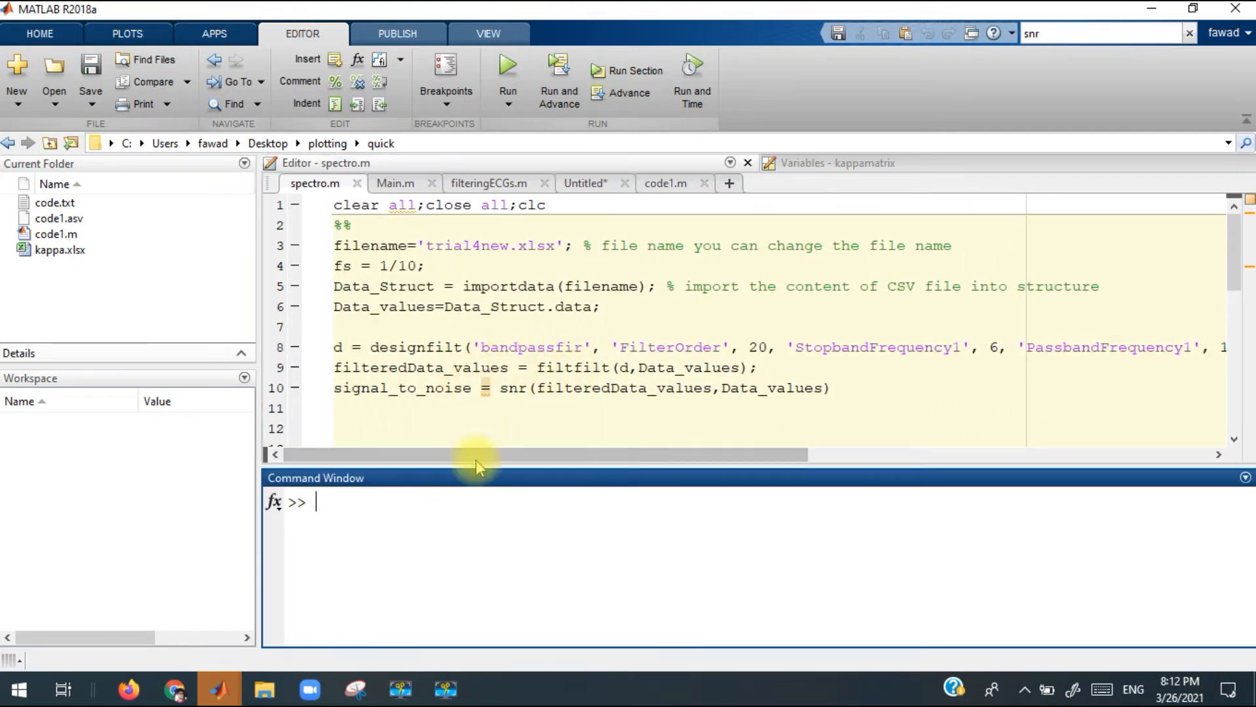
pyautogui.write('plot(x,y)')
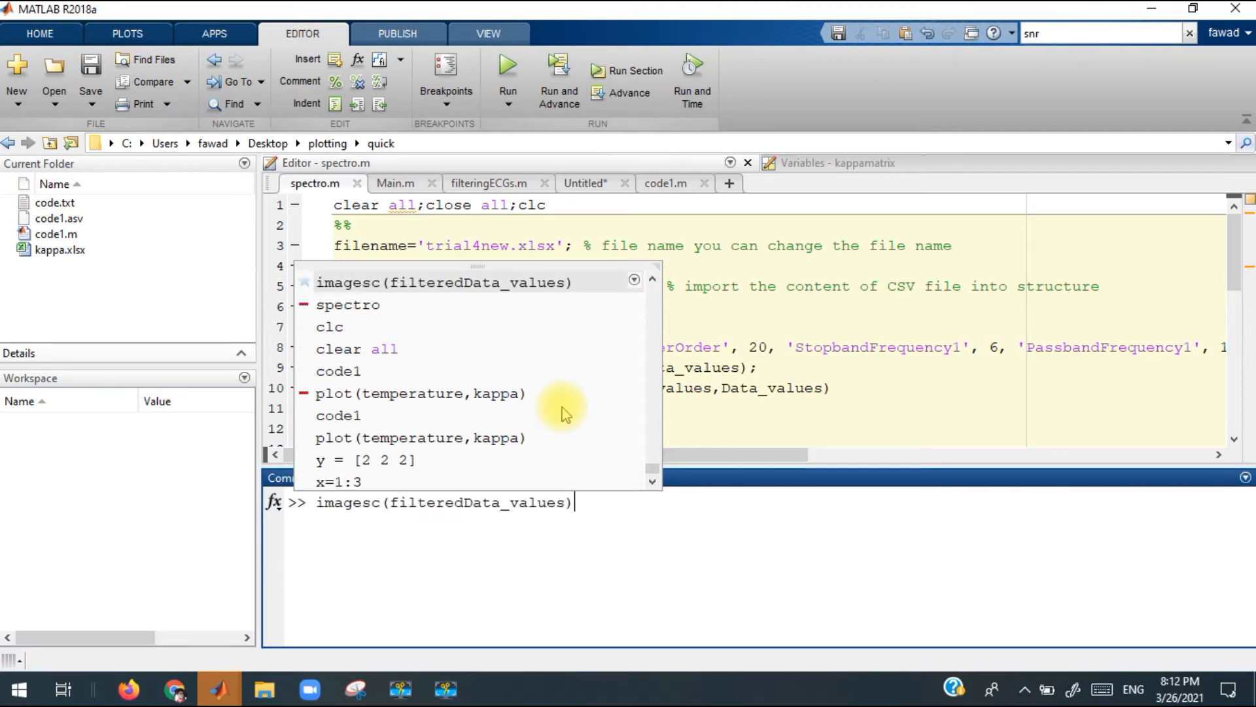
# Clear the Command Window with clc and recall d= designfilt('bandpassfir') from history
pyautogui.write('clc')
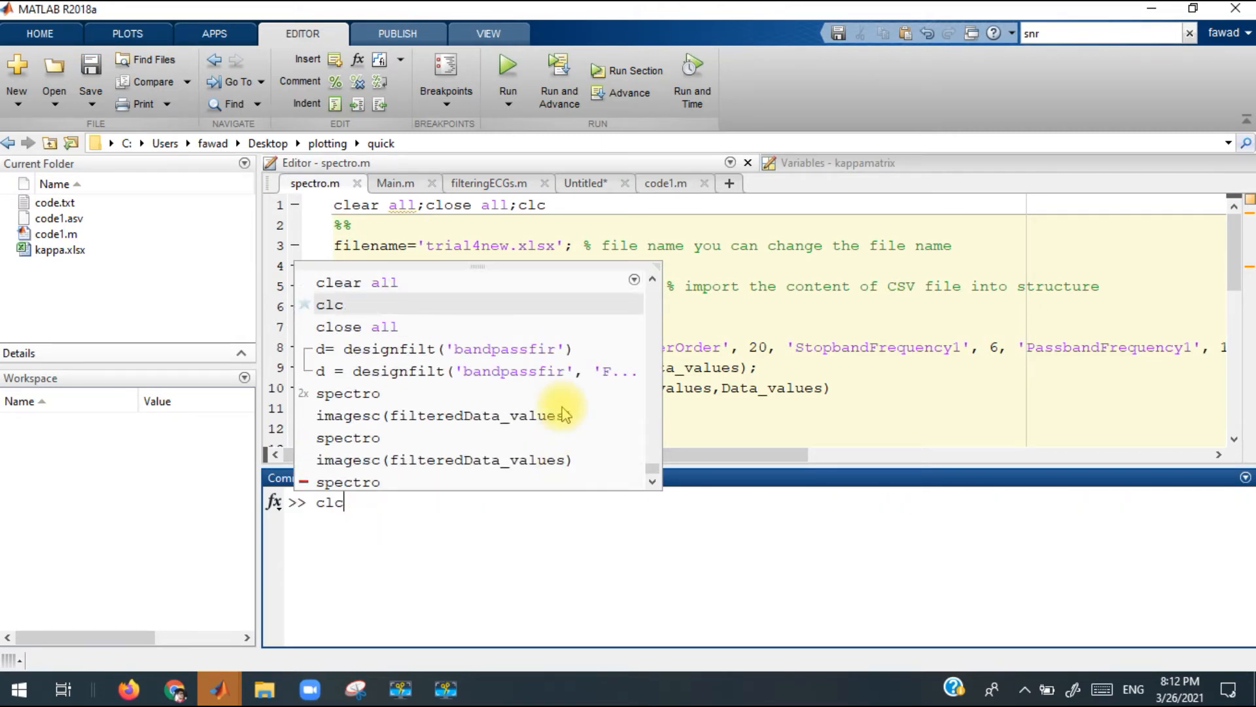
pyautogui.click(508, 70)
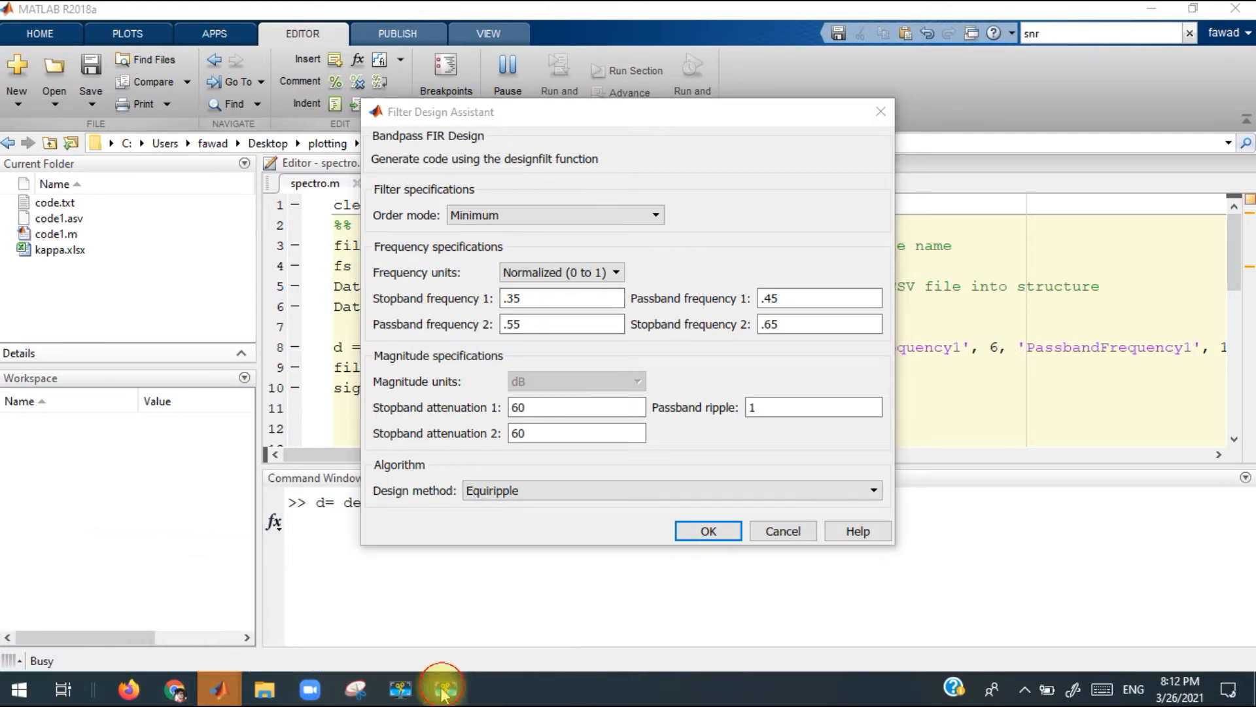
# Accept the Filter Design Assistant so the digitalFilter d appears in the workspace
pyautogui.click(707, 530)
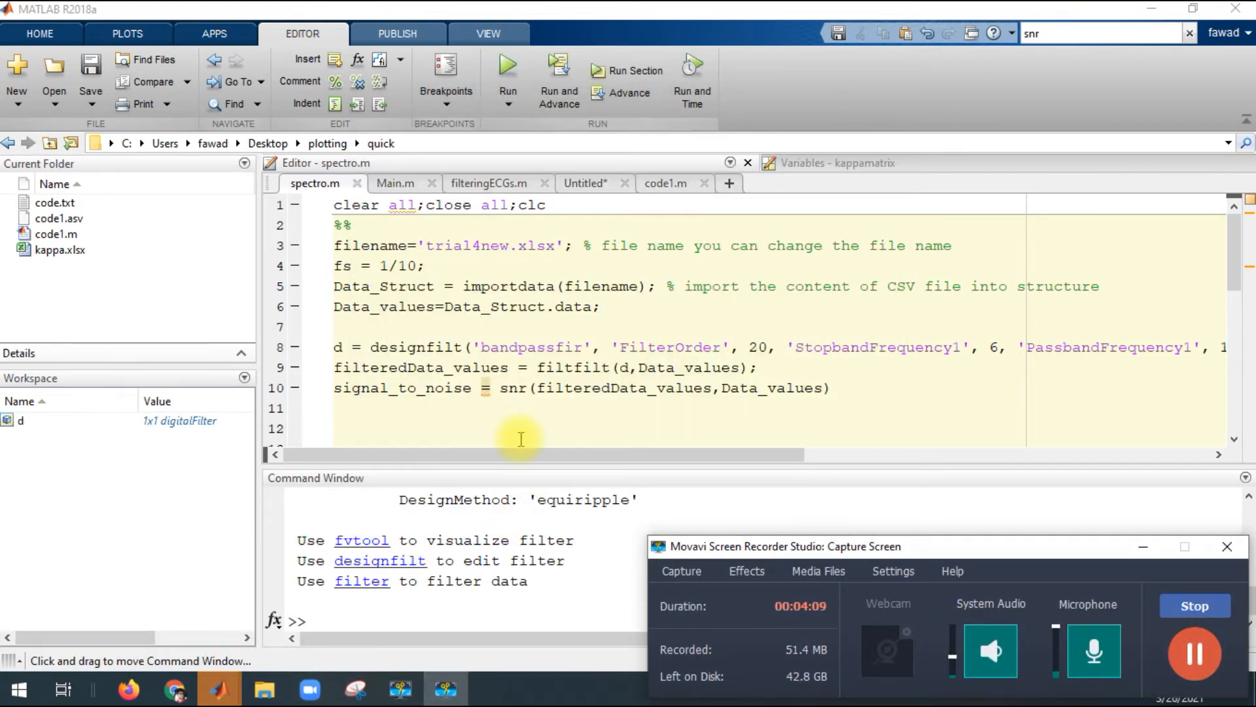
pyautogui.moveTo(404, 347)
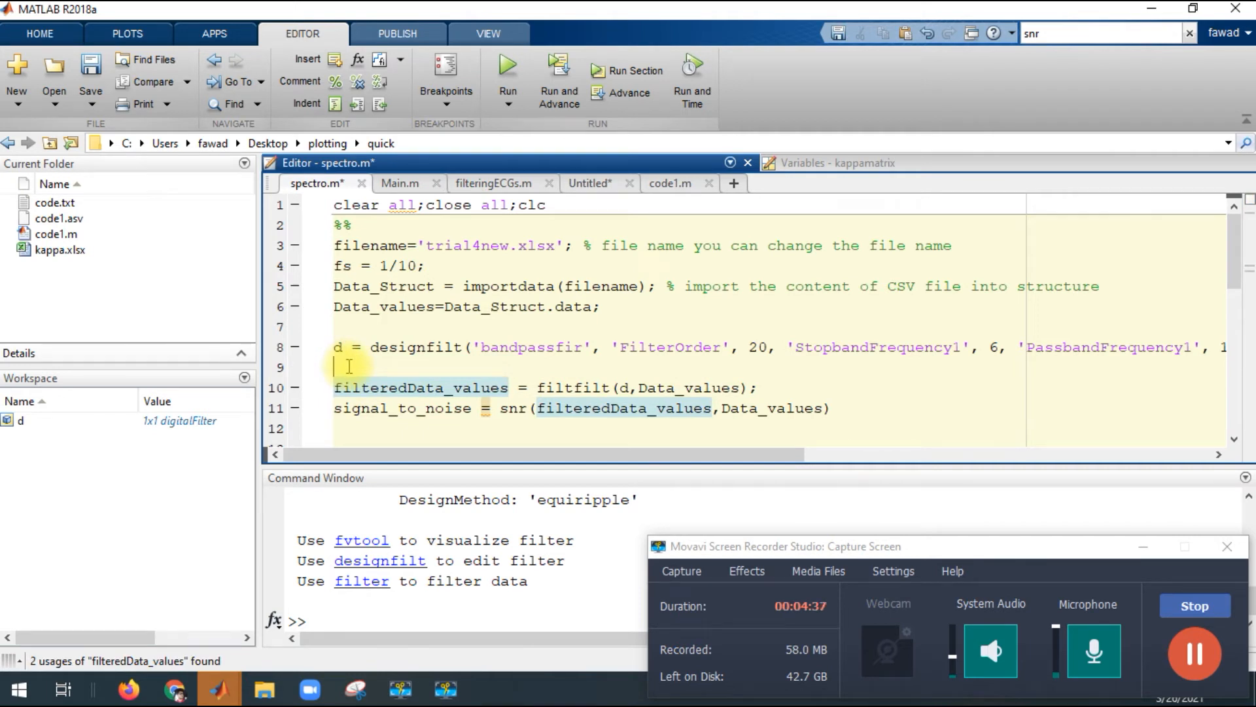
# Add the loop header for i =1: size(Data_values,1) and its closing end
pyautogui.write('for i')
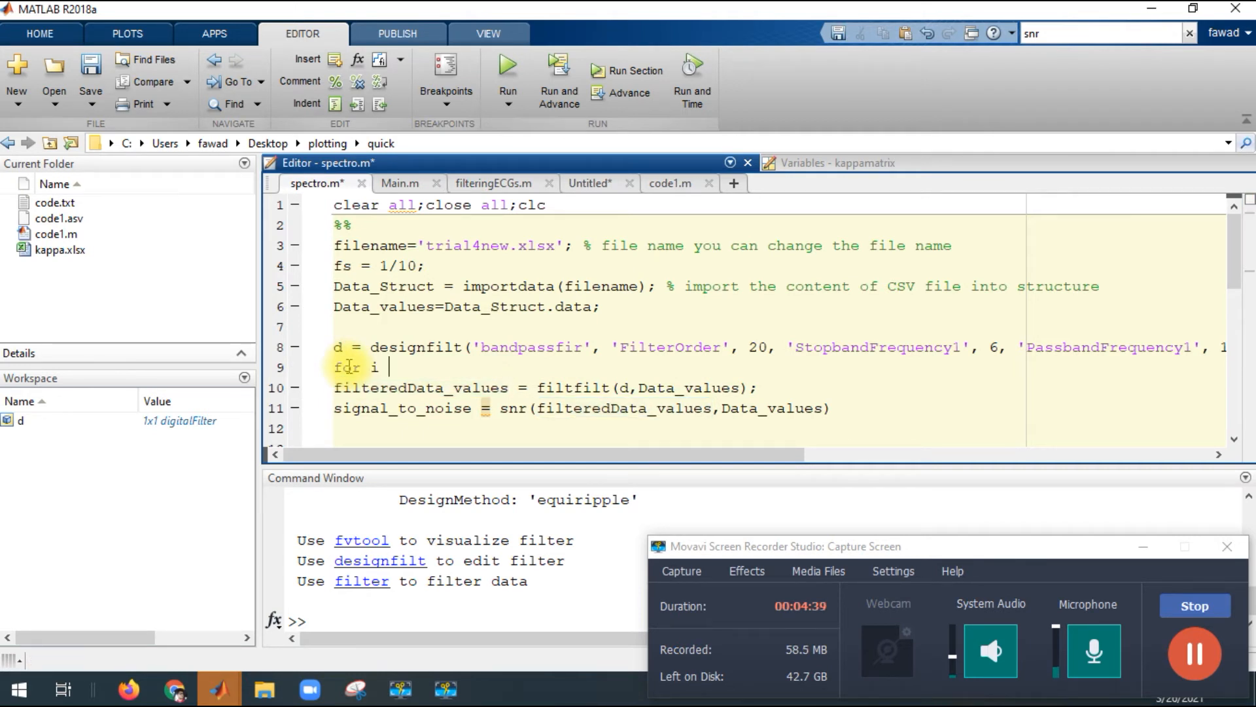
pyautogui.write('=1:')
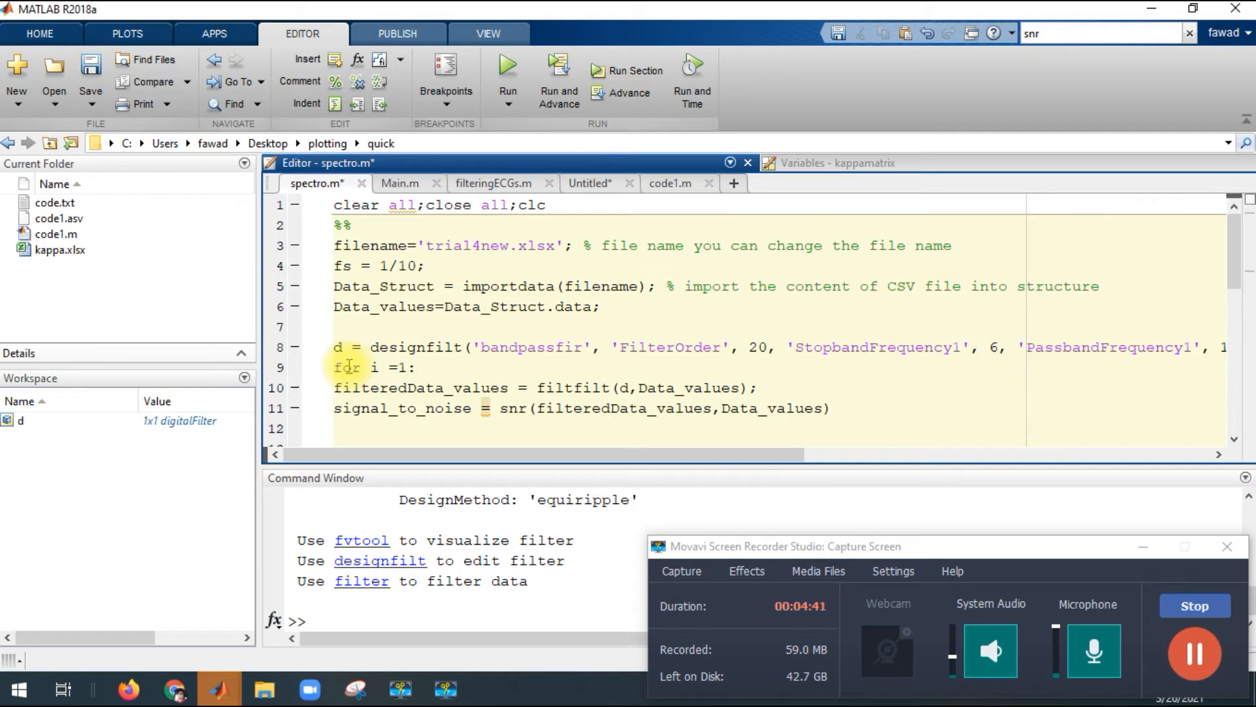
pyautogui.write('size')
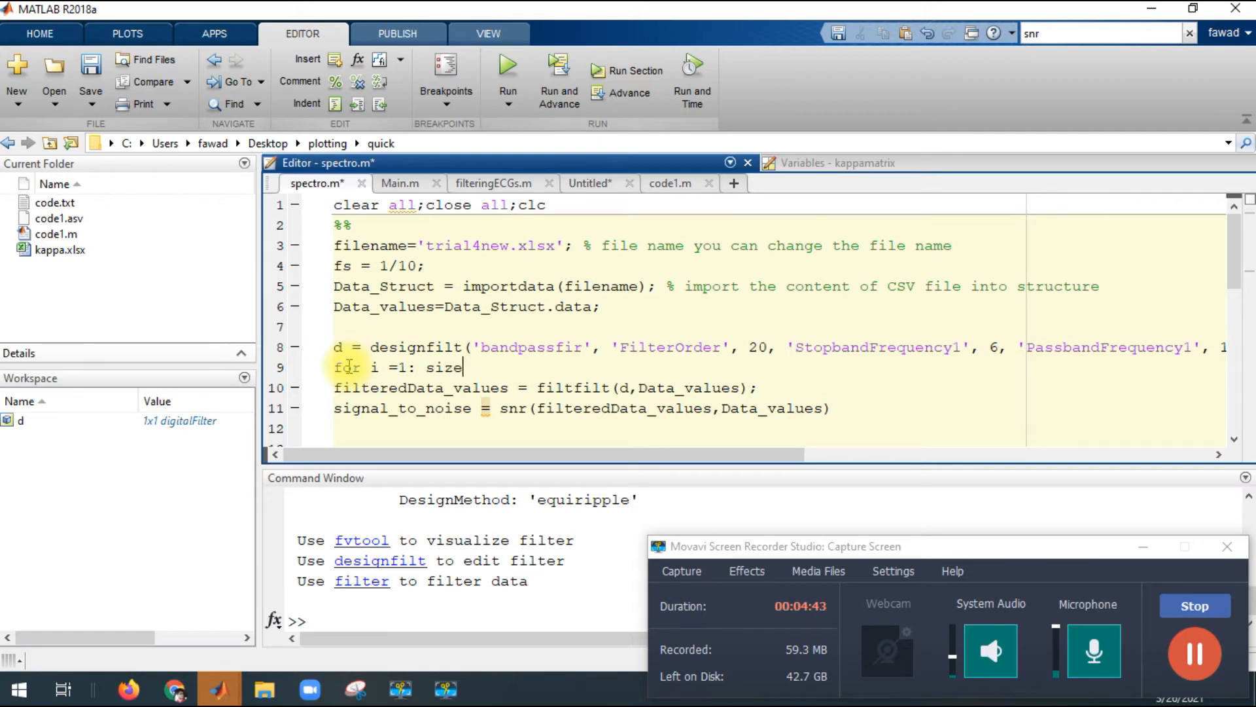
pyautogui.write('()')
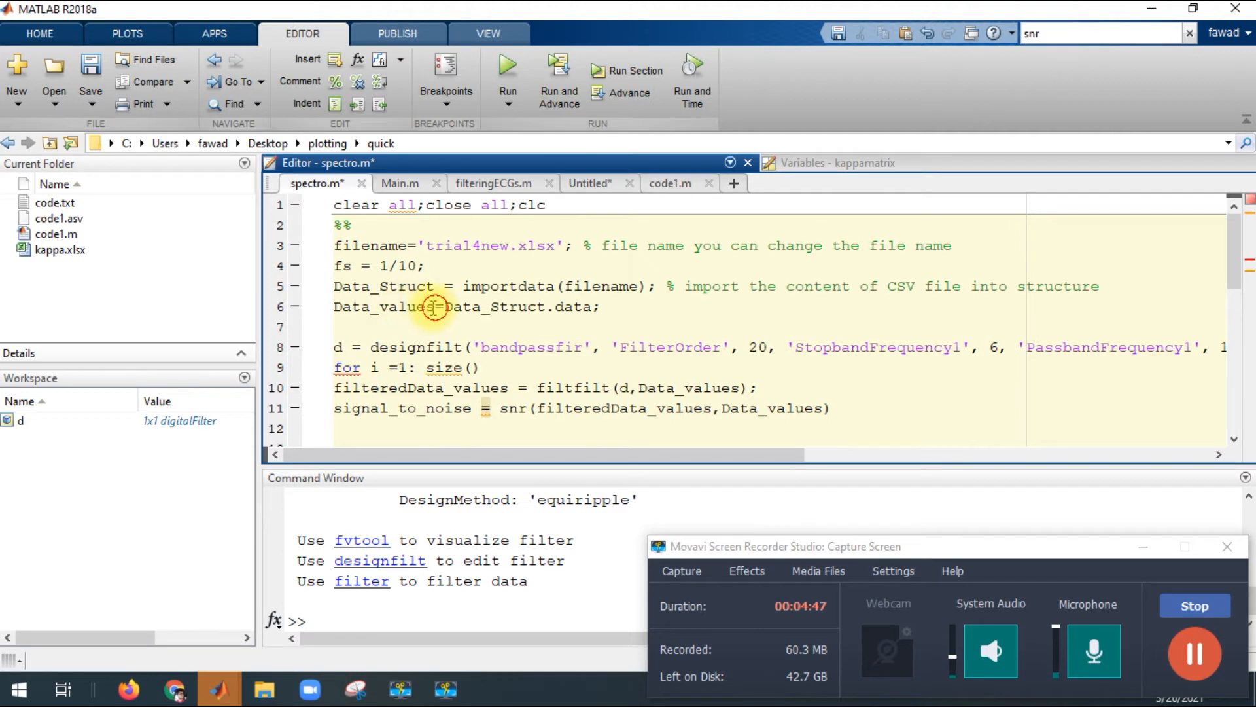
pyautogui.doubleClick(383, 306)
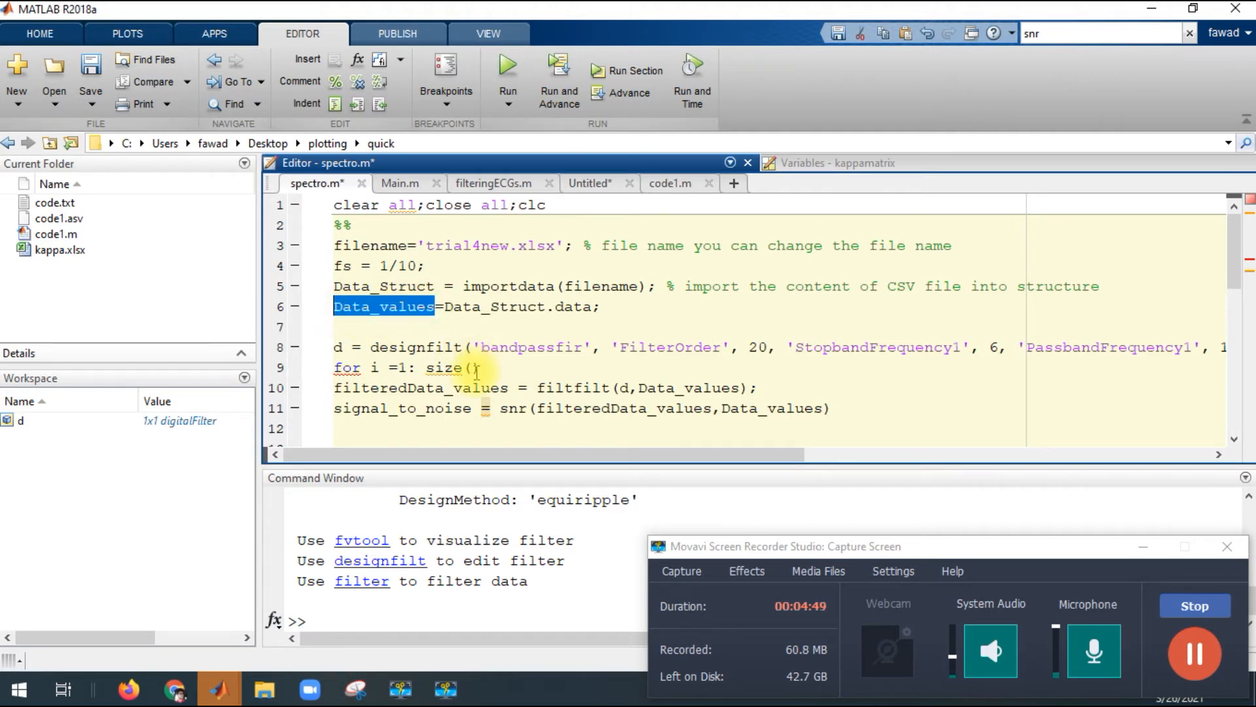
pyautogui.write('Data_values')
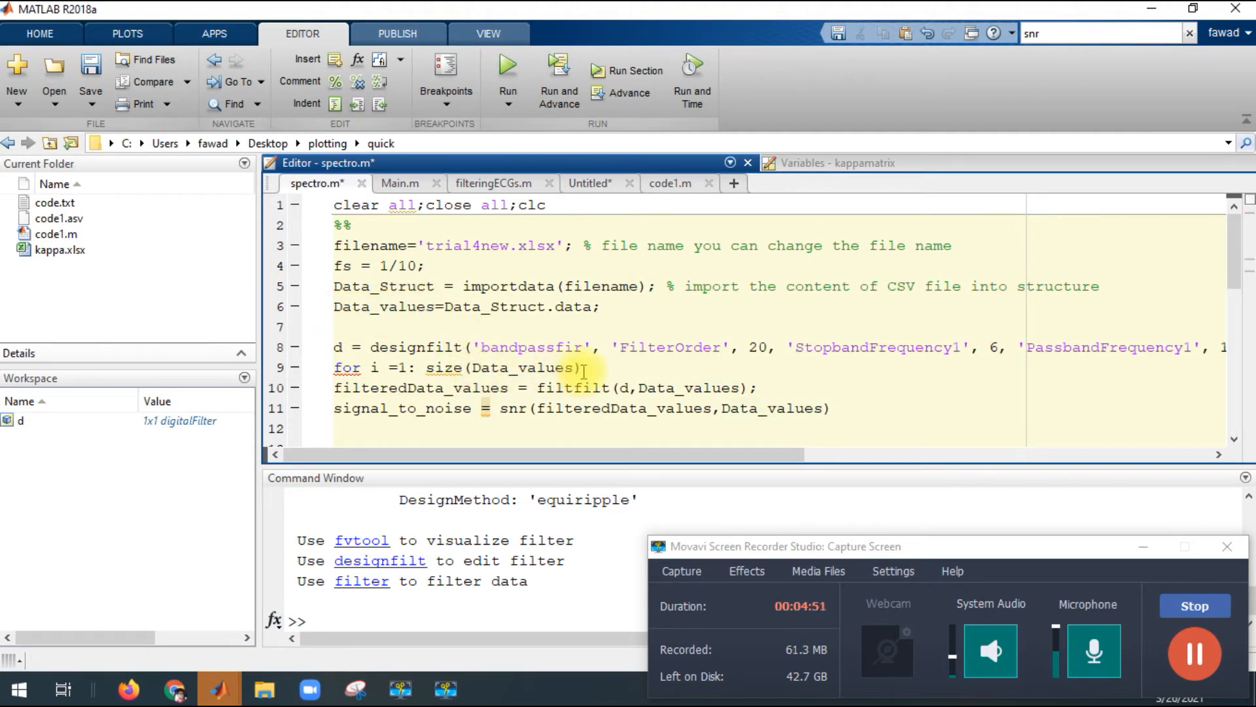
pyautogui.write(',1')
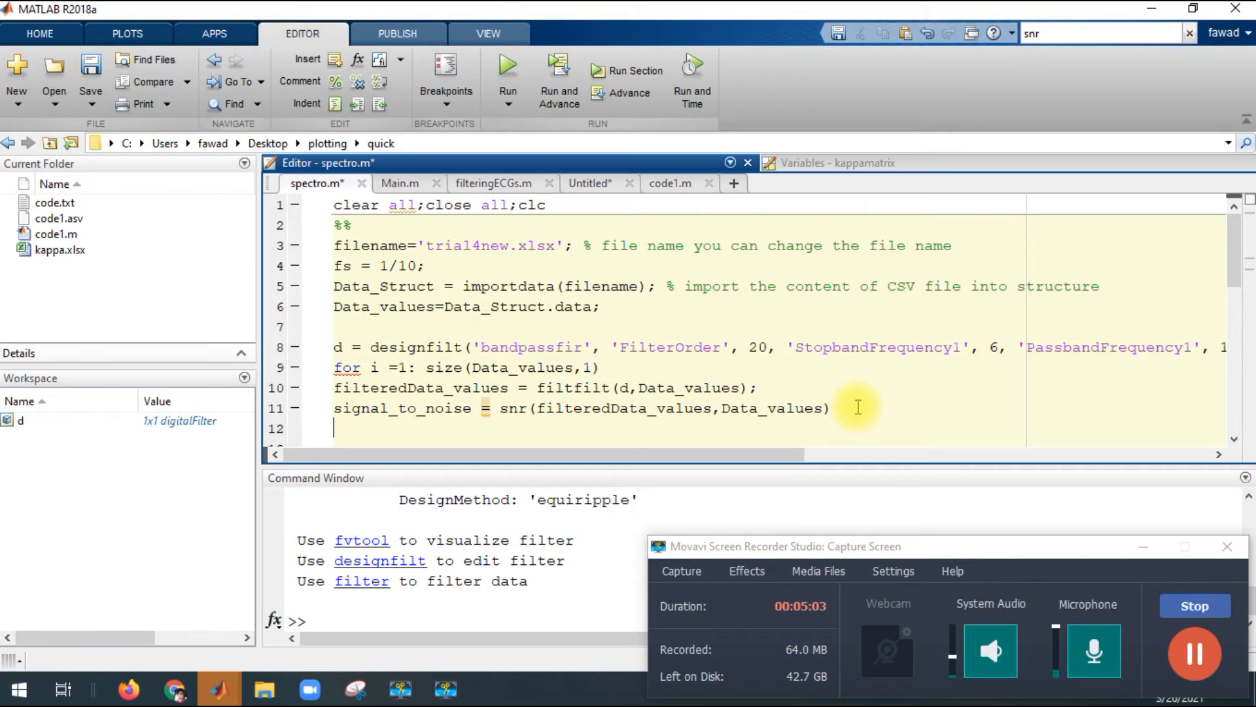
pyautogui.write('end')
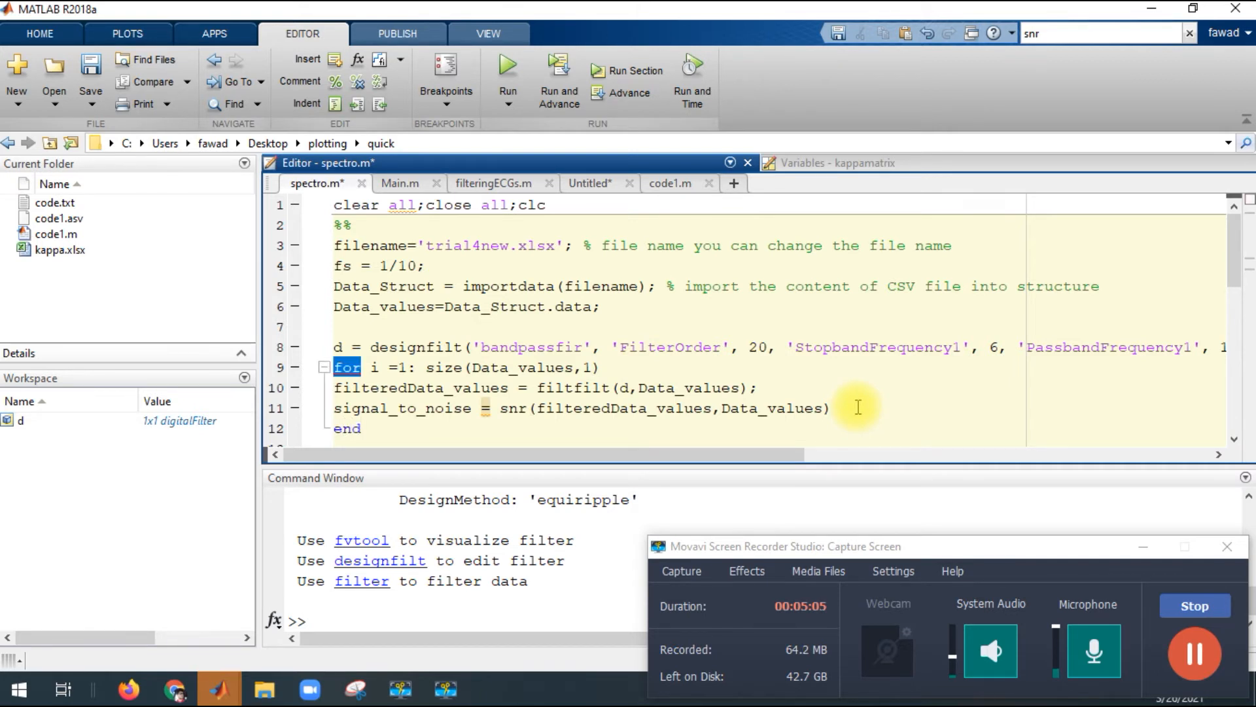
# Index filteredData_values(i,:) inside the loop and move the snr line below end
pyautogui.click(517, 388)
pyautogui.write('(i')
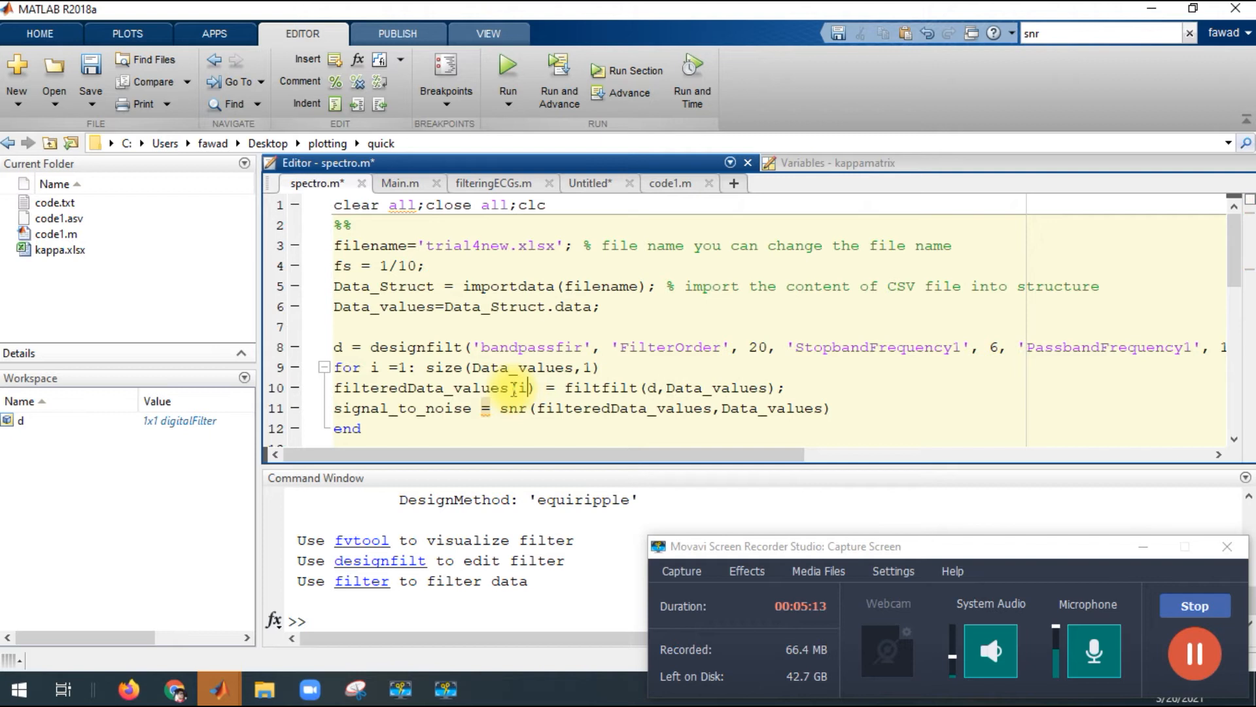
pyautogui.write(',:')
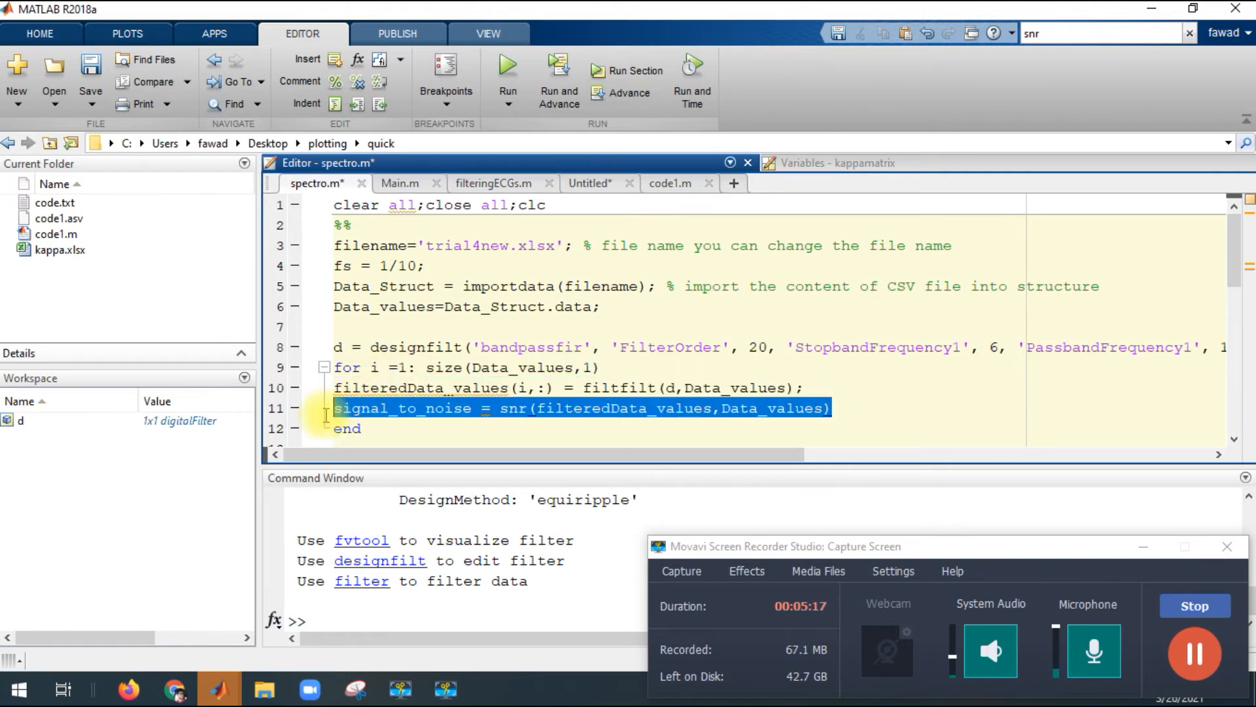
pyautogui.press('Delete')
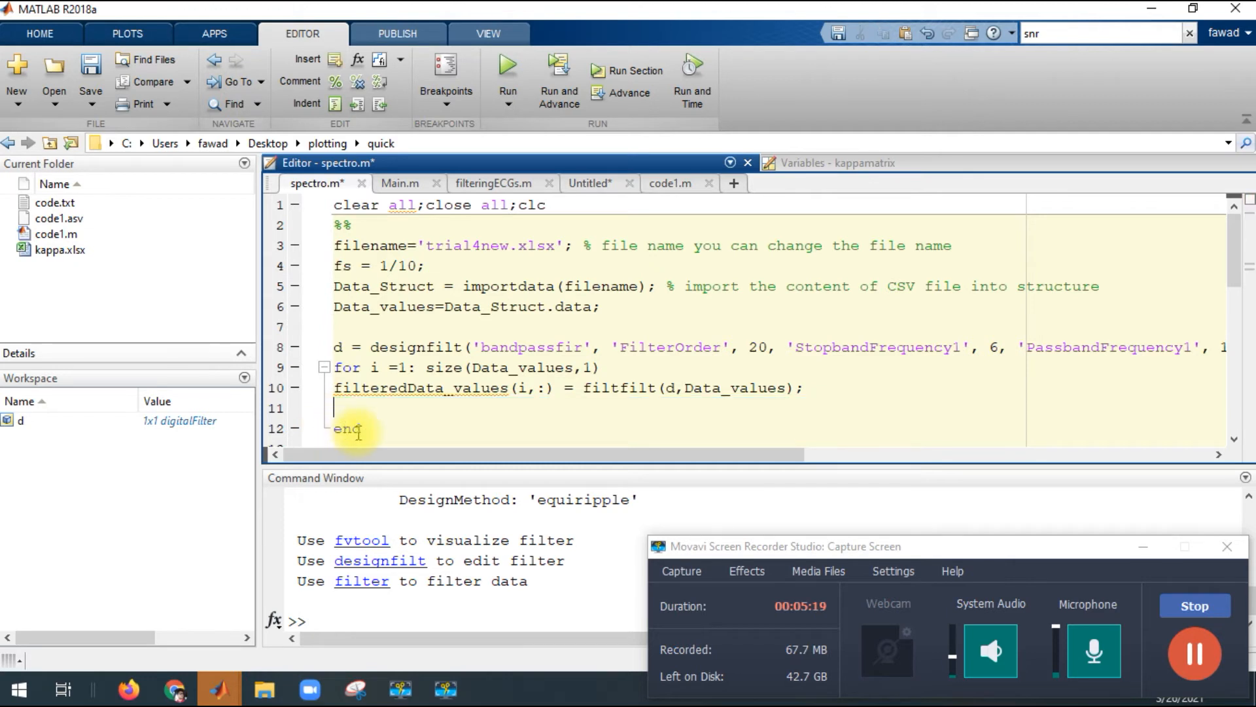
pyautogui.write('signal_to_noise = snr(filteredData_values,Data_values)')
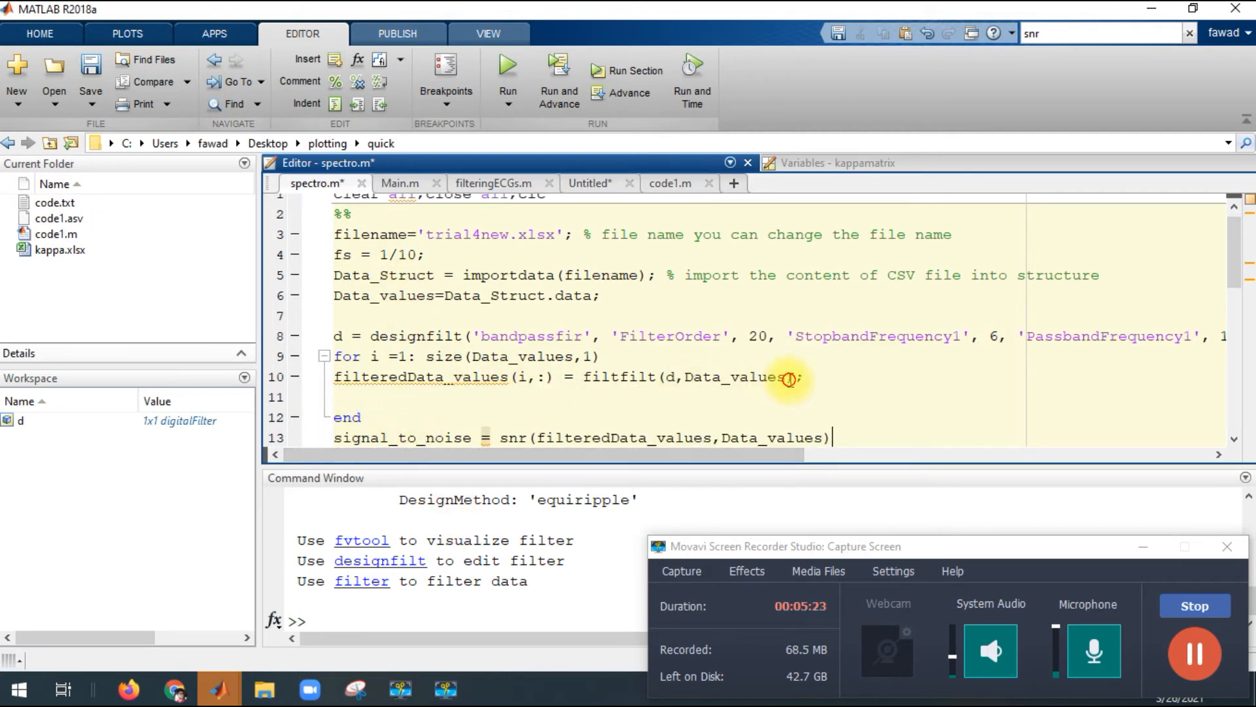
pyautogui.click(793, 377)
pyautogui.write('(i,:)')
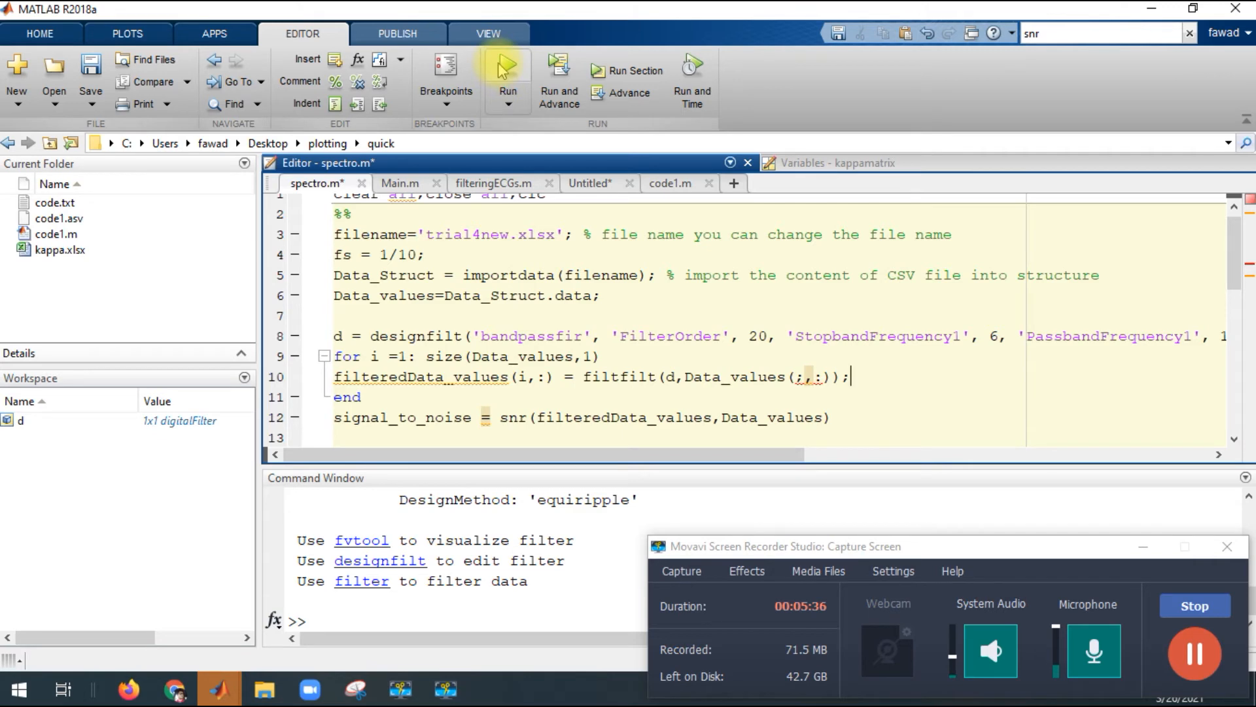
# Run spectro.m, changing to the script's folder when prompted
pyautogui.click(507, 68)
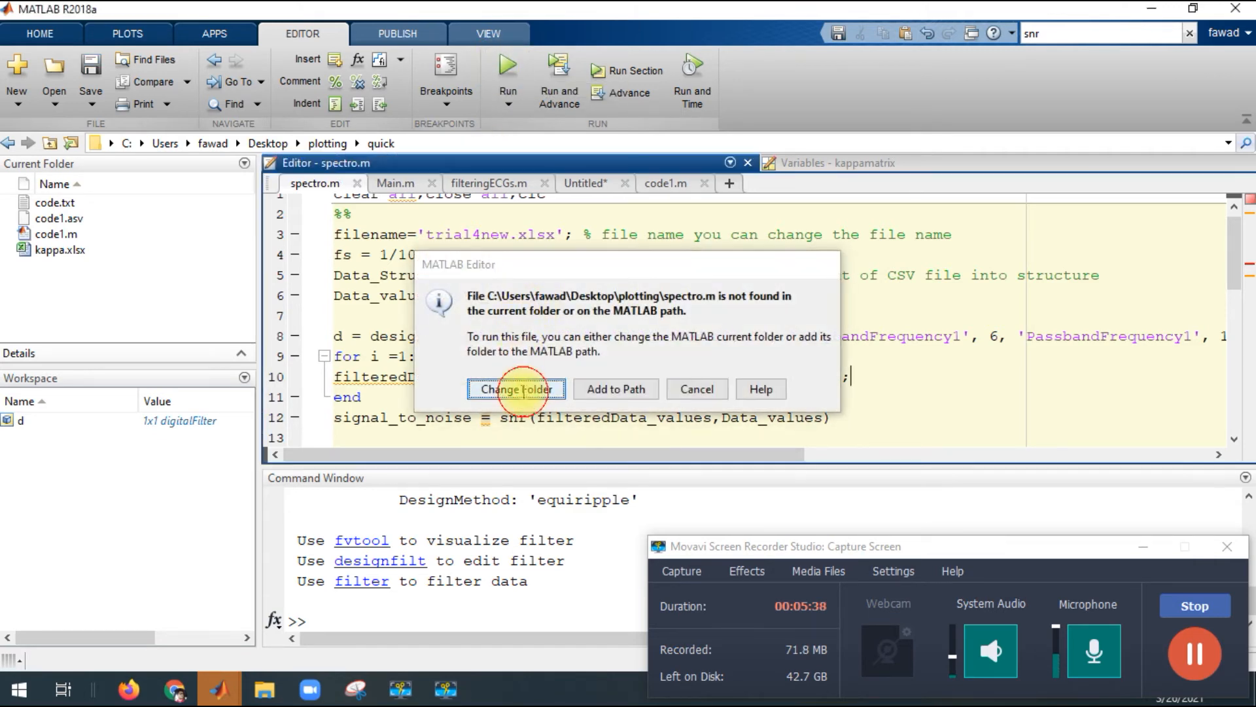
pyautogui.click(516, 390)
pyautogui.write('i')
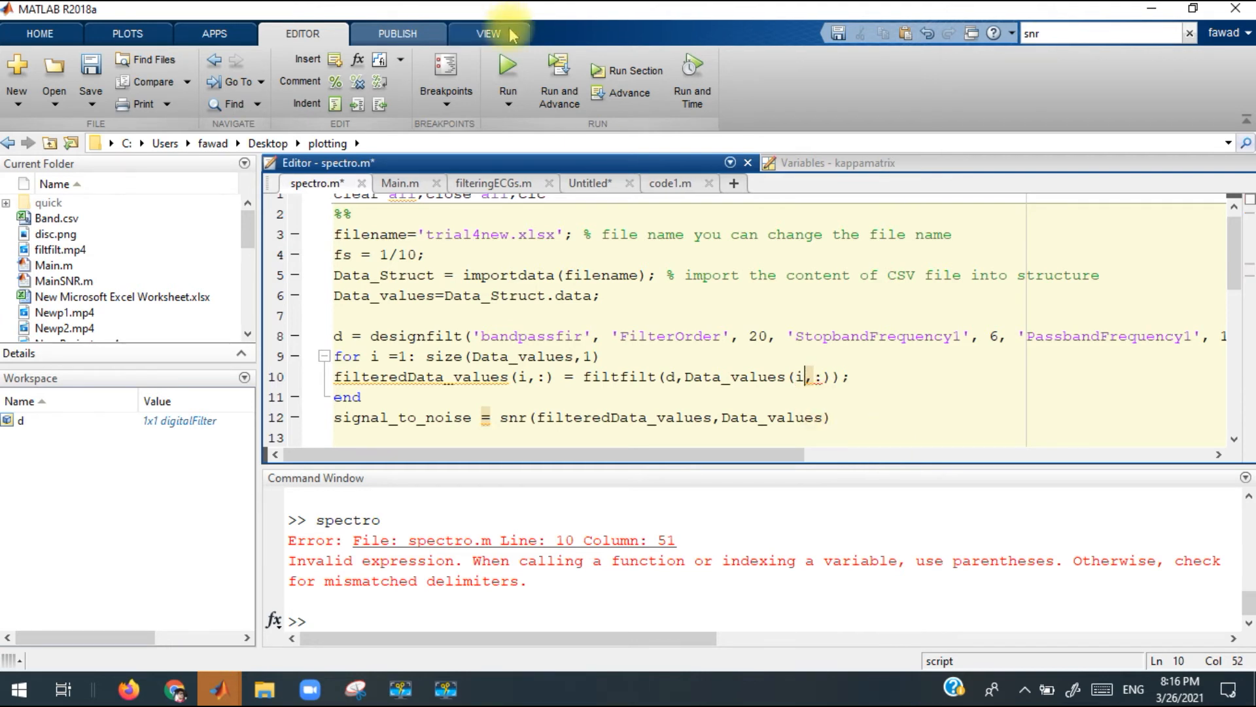
pyautogui.click(508, 71)
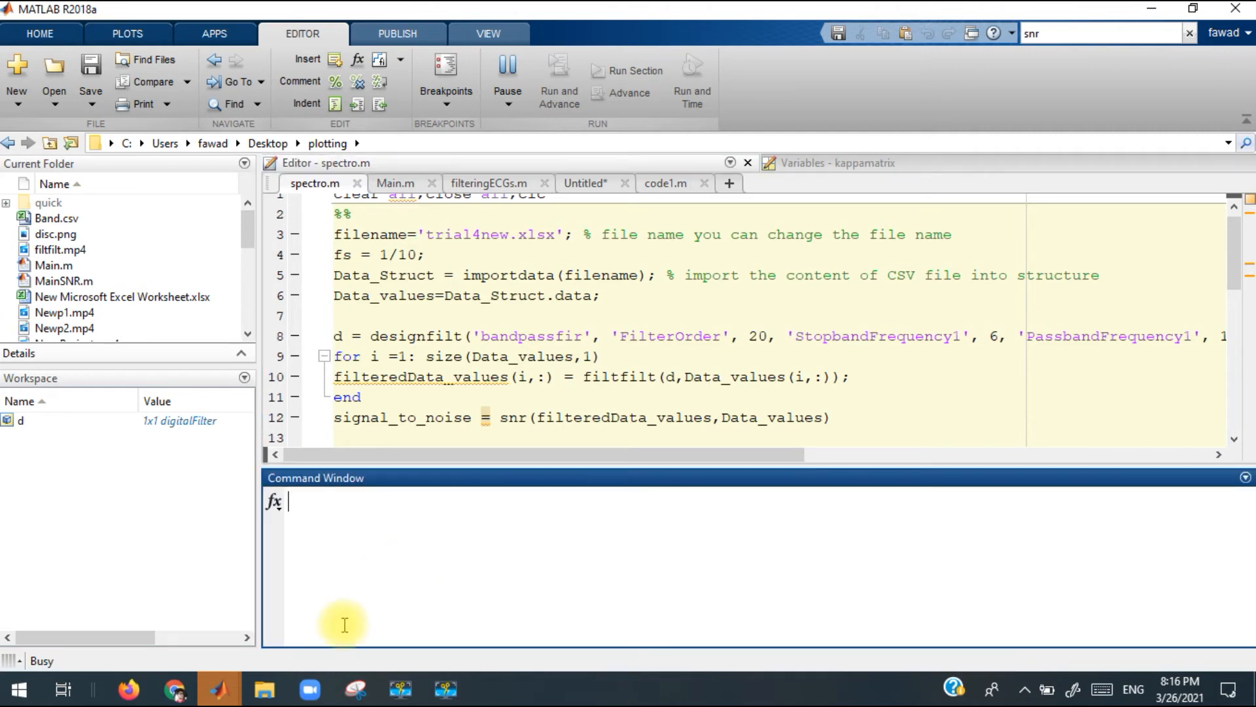
pyautogui.moveTo(42, 662)
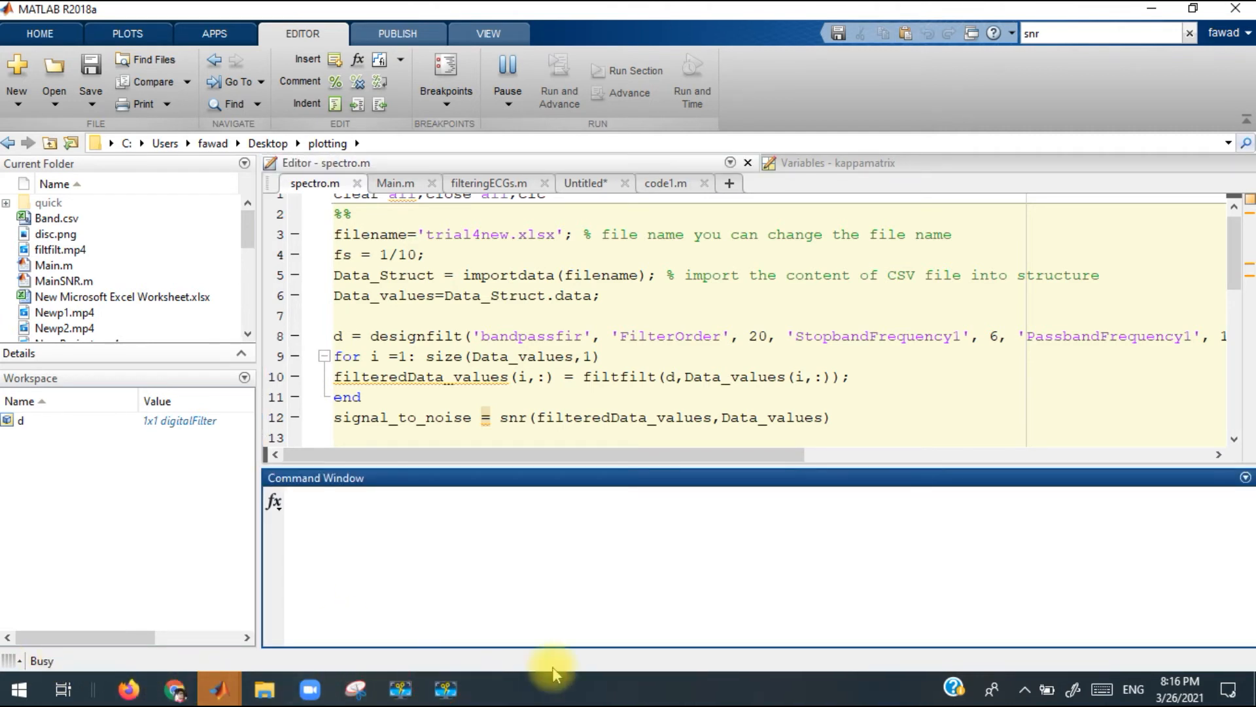
# Correct Data_values(;,:) to Data_values(i,:) and rerun, giving signal_to_noise -6.2473
pyautogui.click(445, 688)
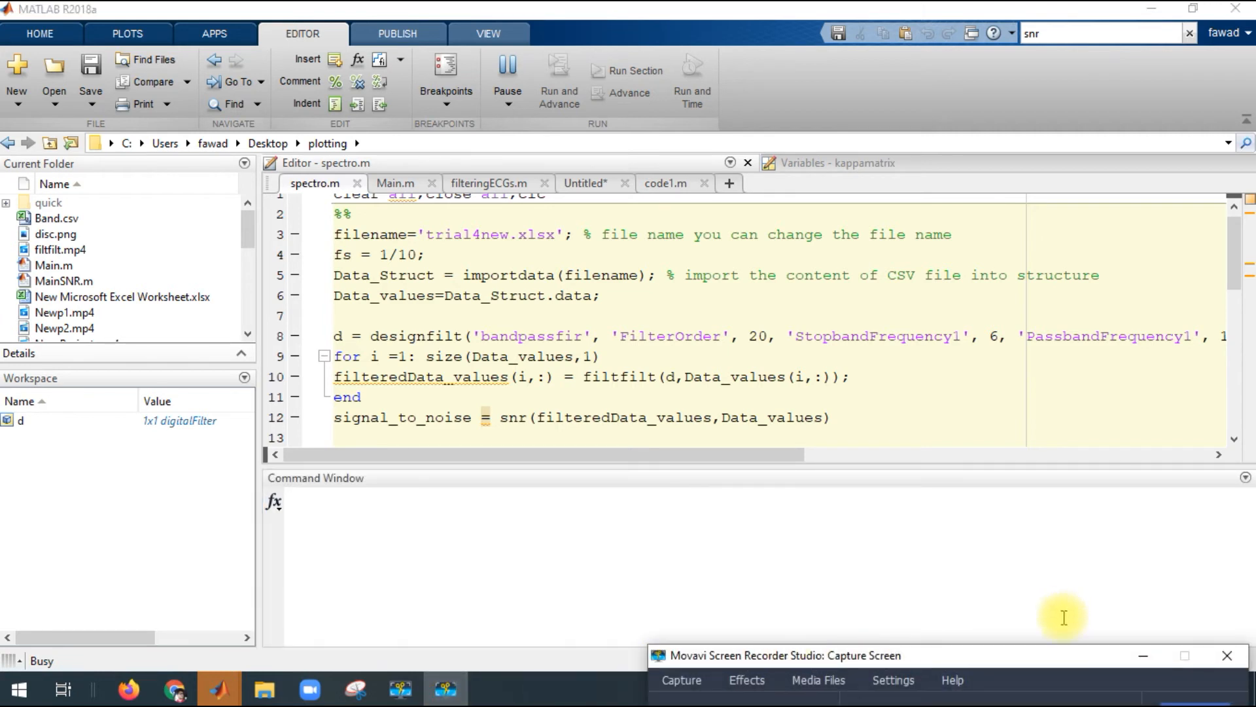
pyautogui.click(508, 68)
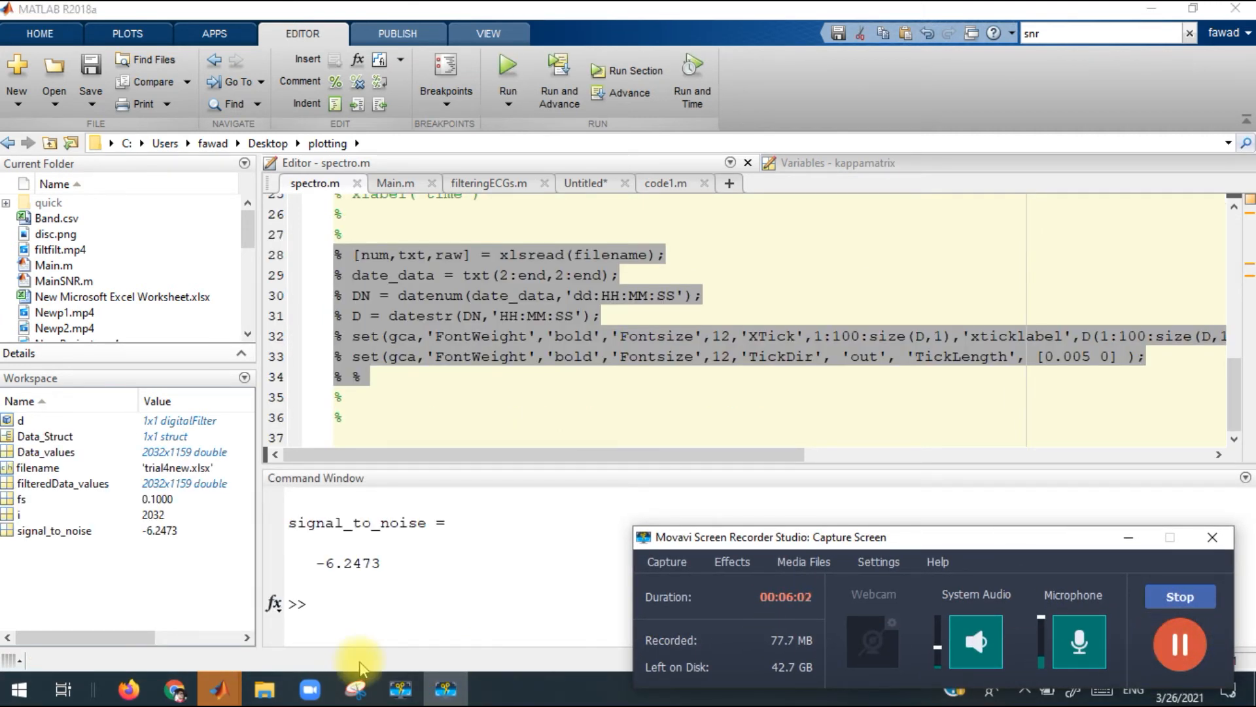
pyautogui.moveTo(384, 529)
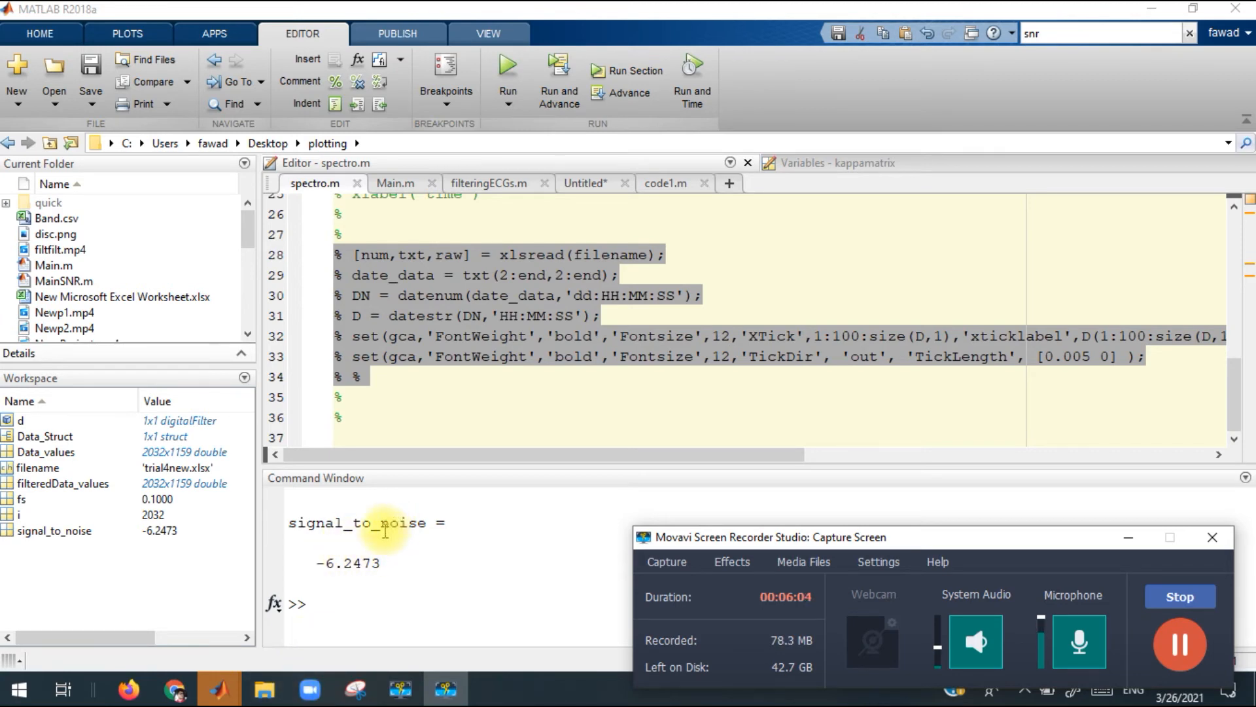
pyautogui.scroll(3)
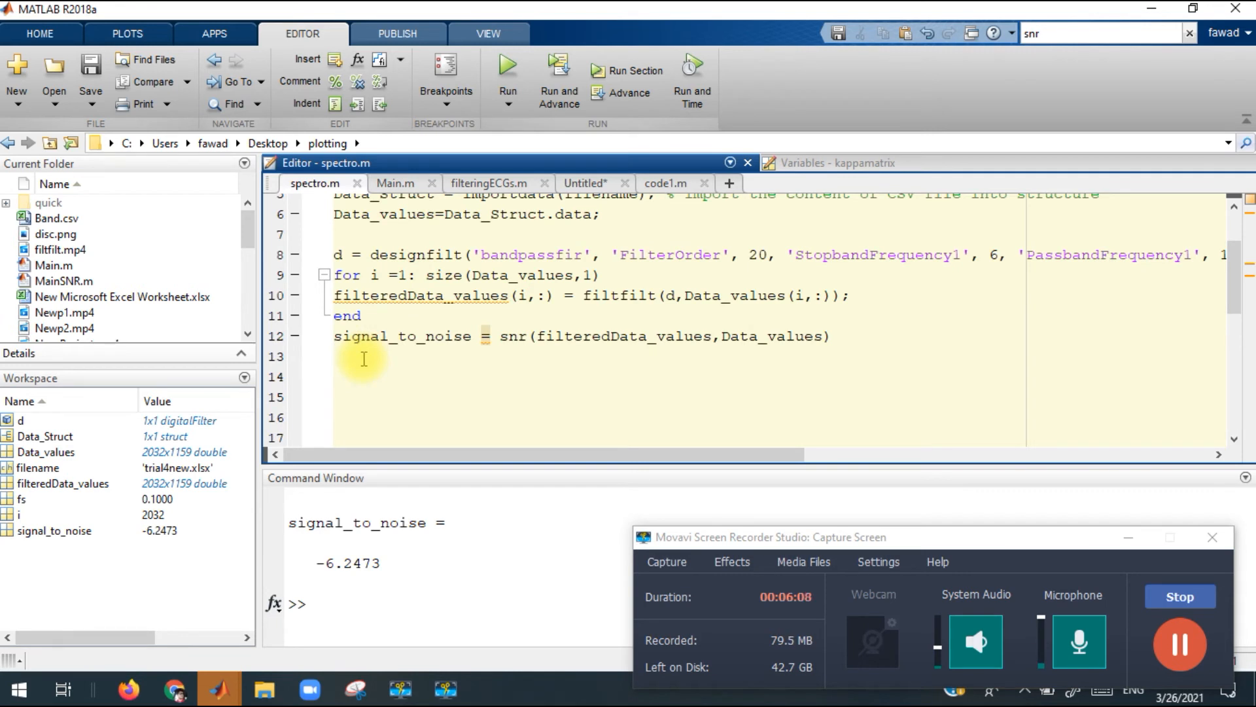
# Enter an imagesx( call in the Command Window and paste filteredData_values into it
pyautogui.write('ima')
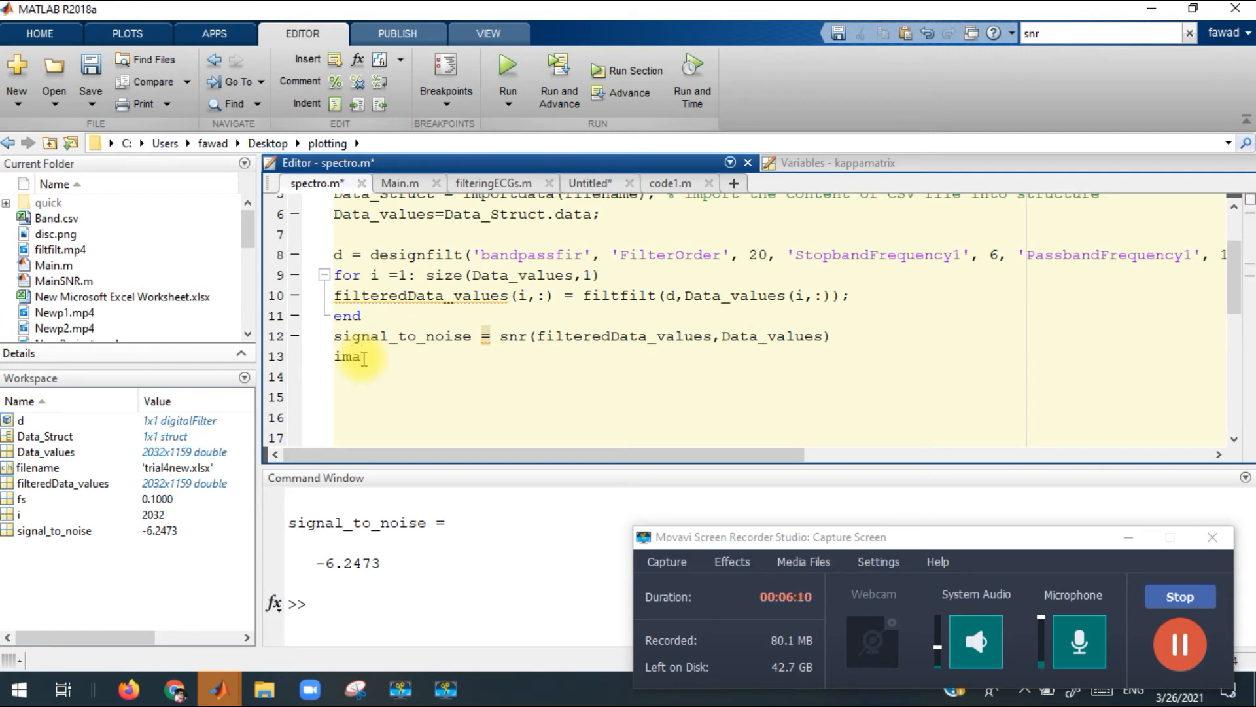
pyautogui.write('gesx')
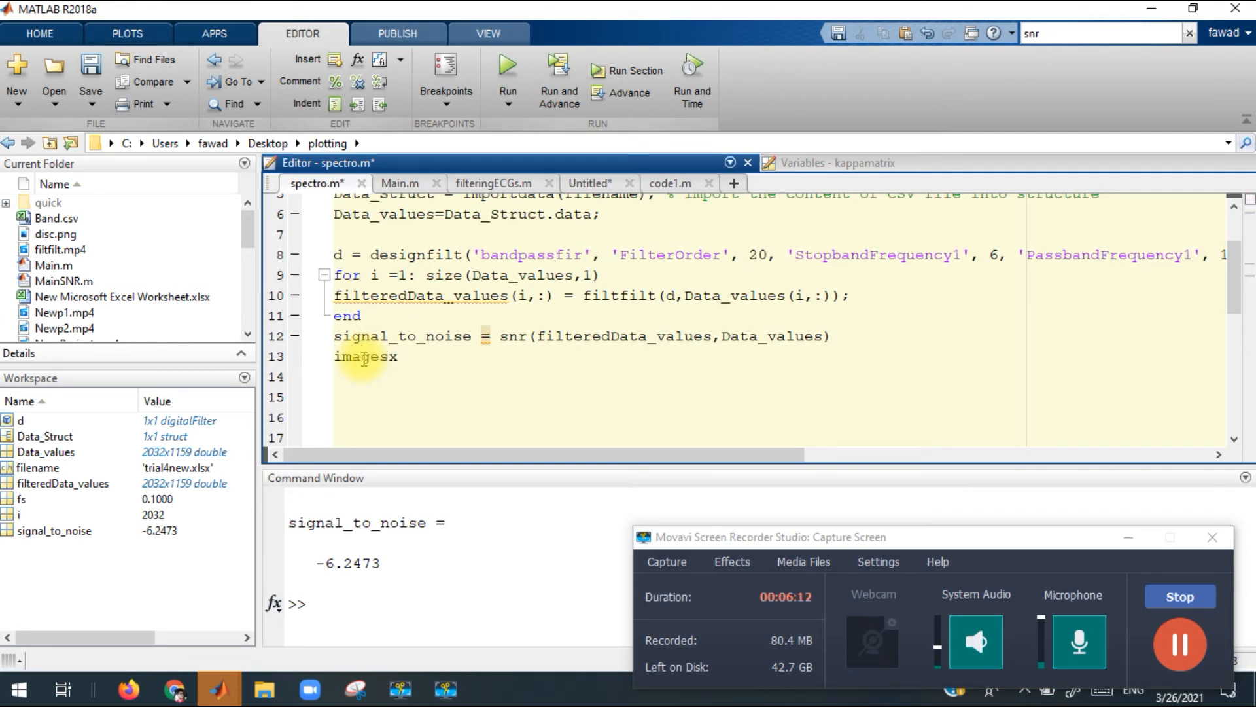
pyautogui.write('(')
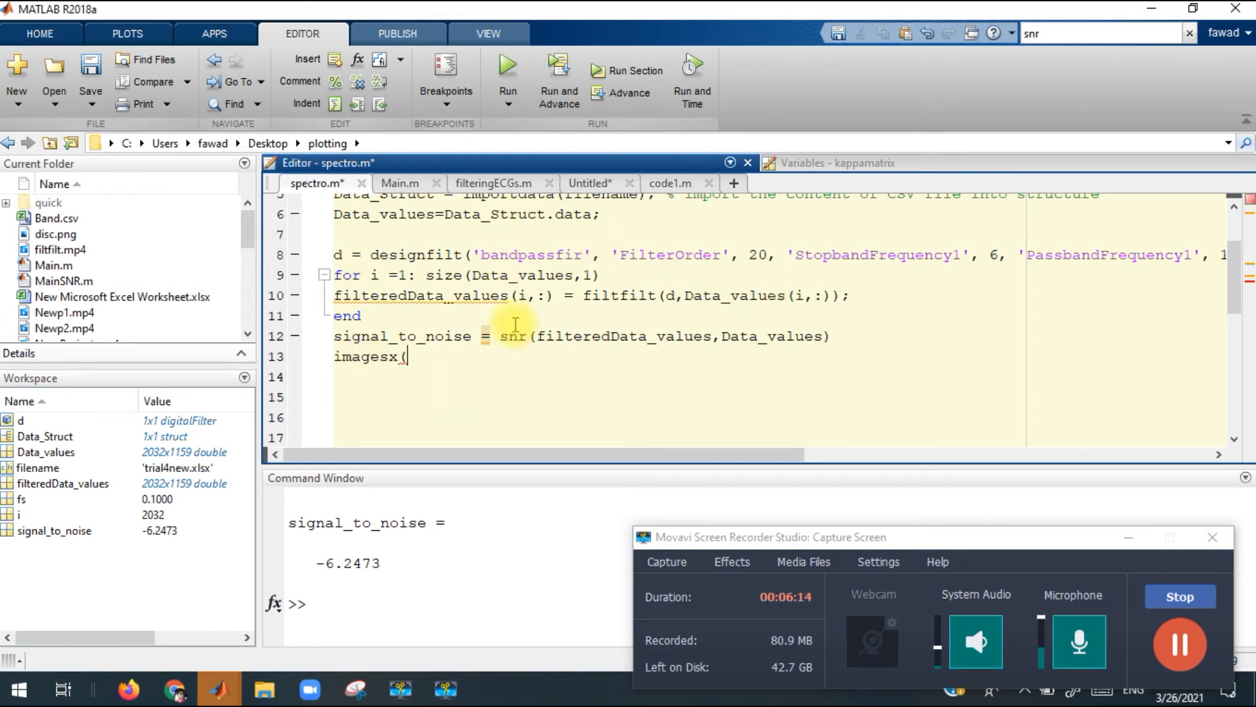
pyautogui.doubleClick(420, 296)
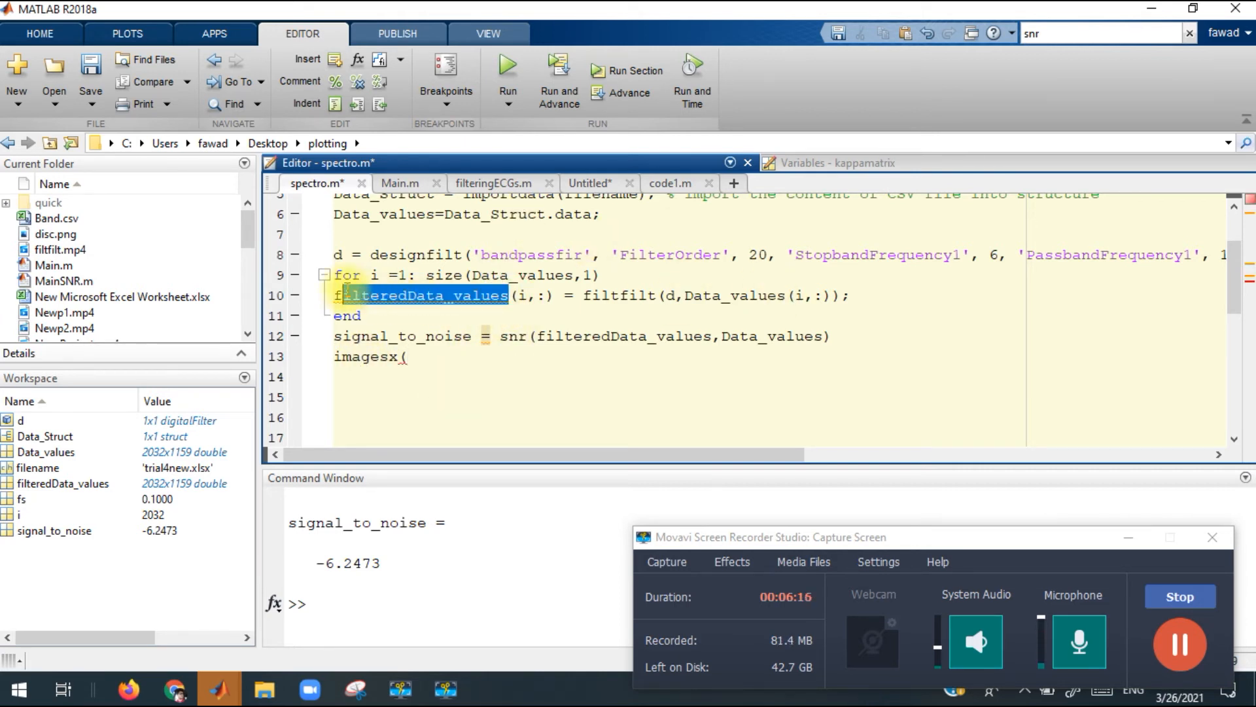
pyautogui.rightClick(420, 295)
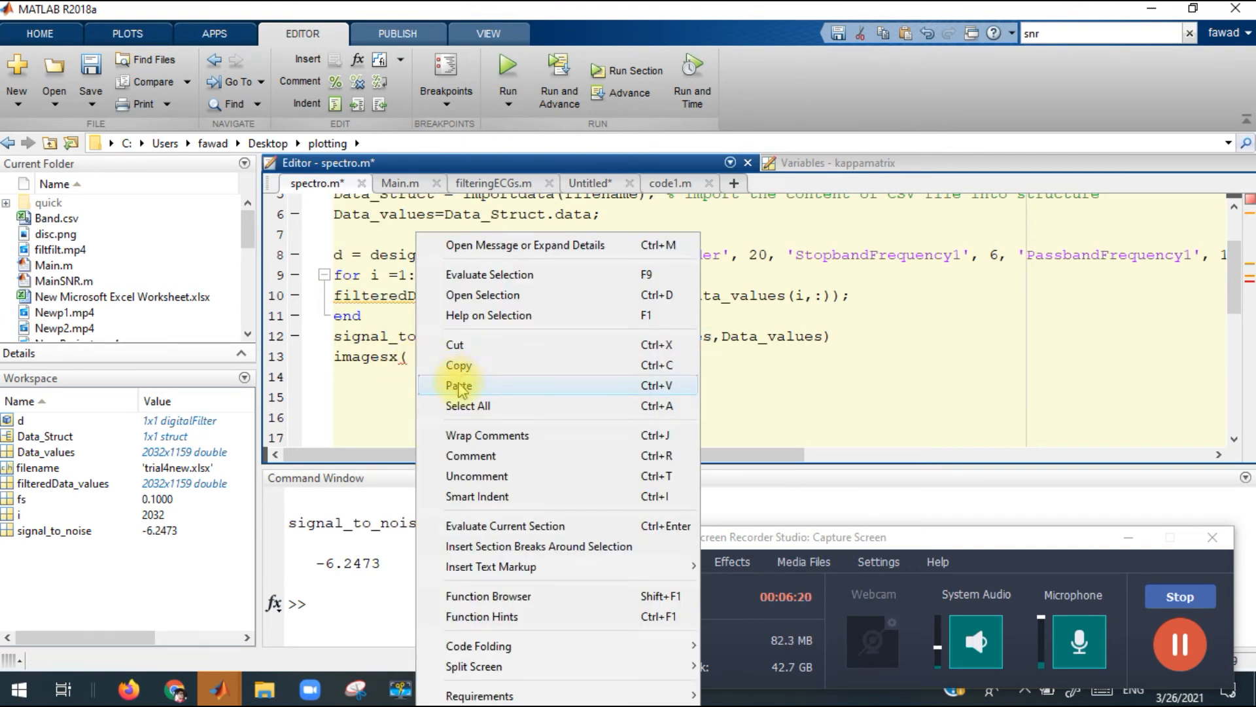
pyautogui.click(459, 384)
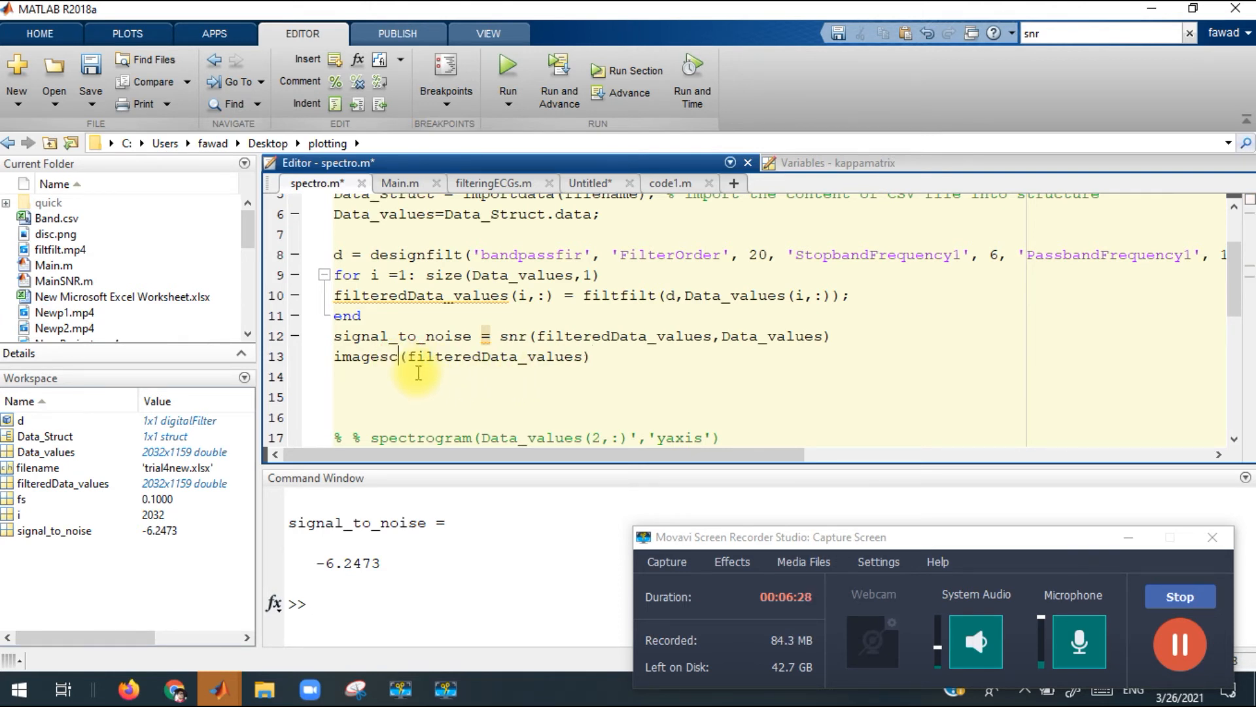
# Make the script's plot line read imagesc(filteredData_values), producing Figure 1
pyautogui.tripleClick(461, 356)
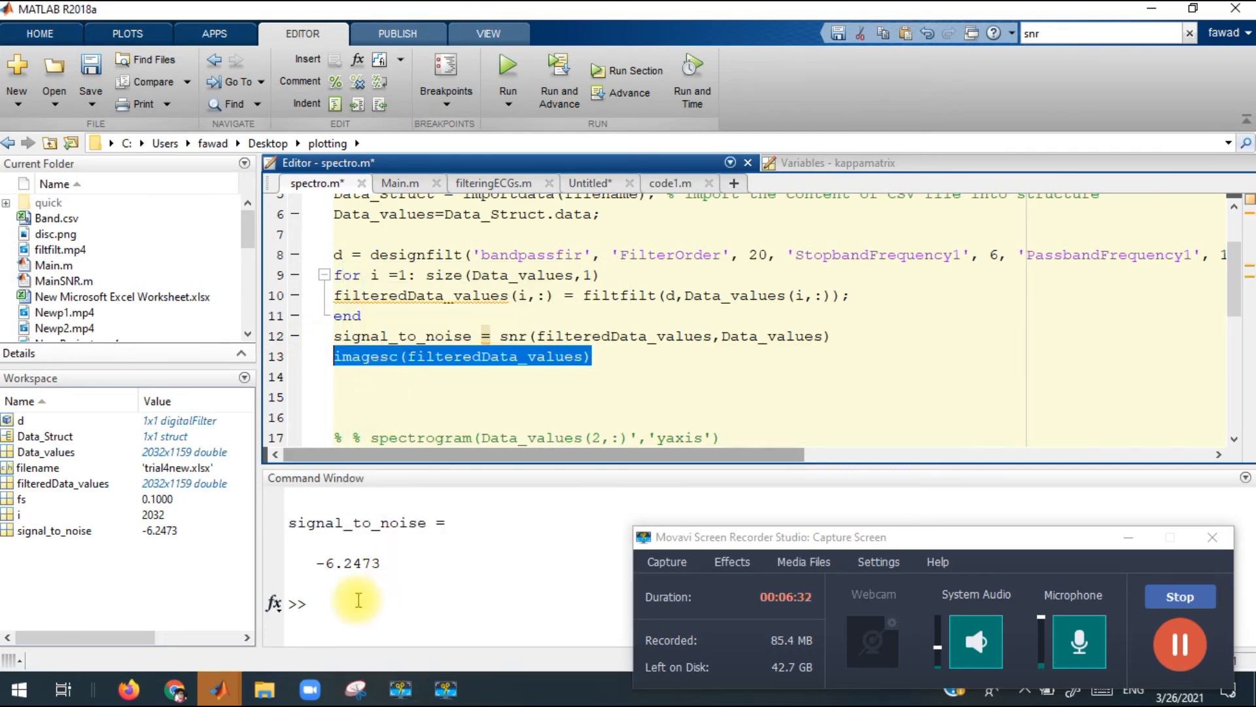
pyautogui.write('imagesc(filteredData_values)')
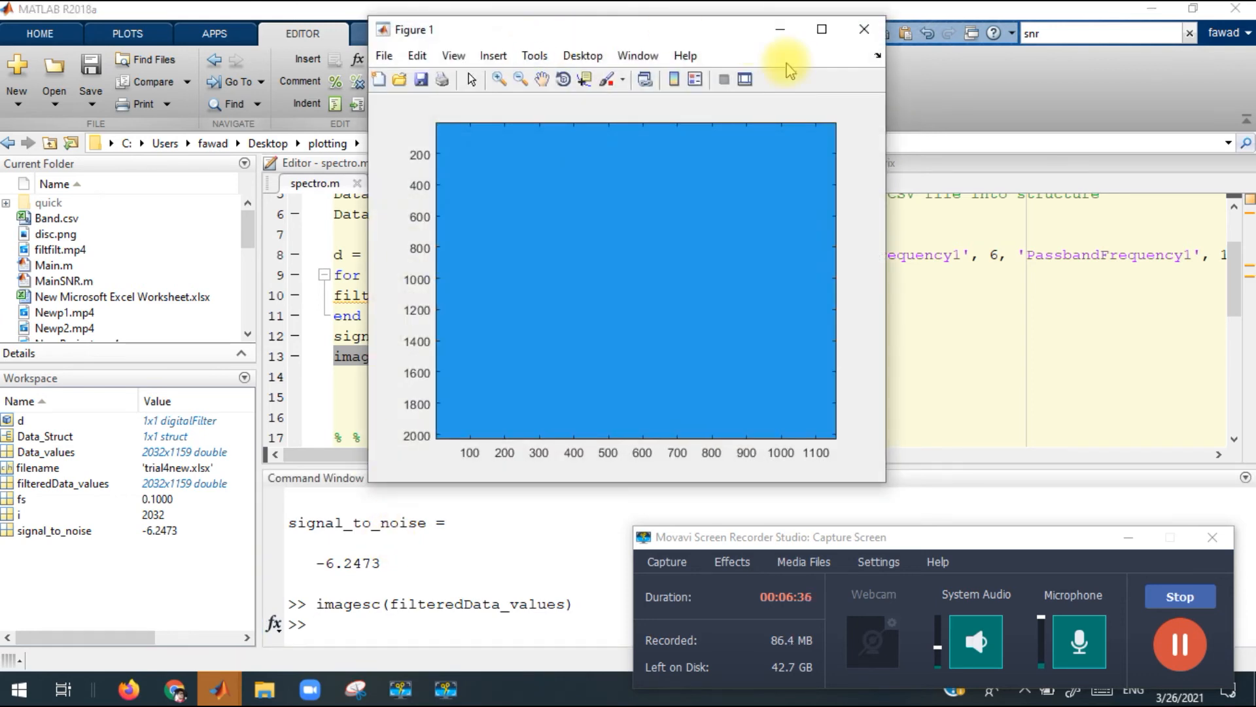
# Maximize Figure 1 to view the uniformly blue 2032-by-1159 image
pyautogui.click(821, 29)
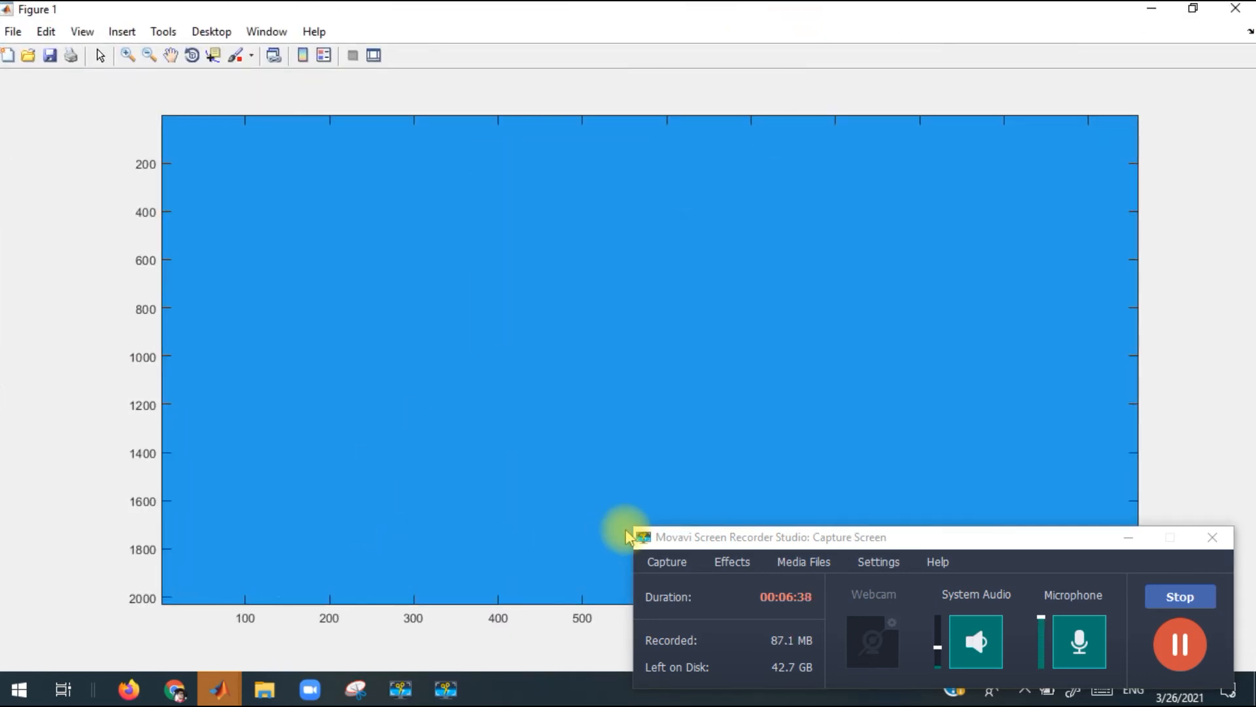
pyautogui.moveTo(773, 303)
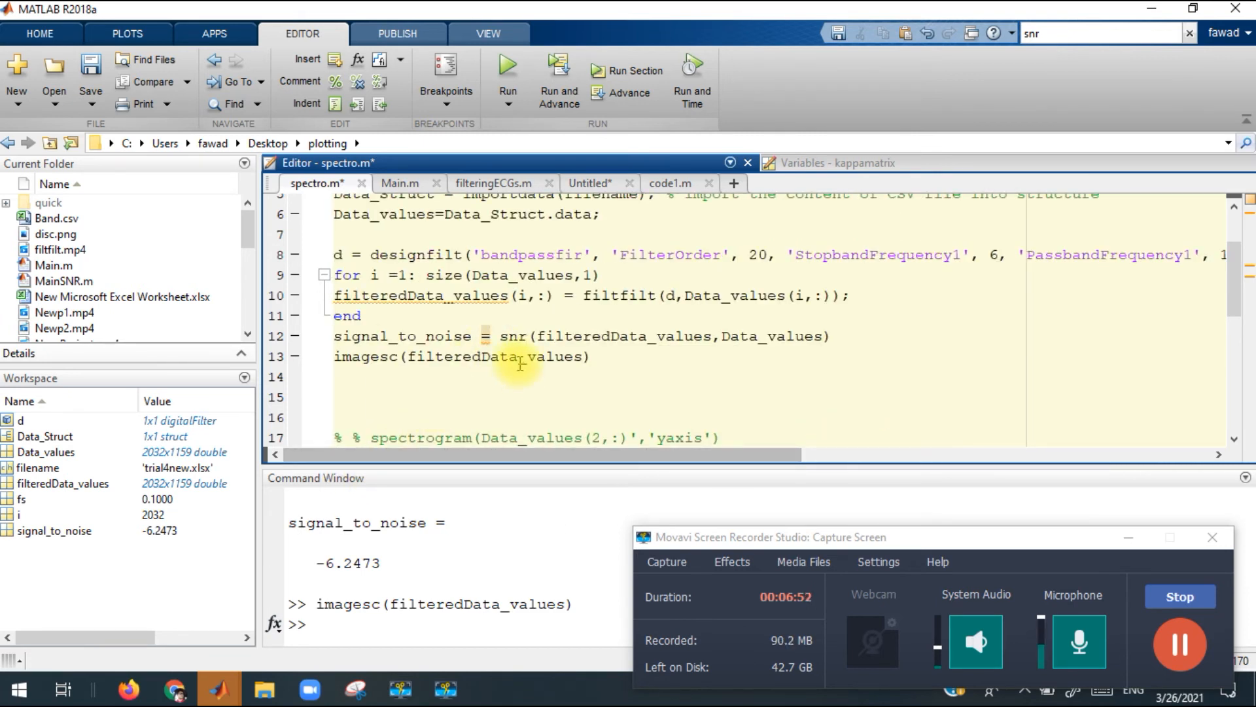
# Rerun spectro.m with StopbandFrequency1 of 8, giving signal_to_noise -12.9812, and review Data_values usage
pyautogui.click(508, 66)
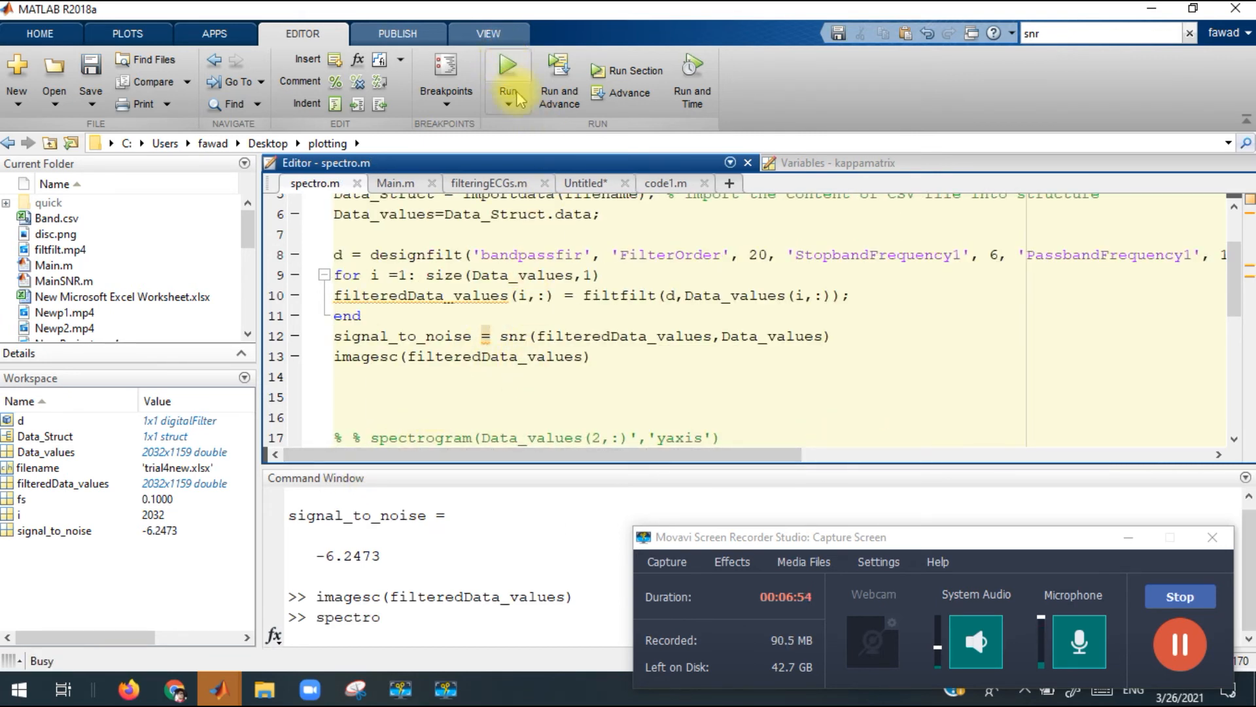
pyautogui.click(507, 66)
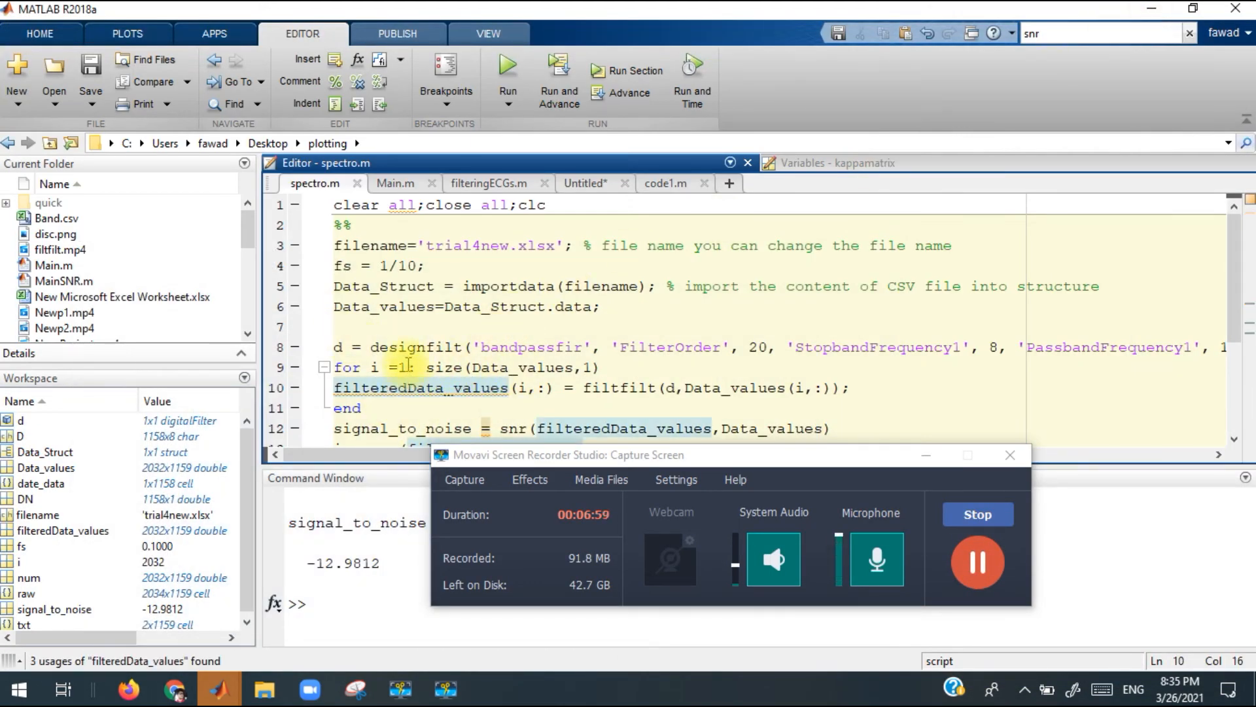
pyautogui.moveTo(657, 366)
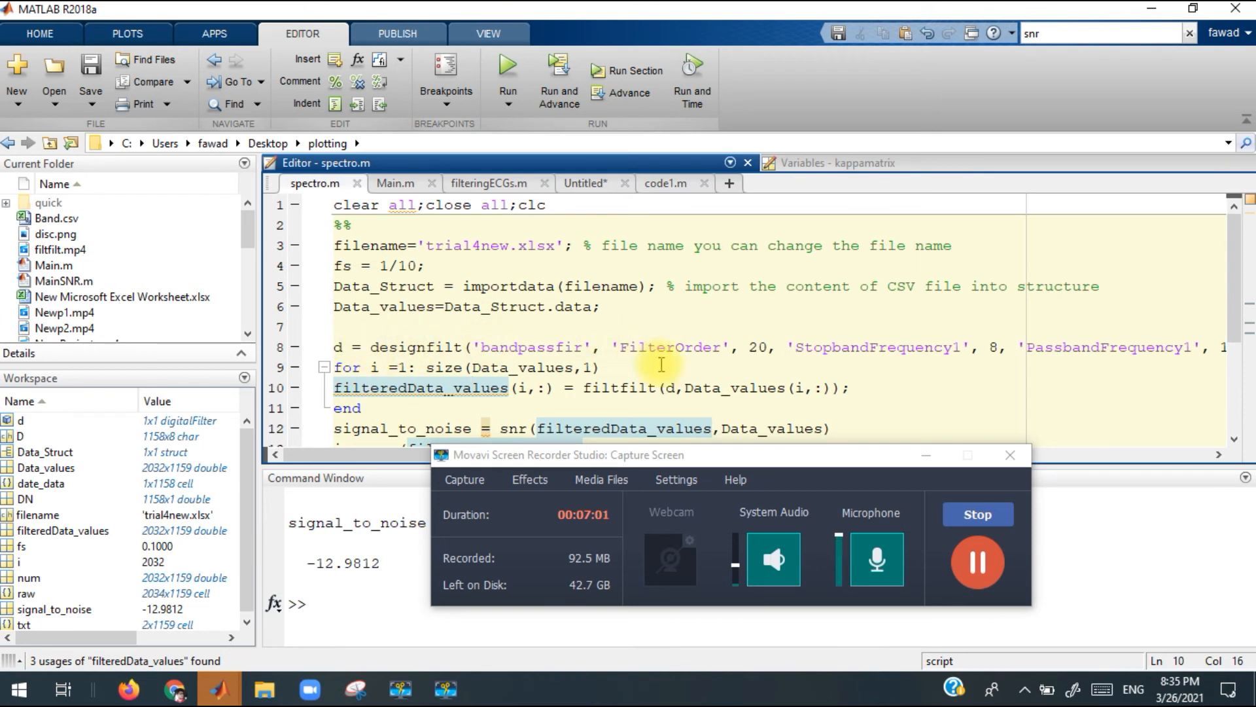
pyautogui.hscroll(3)
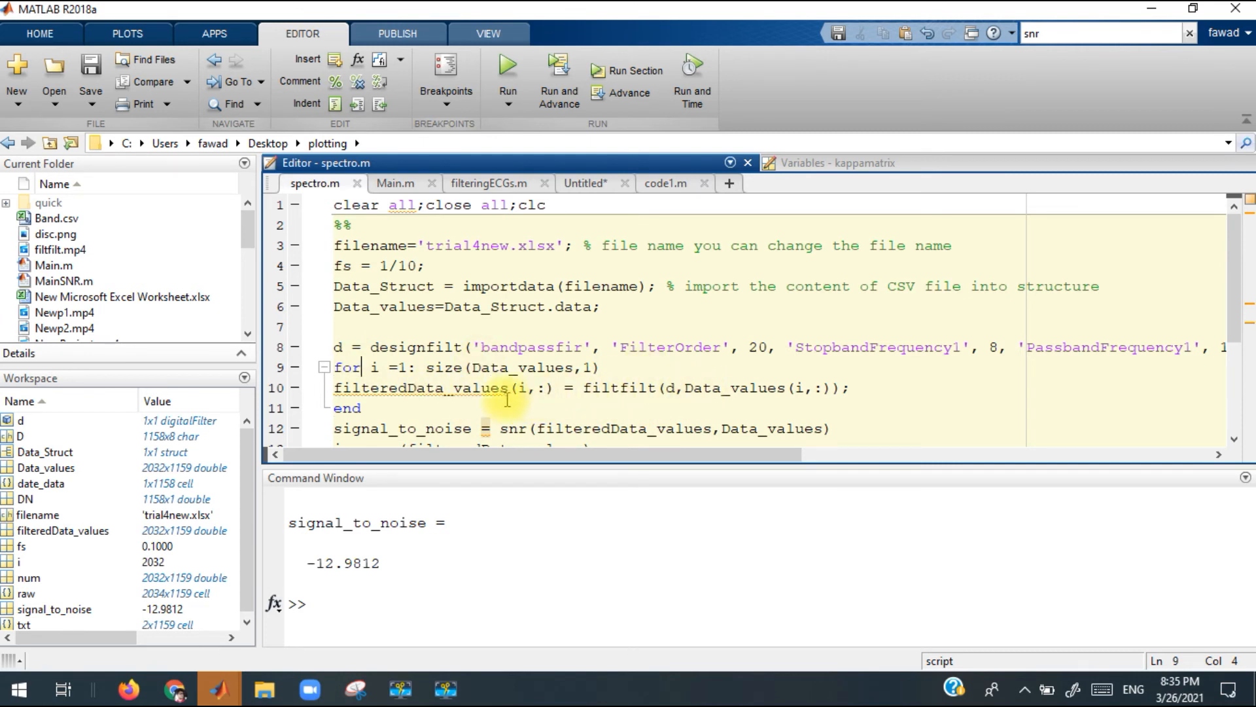
pyautogui.moveTo(473, 387)
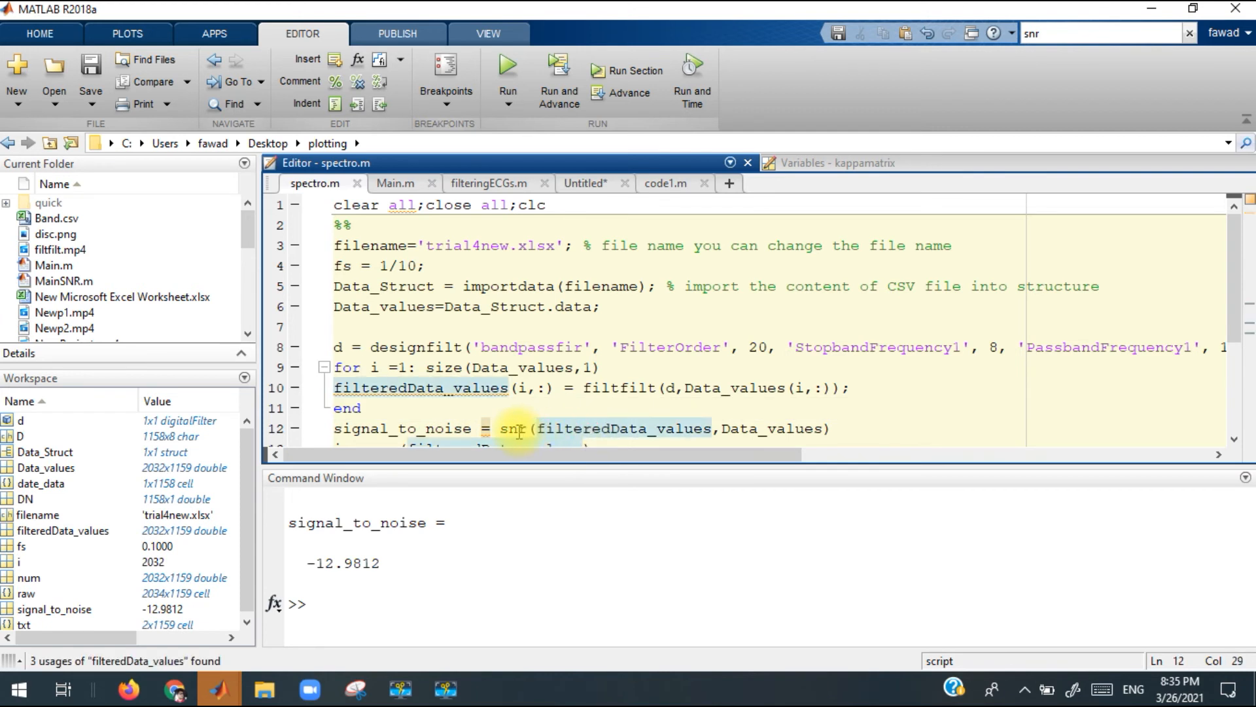
pyautogui.moveTo(724, 429)
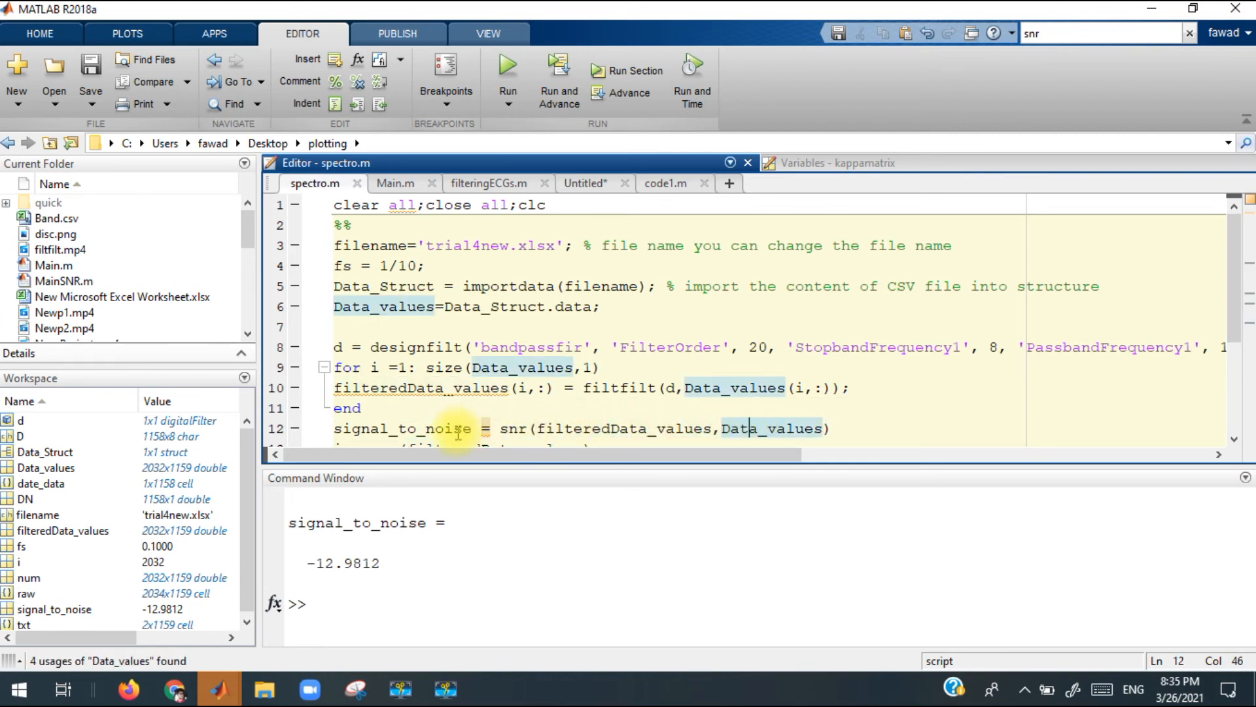
pyautogui.click(410, 428)
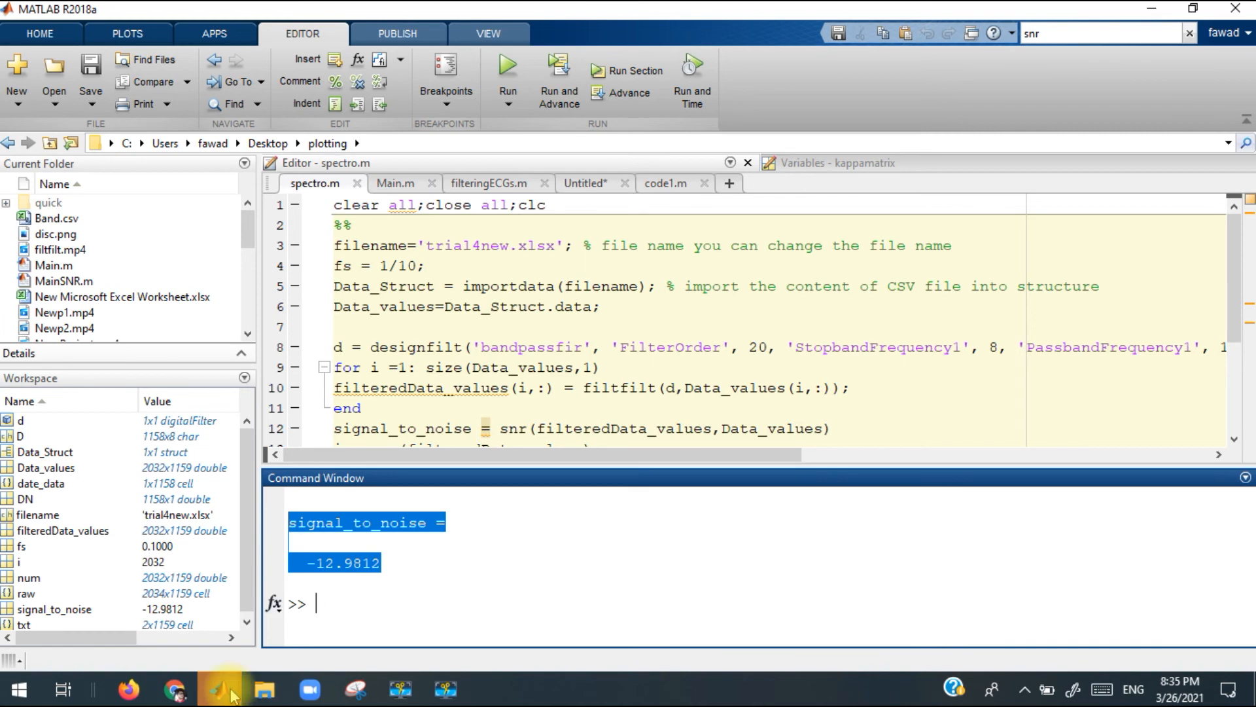
# Bring Figure 1 back into view and drop down its Edit menu
pyautogui.click(218, 690)
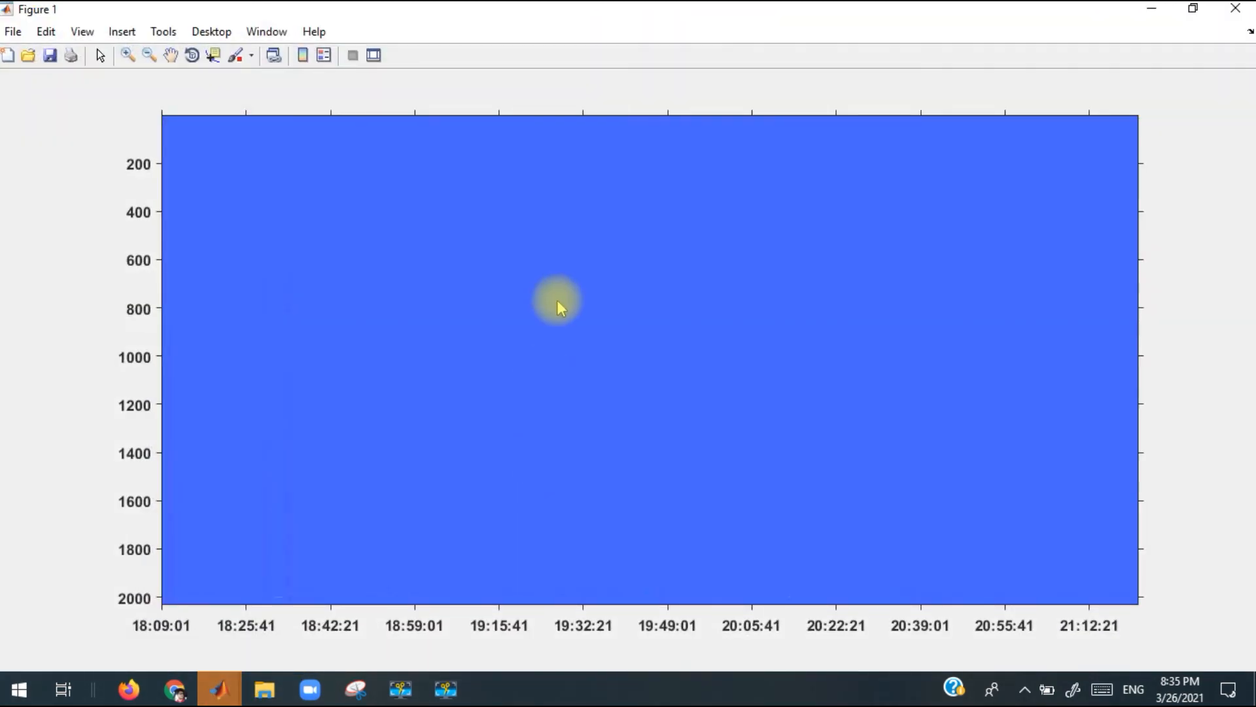
pyautogui.moveTo(747, 8)
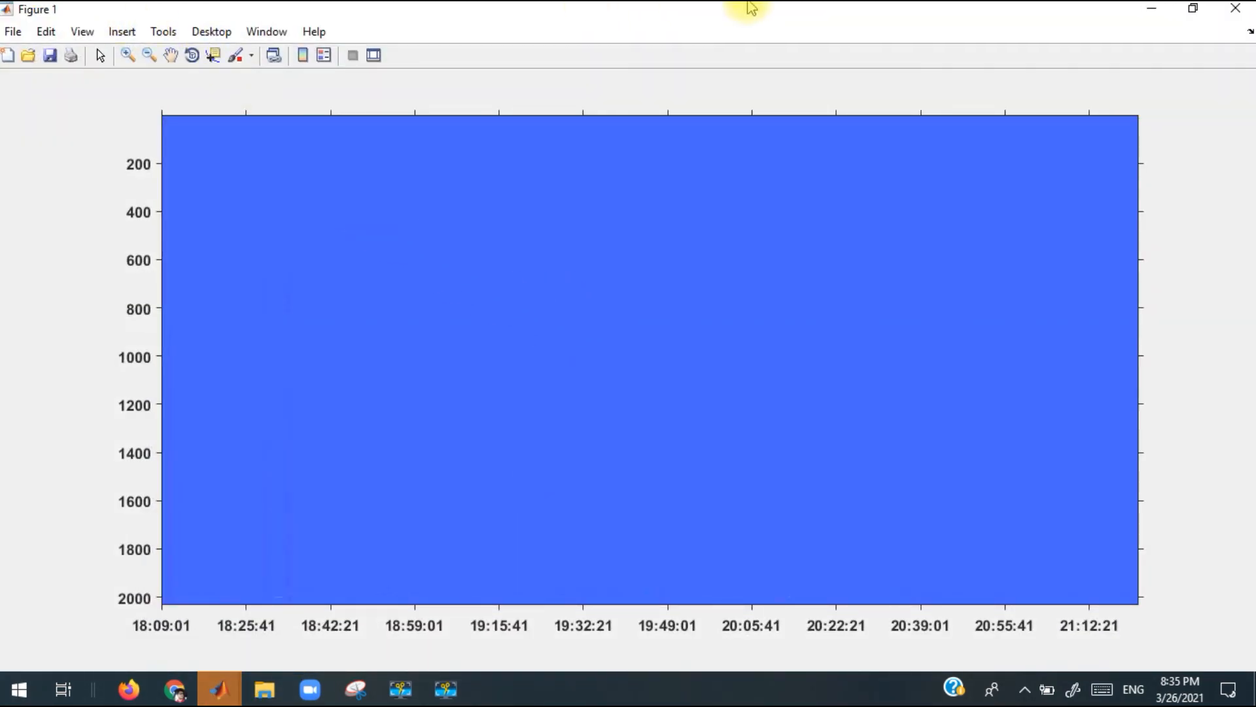
pyautogui.moveTo(159, 645)
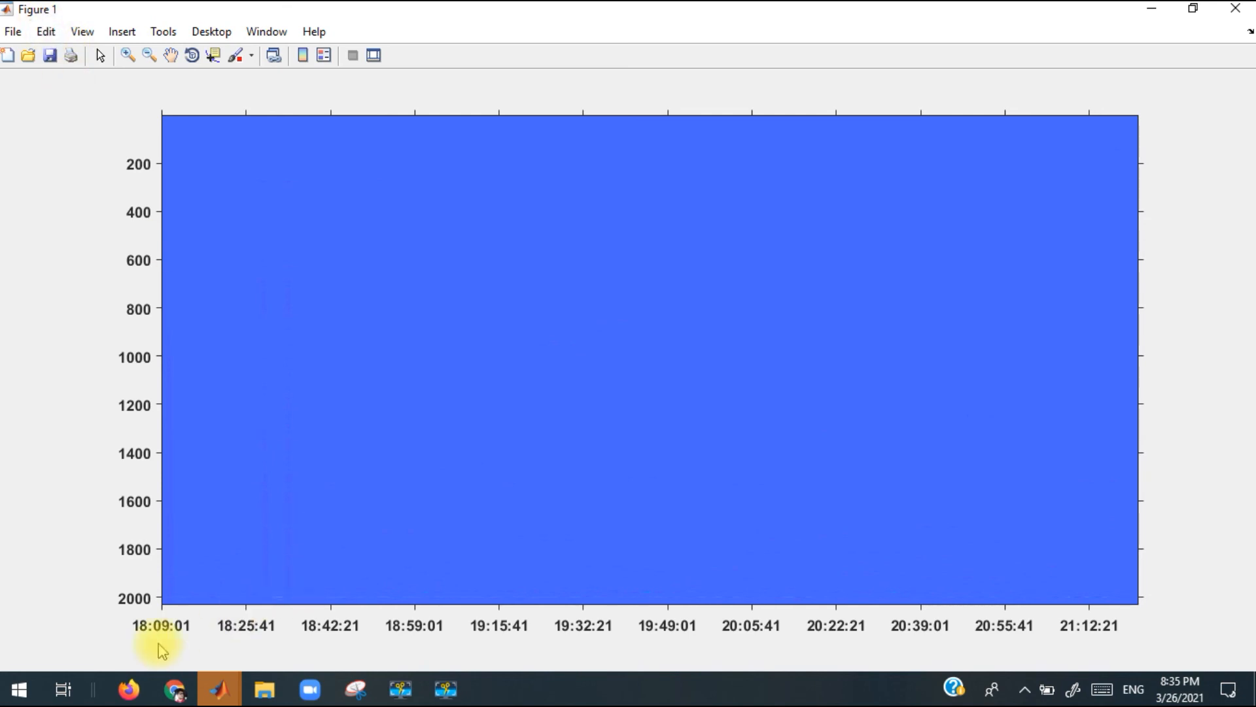
pyautogui.moveTo(156, 598)
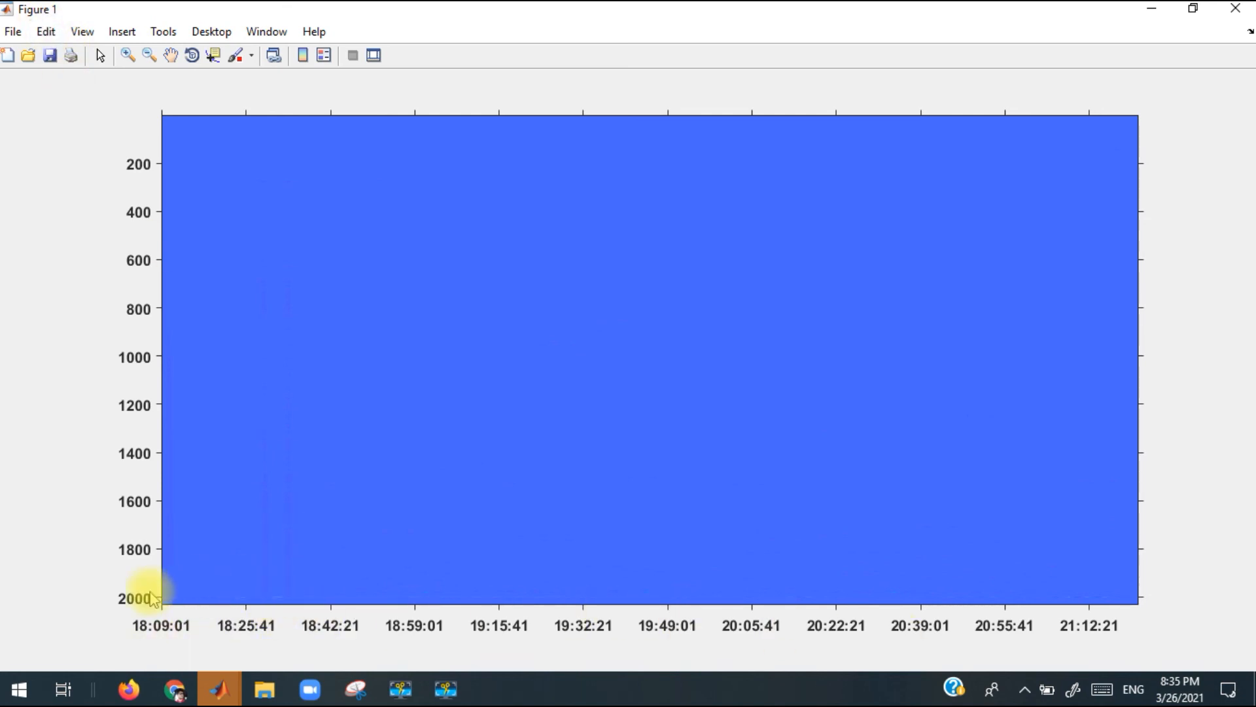
pyautogui.moveTo(202, 206)
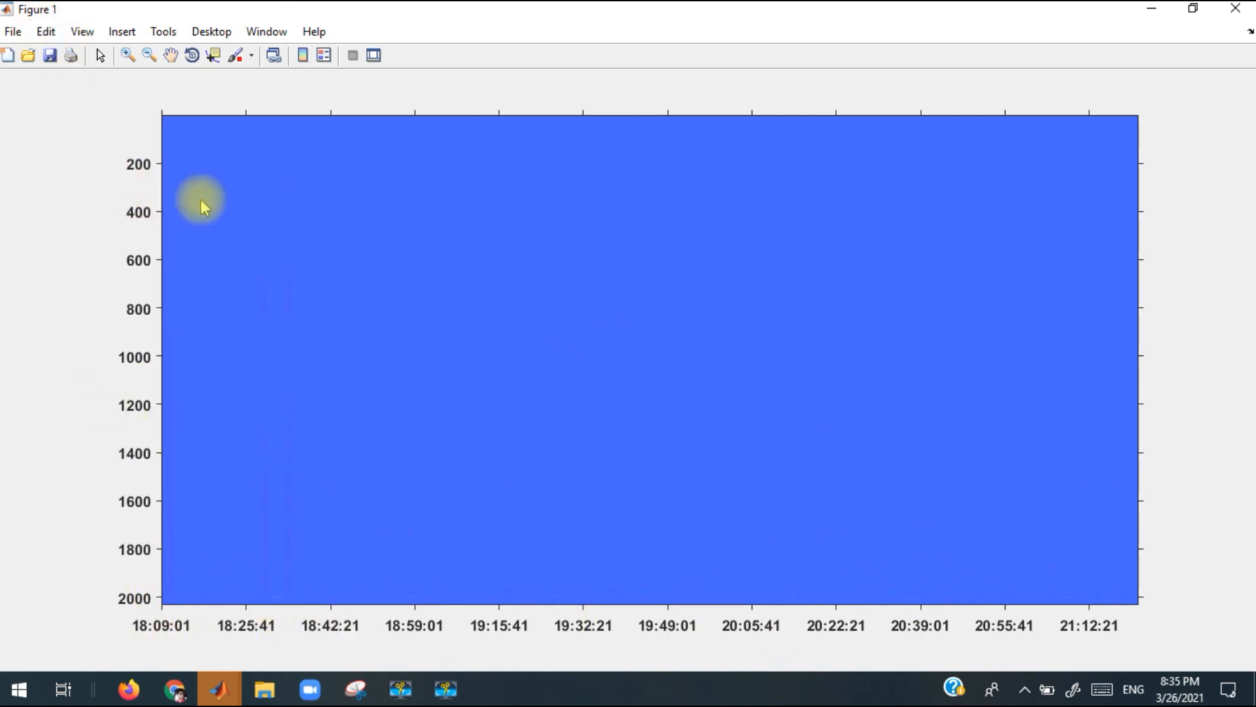
pyautogui.click(44, 32)
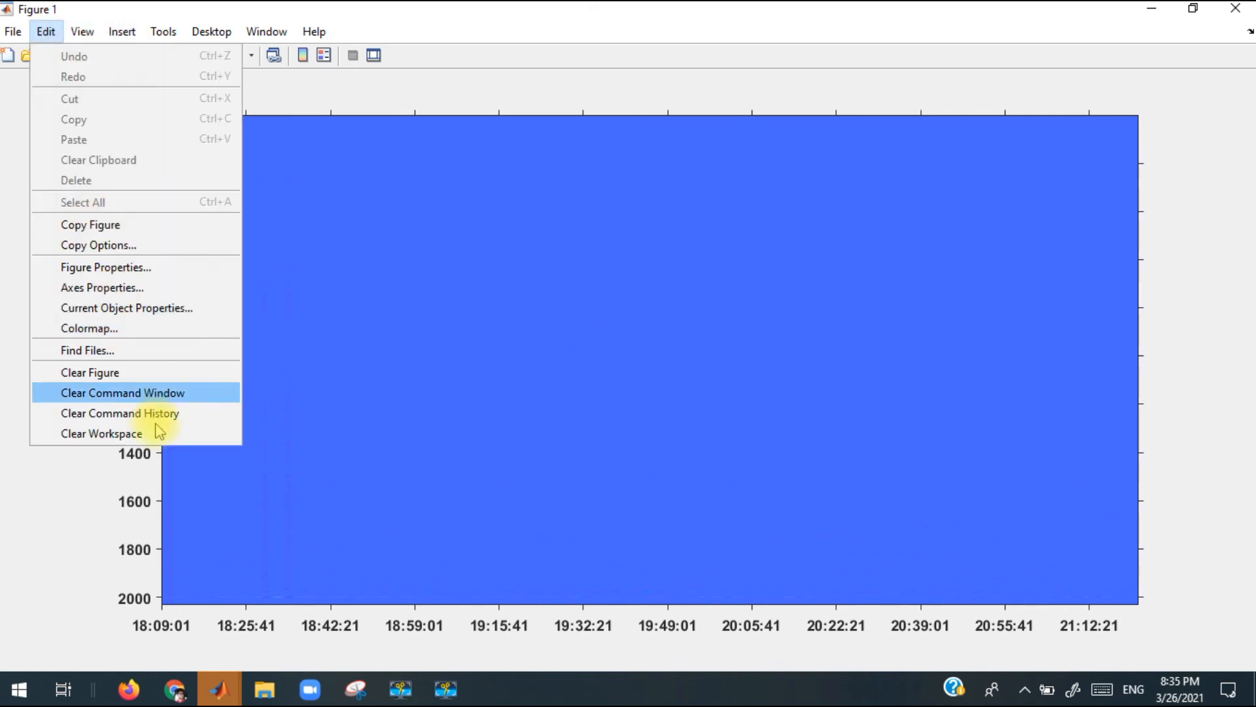
# In the Colormap Editor set Color data max to 43025.3518 and close it
pyautogui.click(89, 327)
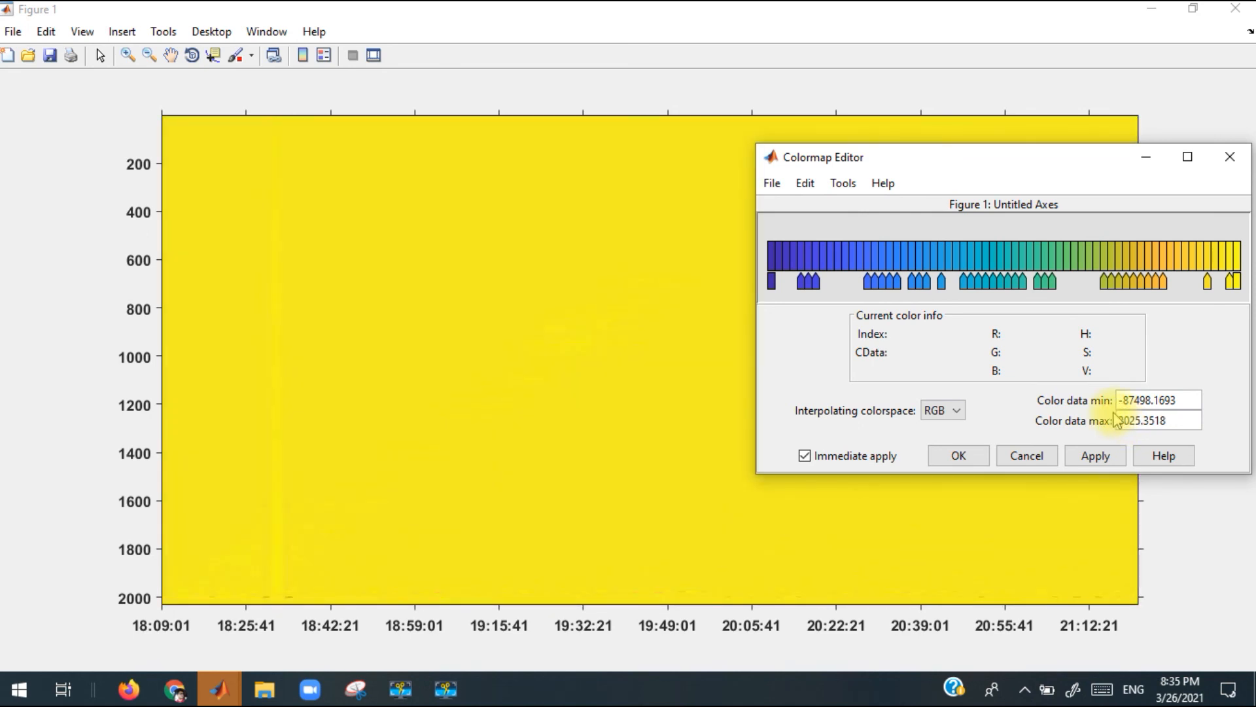
pyautogui.click(1154, 420)
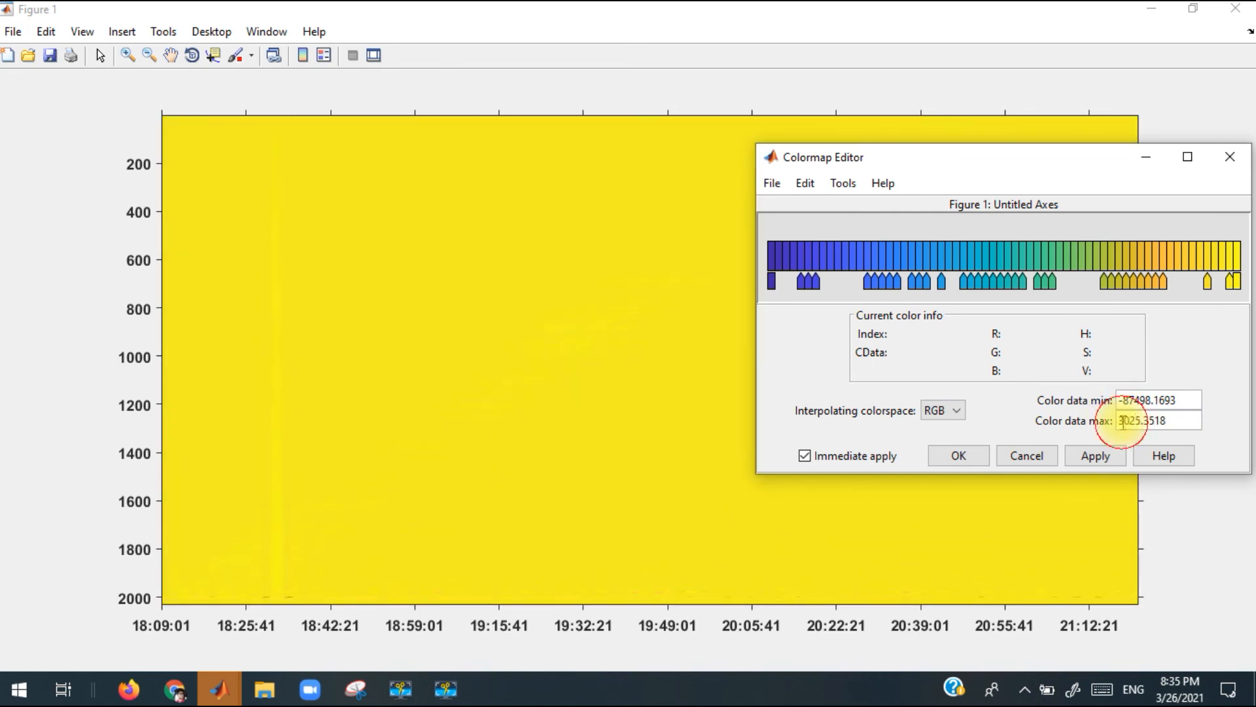
pyautogui.moveTo(1146, 420)
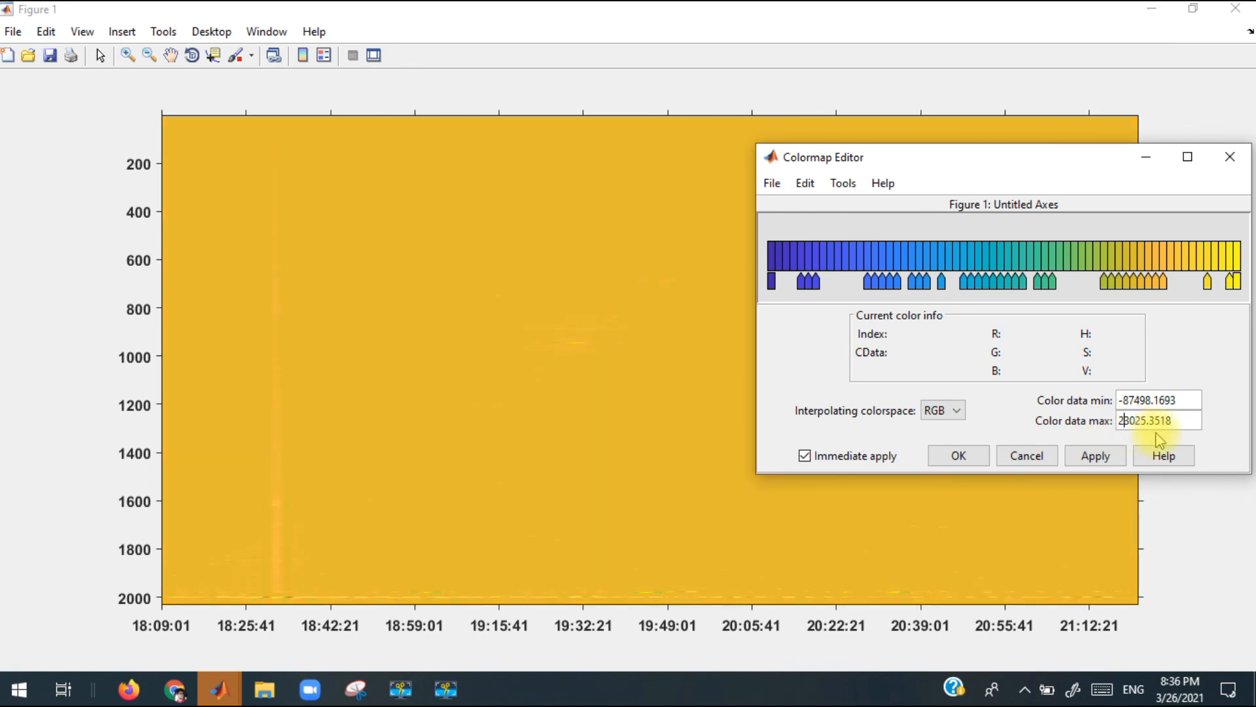
pyautogui.write('43025.3518')
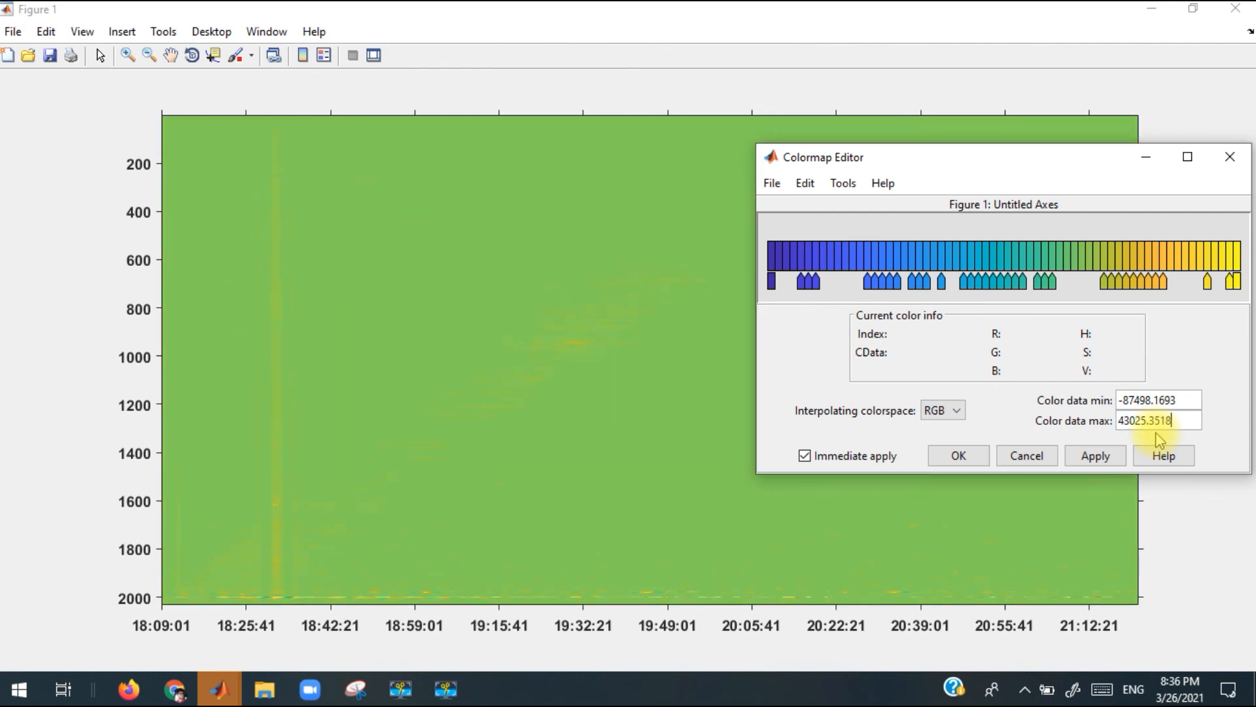
pyautogui.moveTo(341, 503)
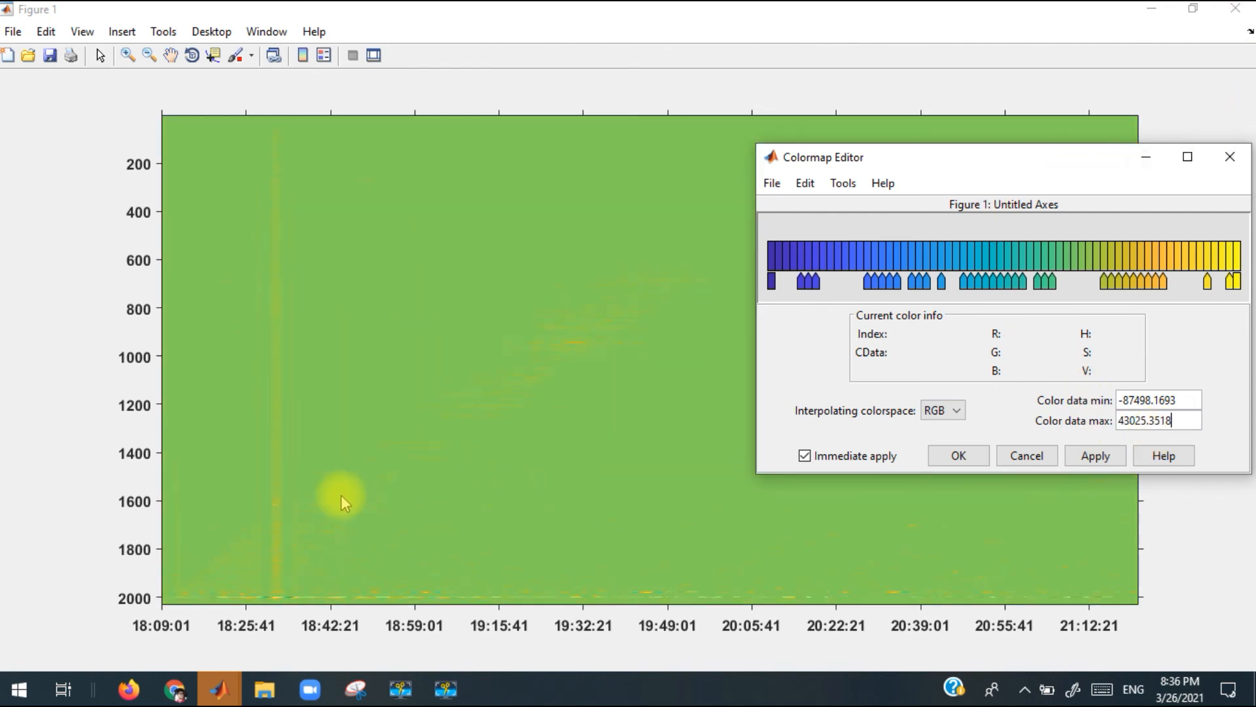
pyautogui.moveTo(1232, 155)
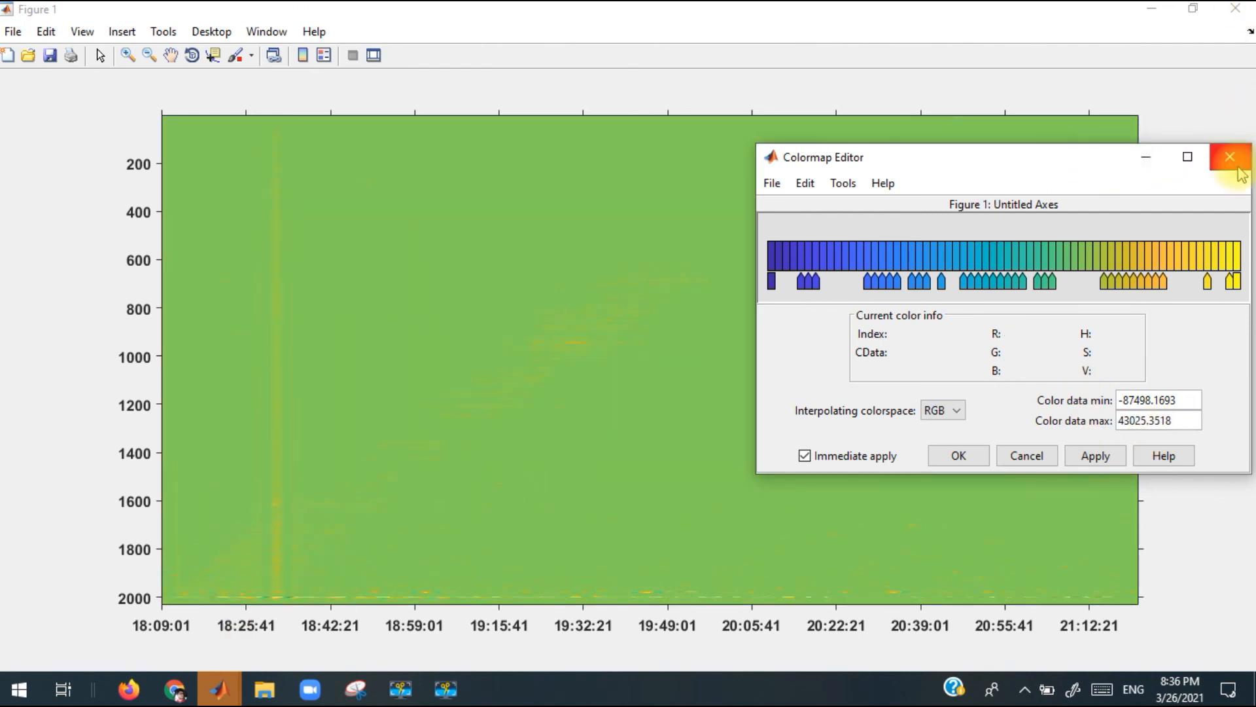
pyautogui.moveTo(1229, 156)
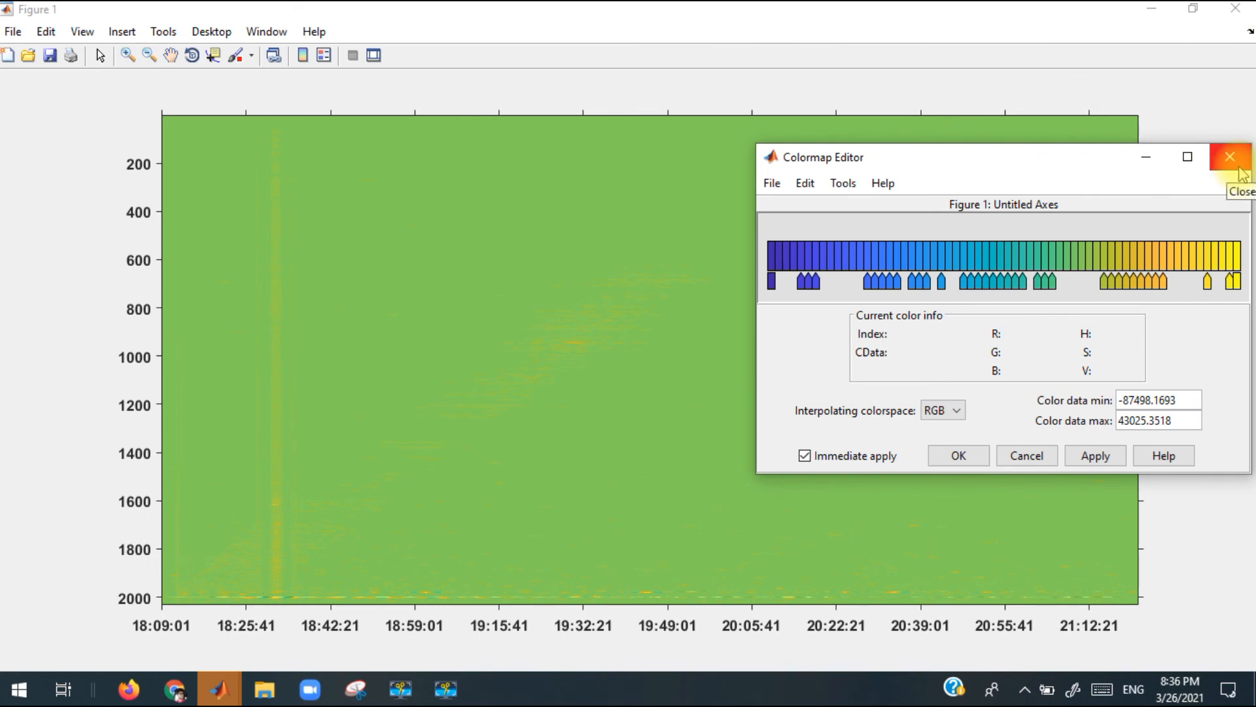
pyautogui.click(1232, 156)
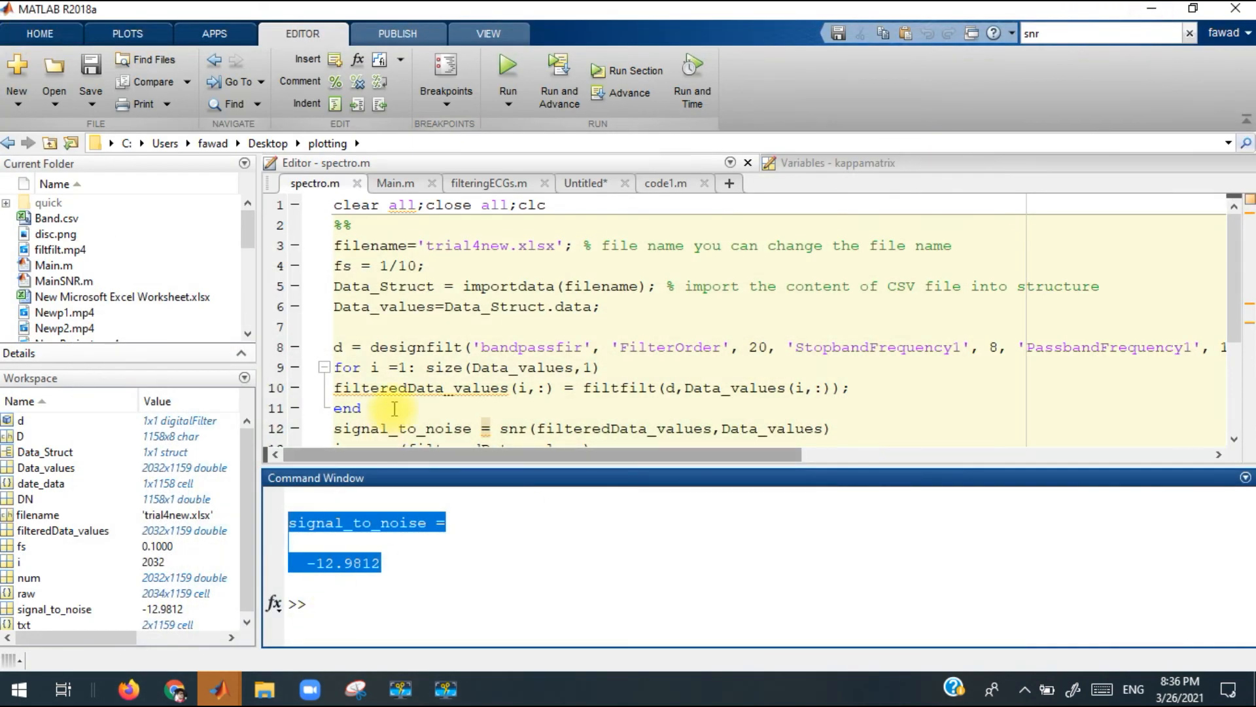
pyautogui.scroll(-3)
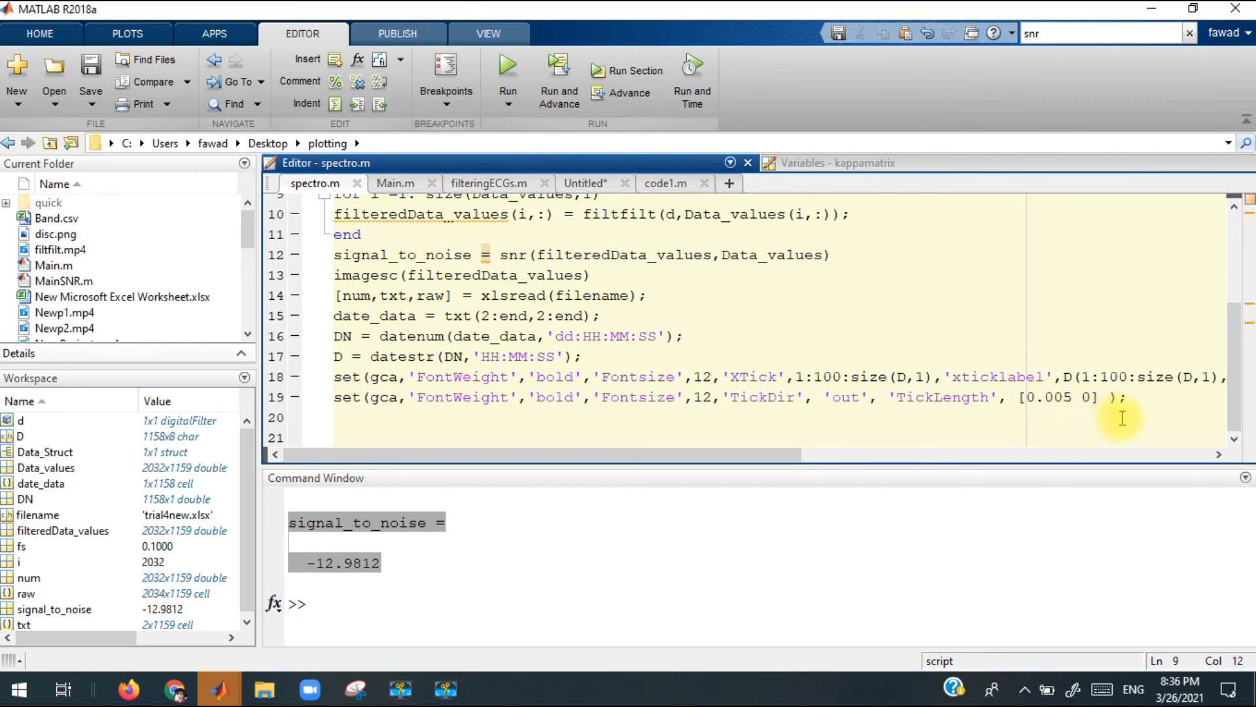
pyautogui.scroll(3)
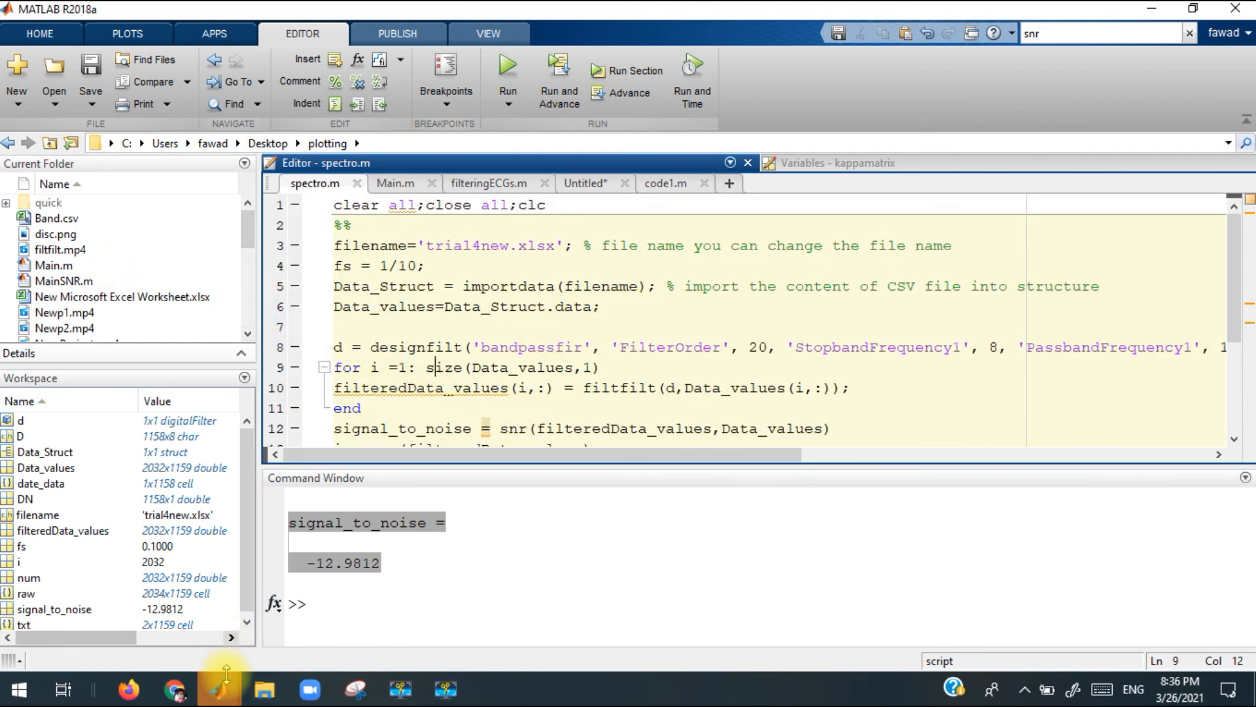
pyautogui.scroll(-3)
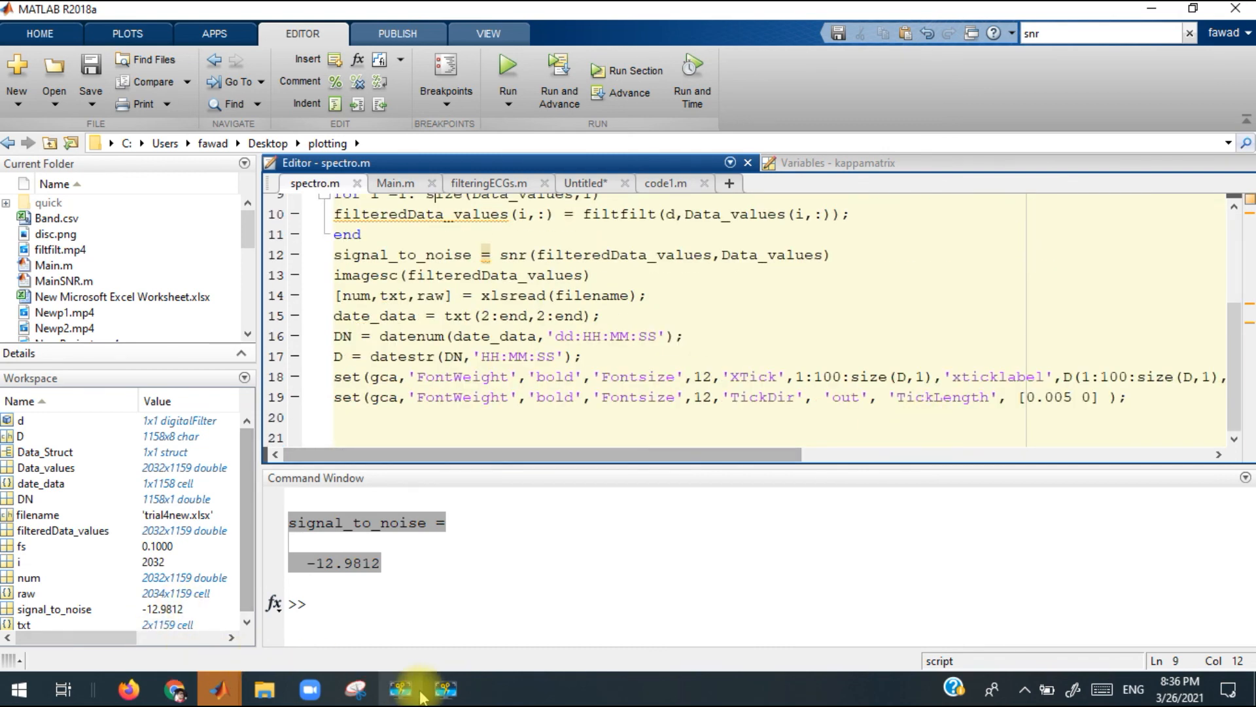
pyautogui.click(424, 688)
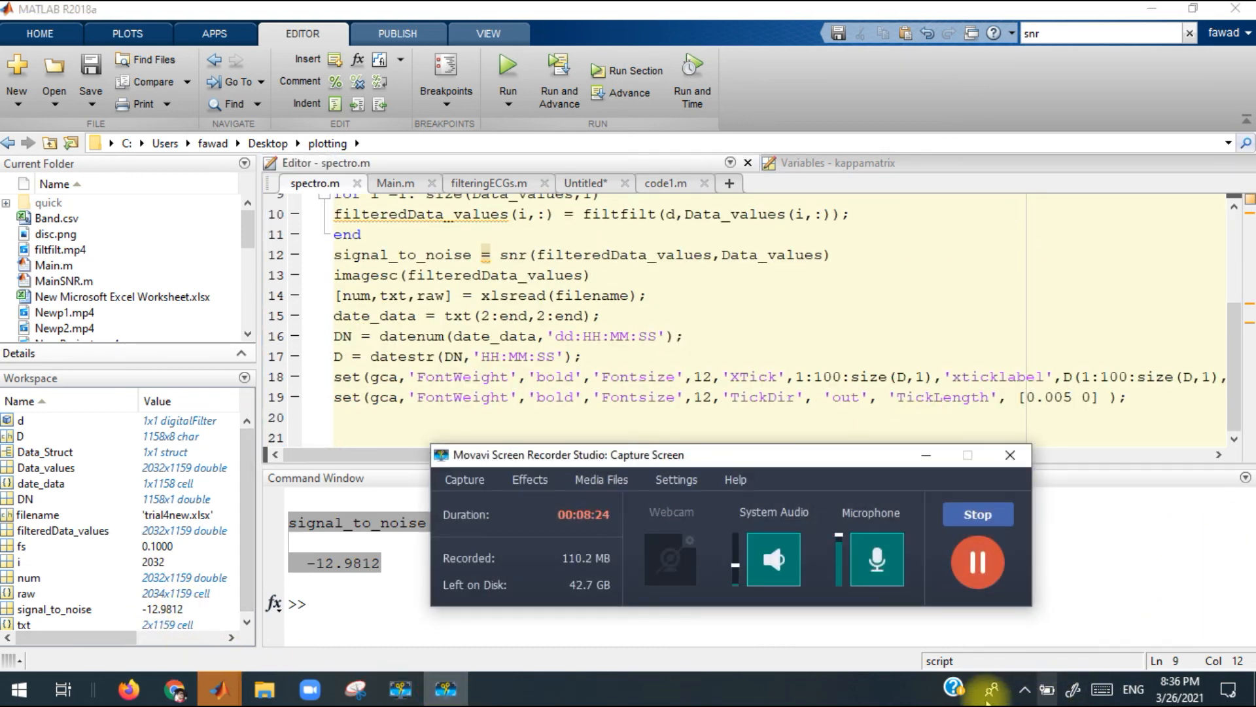